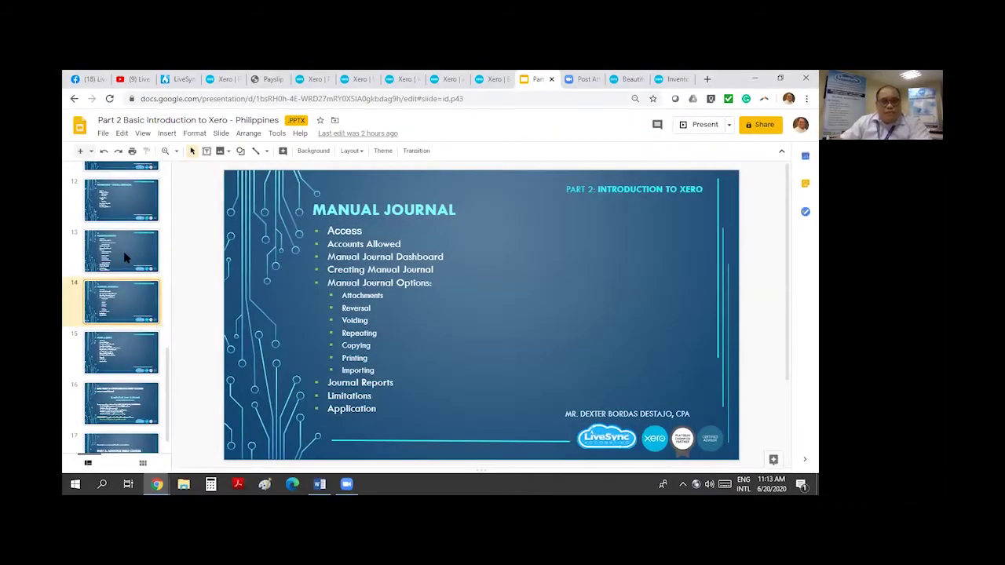
{"action": "mouse_move", "coordinate": [469, 198]}
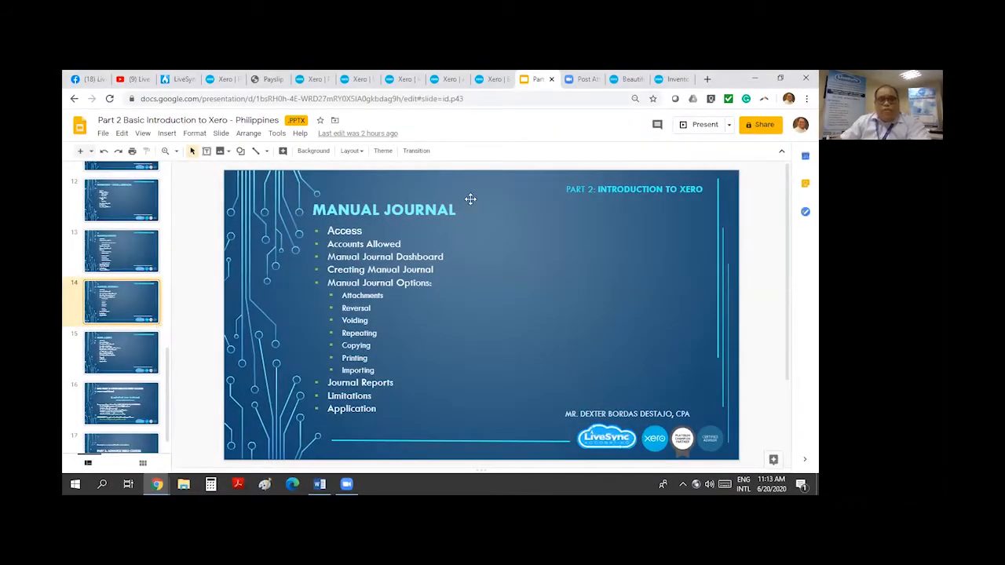
Step: Bring Xero to the front to view the Manual journals page
{"action": "left_click", "coordinate": [308, 78]}
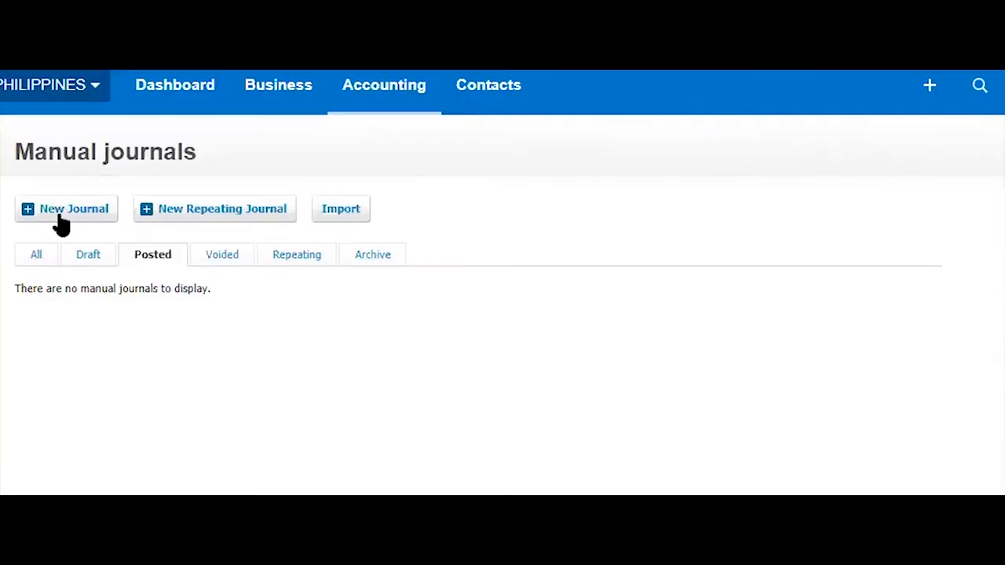
{"action": "mouse_move", "coordinate": [228, 220]}
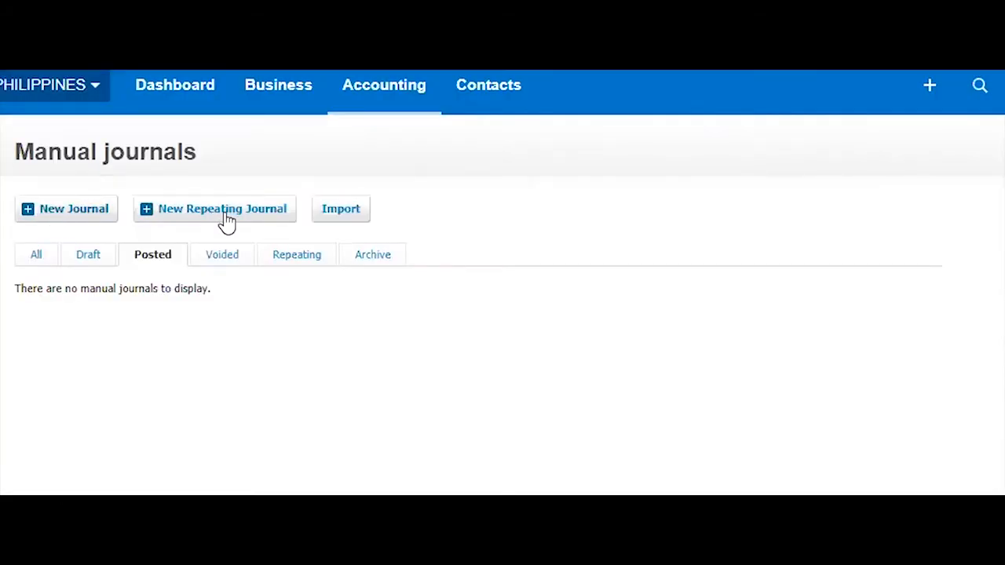
{"action": "mouse_move", "coordinate": [349, 219]}
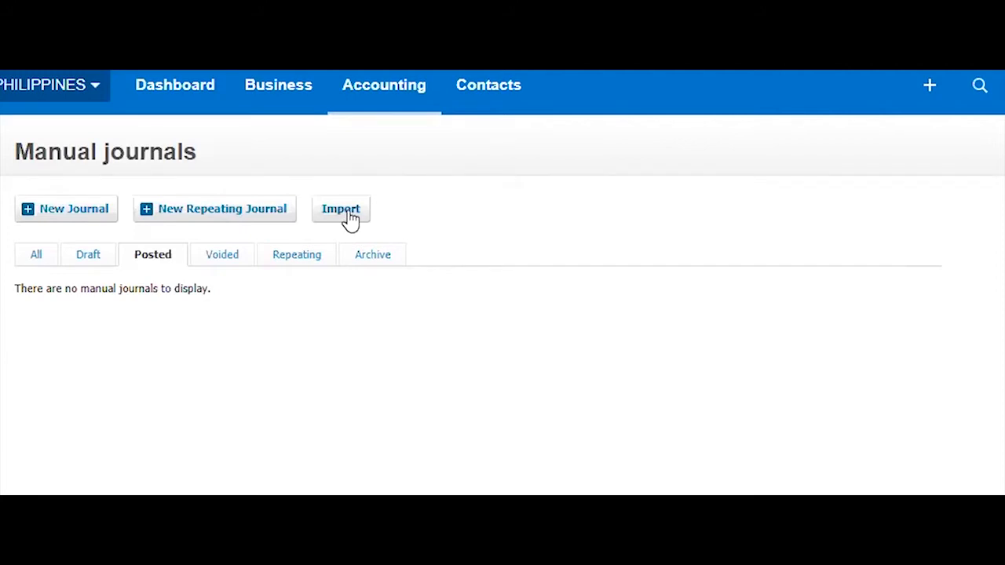
{"action": "mouse_move", "coordinate": [342, 223]}
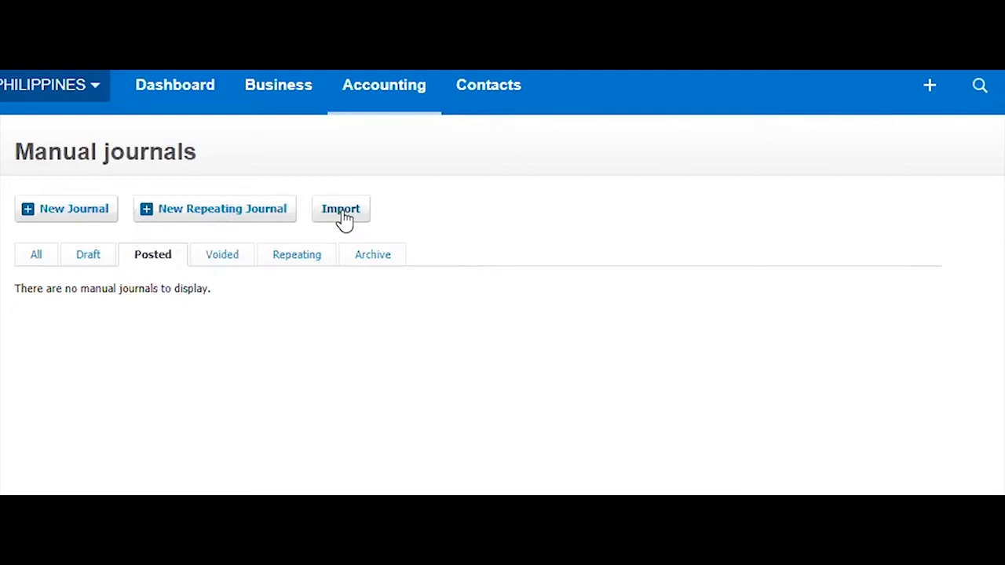
{"action": "mouse_move", "coordinate": [481, 290]}
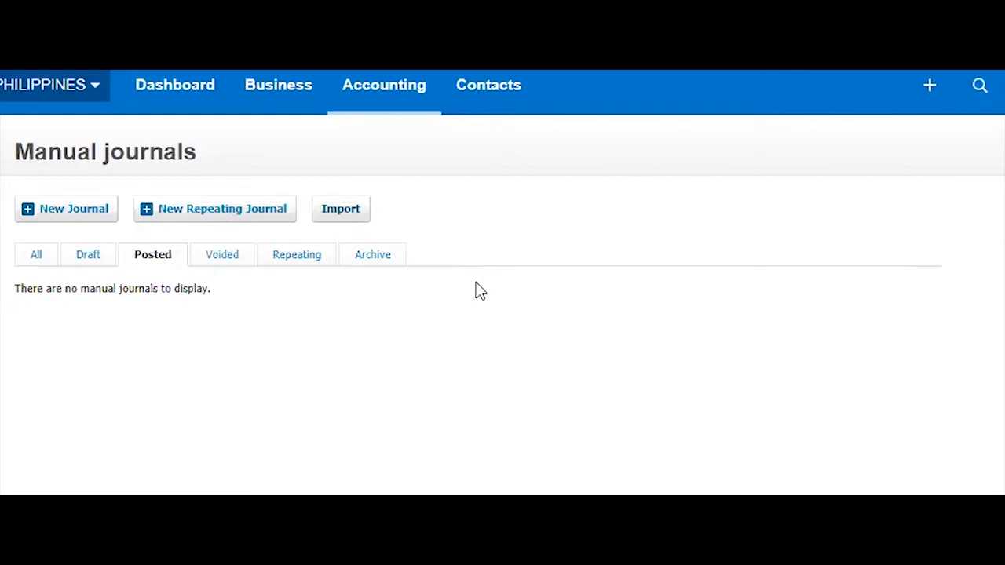
{"action": "mouse_move", "coordinate": [484, 311]}
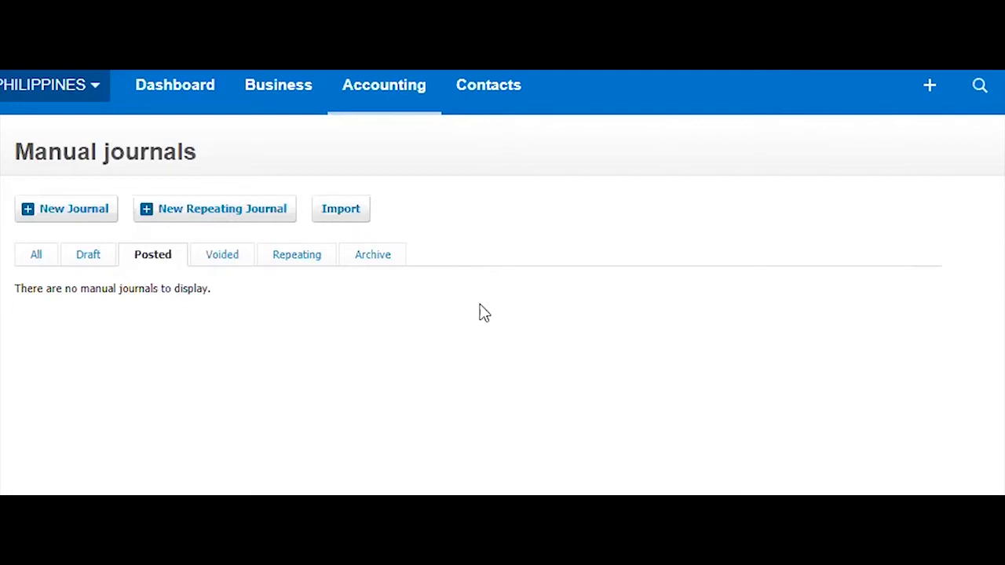
{"action": "mouse_move", "coordinate": [34, 255]}
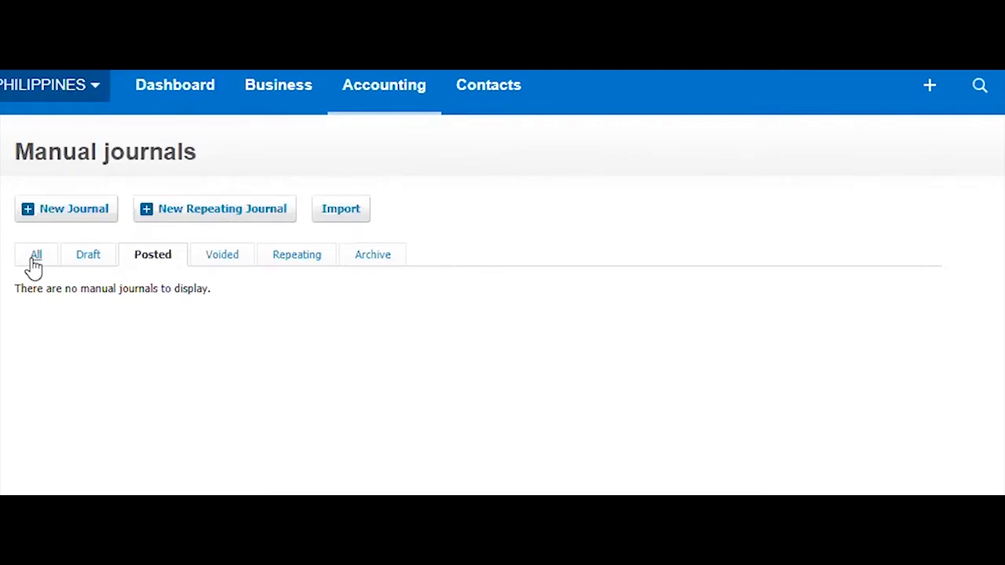
{"action": "mouse_move", "coordinate": [88, 259]}
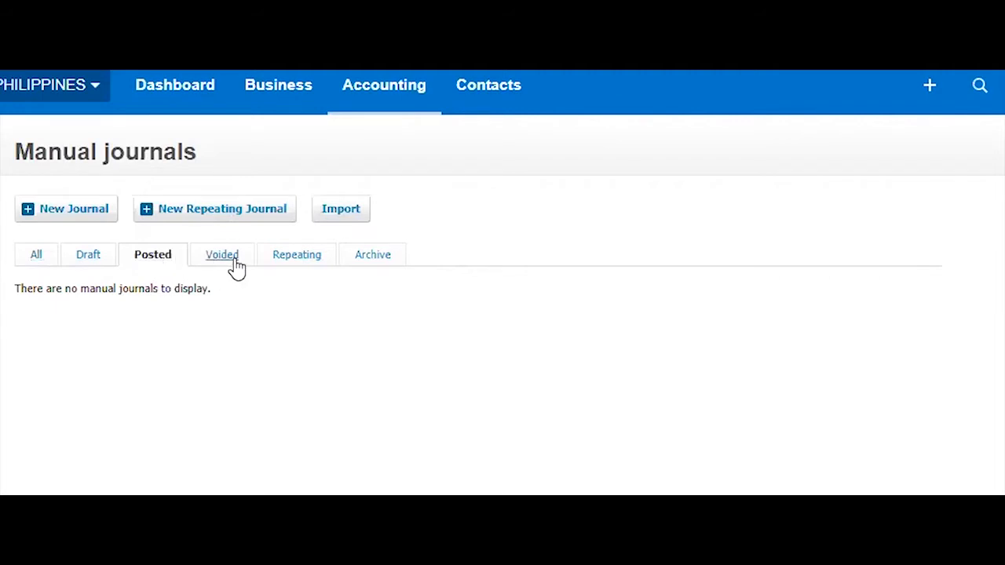
{"action": "mouse_move", "coordinate": [363, 266]}
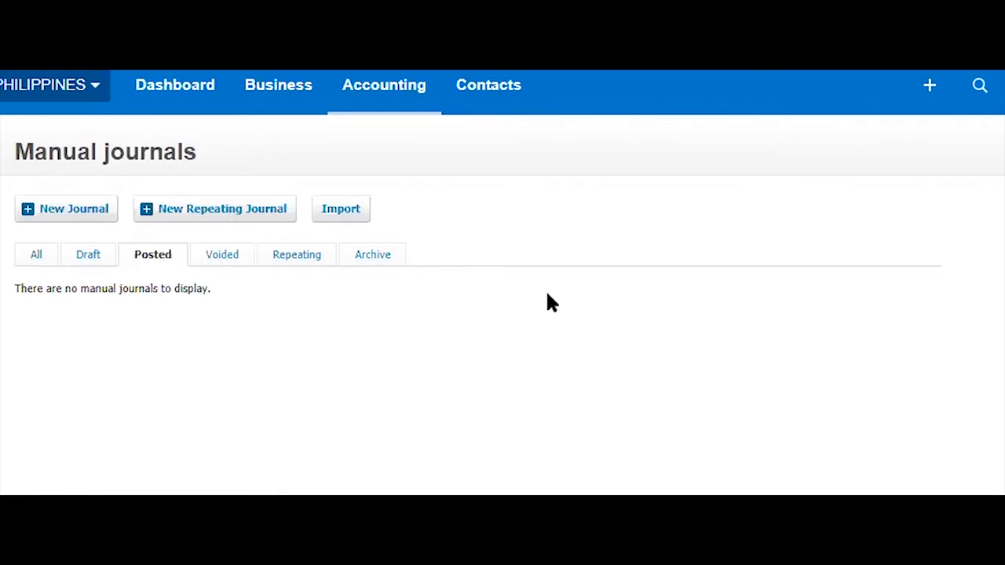
{"action": "mouse_move", "coordinate": [519, 418]}
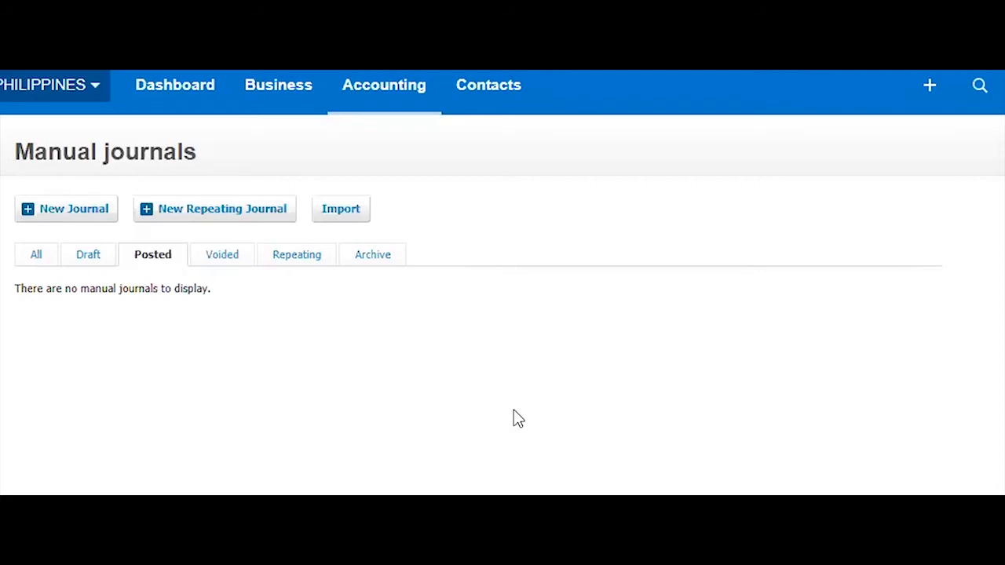
{"action": "mouse_move", "coordinate": [600, 413]}
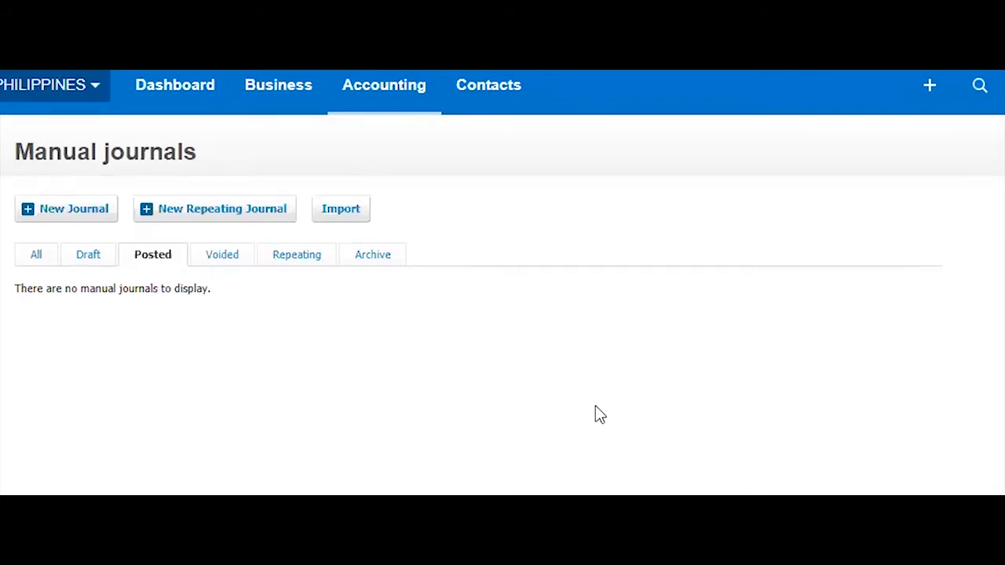
{"action": "mouse_move", "coordinate": [607, 418]}
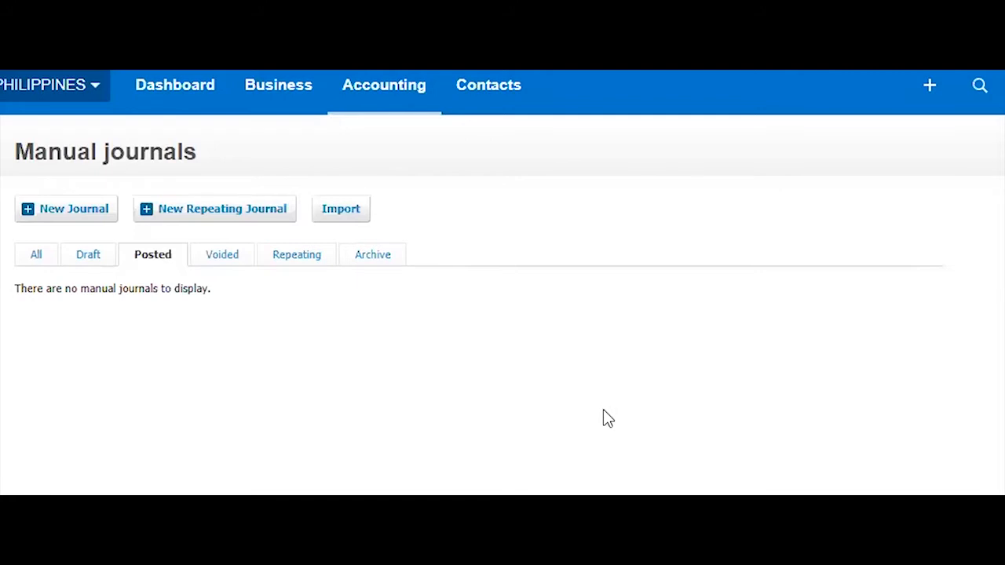
{"action": "mouse_move", "coordinate": [620, 421]}
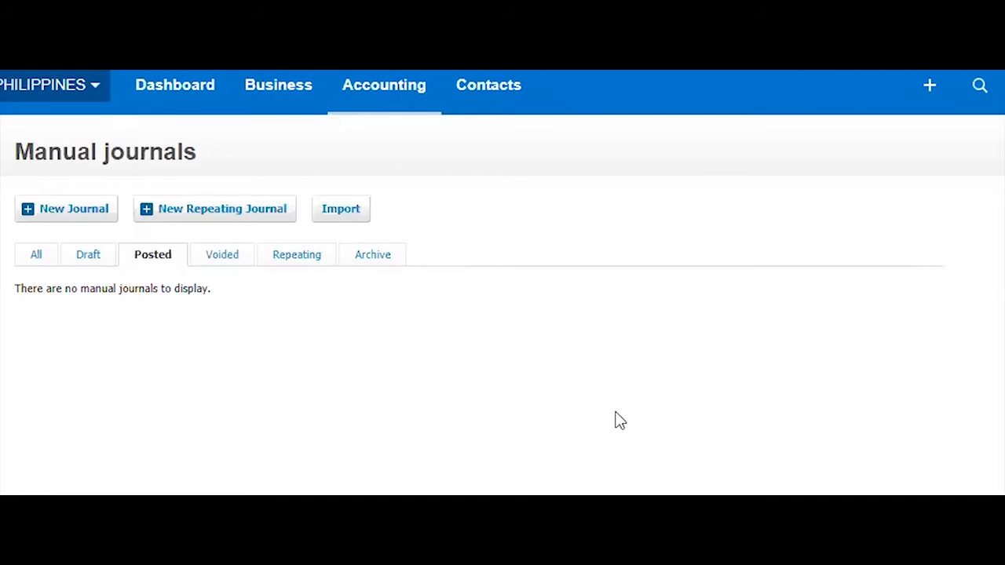
{"action": "mouse_move", "coordinate": [625, 421]}
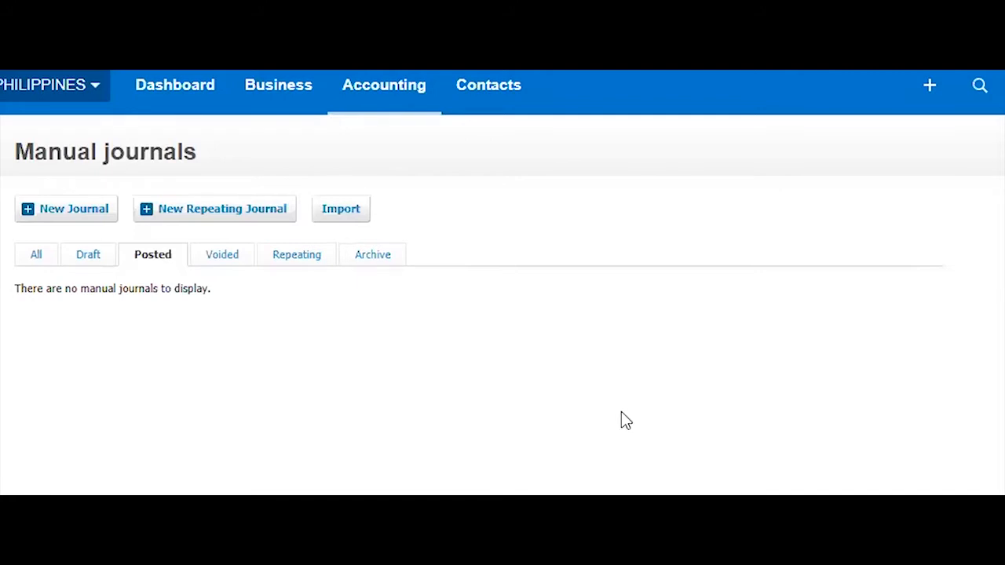
{"action": "mouse_move", "coordinate": [625, 424]}
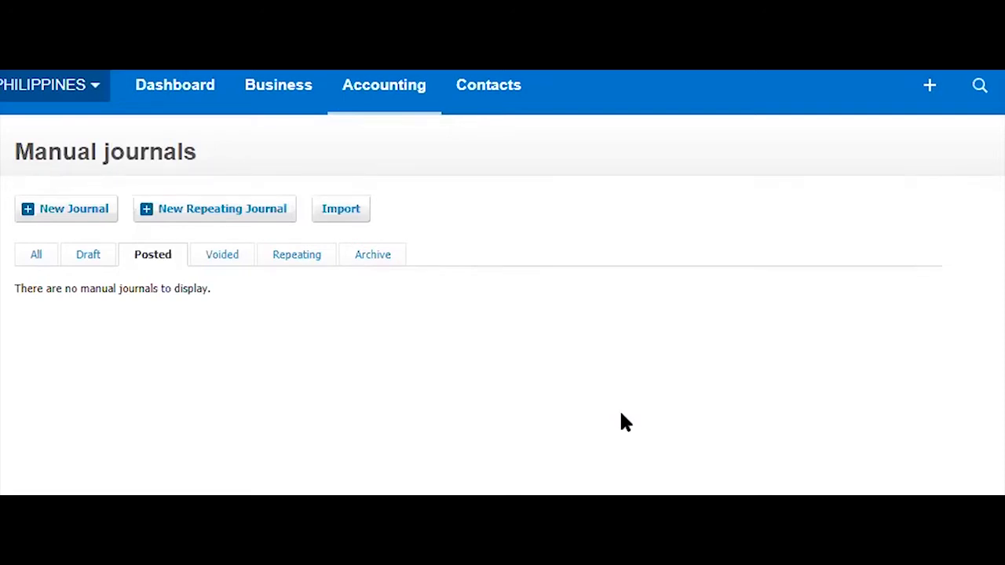
{"action": "mouse_move", "coordinate": [625, 425]}
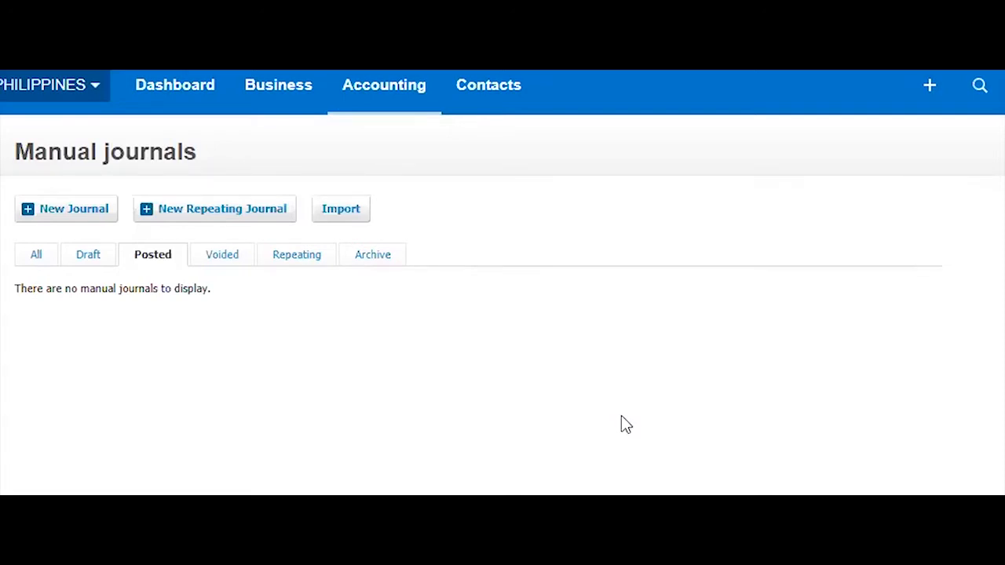
{"action": "mouse_move", "coordinate": [636, 421]}
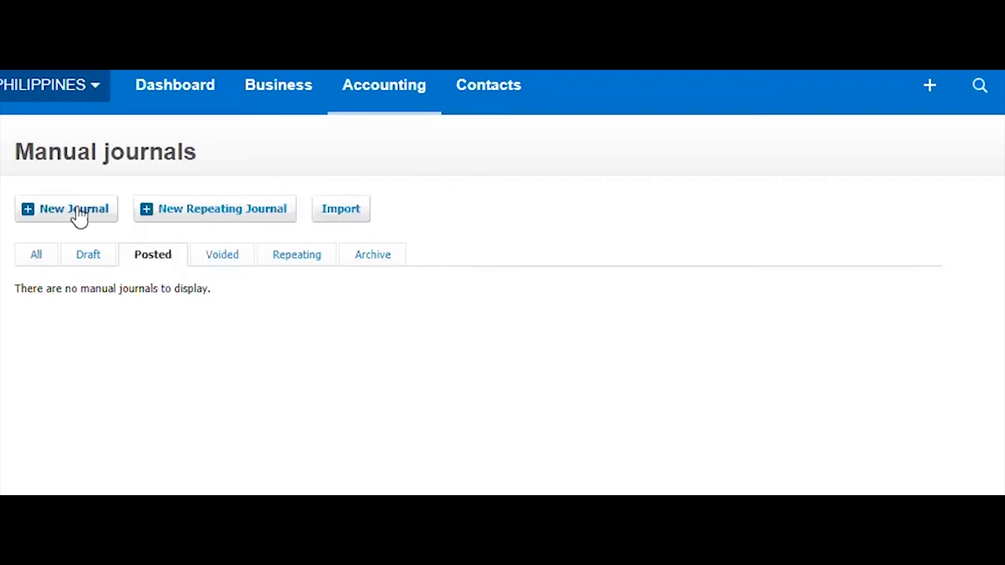
{"action": "mouse_move", "coordinate": [465, 352]}
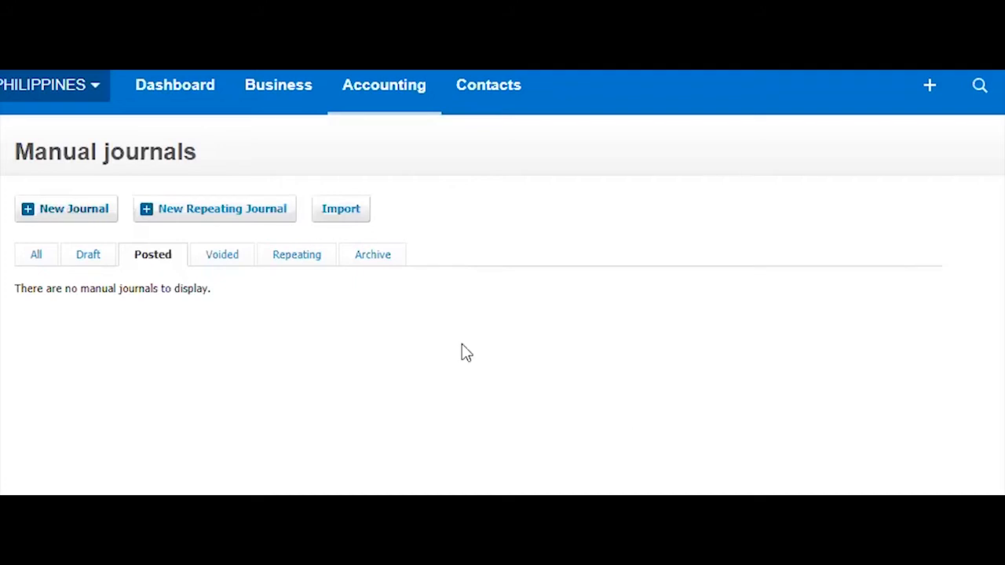
Step: Start a new manual journal and choose its date from the calendar
{"action": "left_click", "coordinate": [66, 207]}
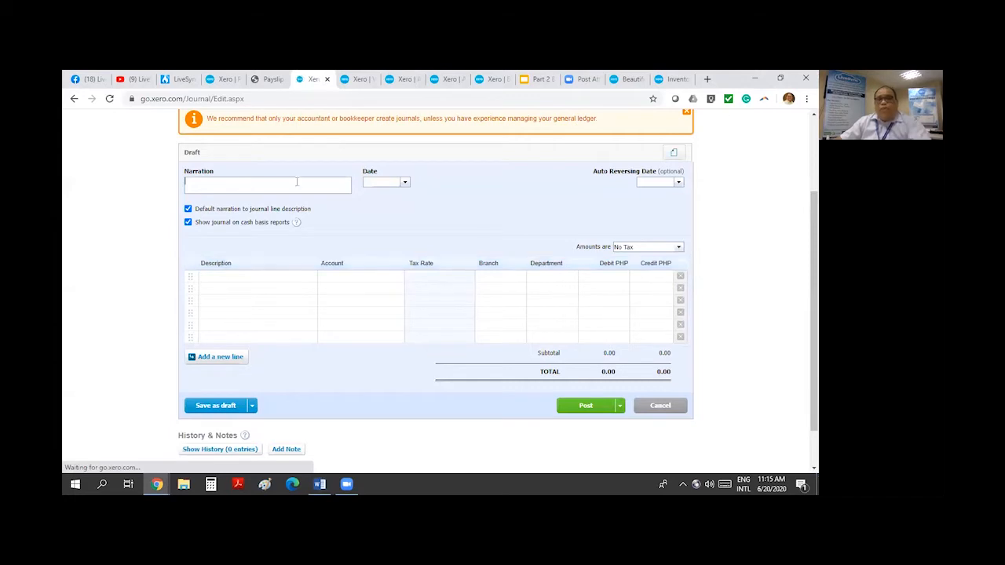
{"action": "left_click", "coordinate": [405, 182]}
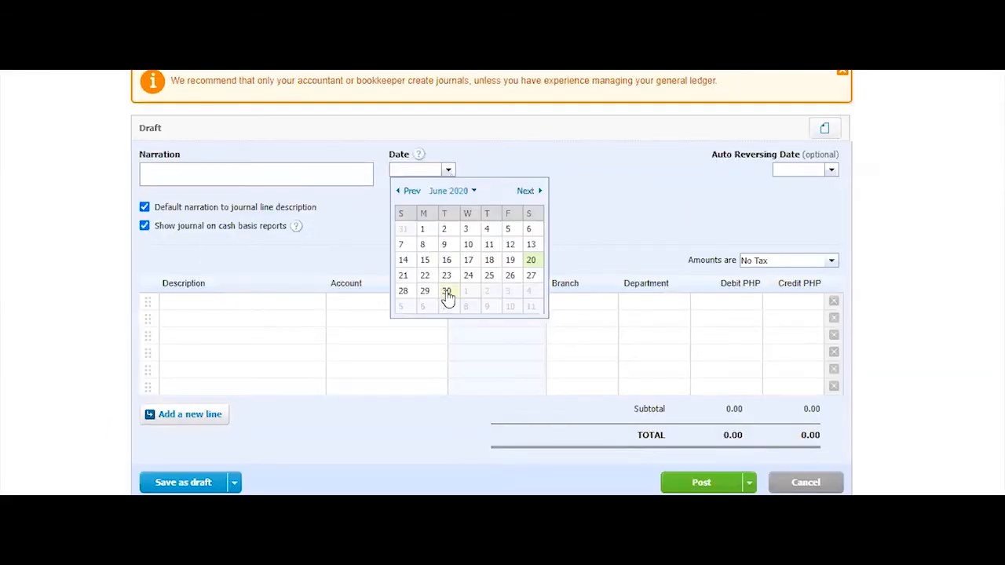
{"action": "left_click", "coordinate": [446, 291]}
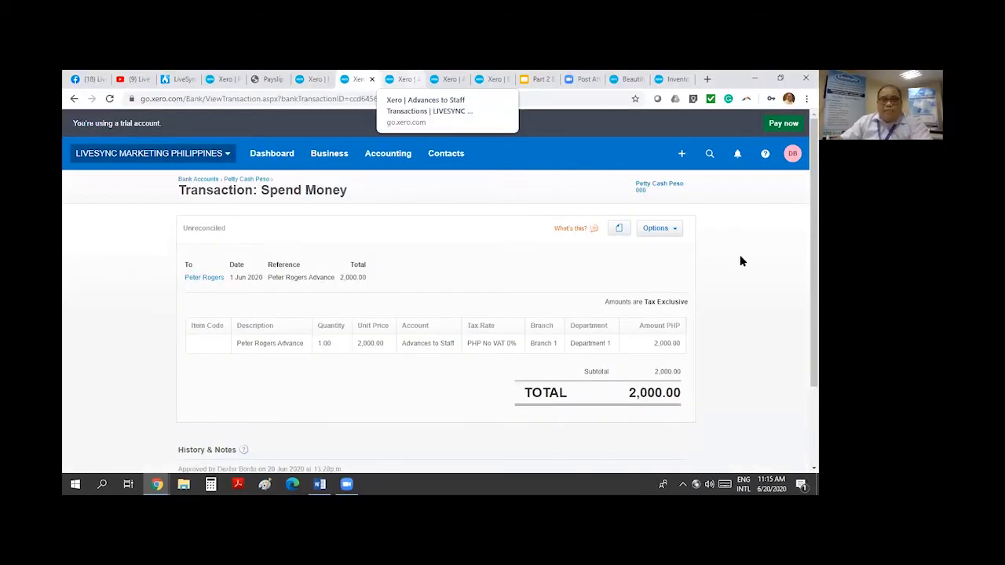
{"action": "type", "text": "renta"}
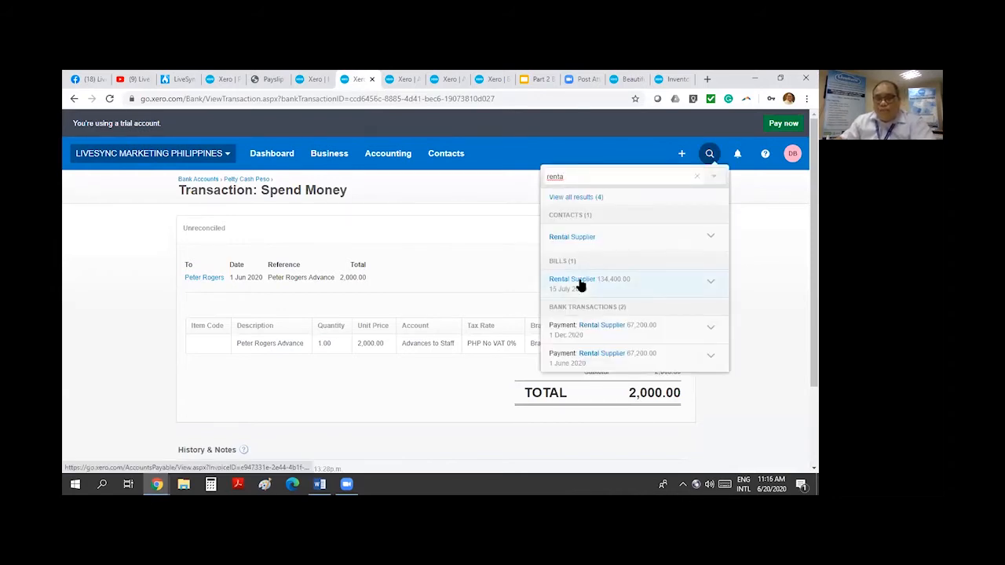
{"action": "left_click", "coordinate": [572, 280]}
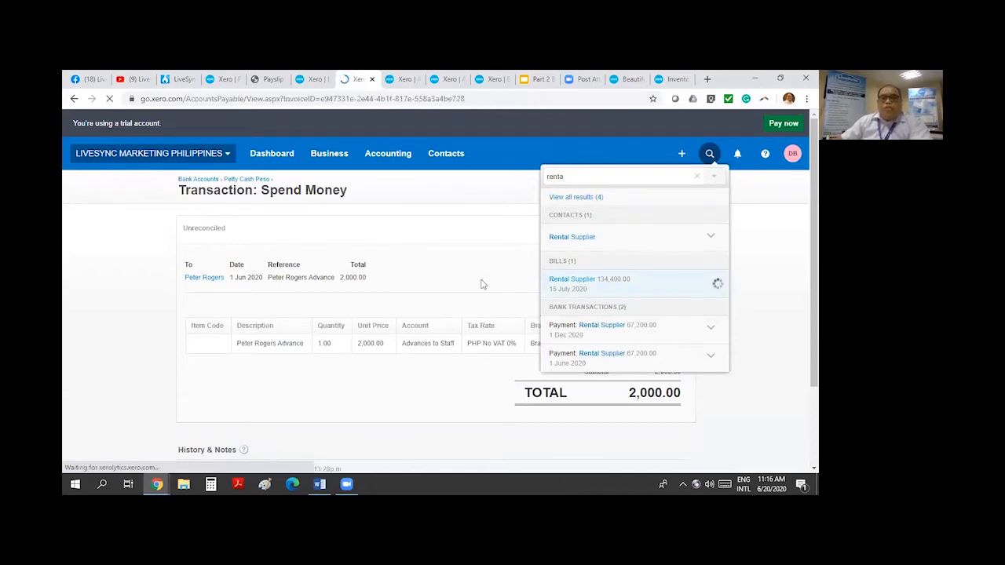
{"action": "left_click", "coordinate": [572, 280]}
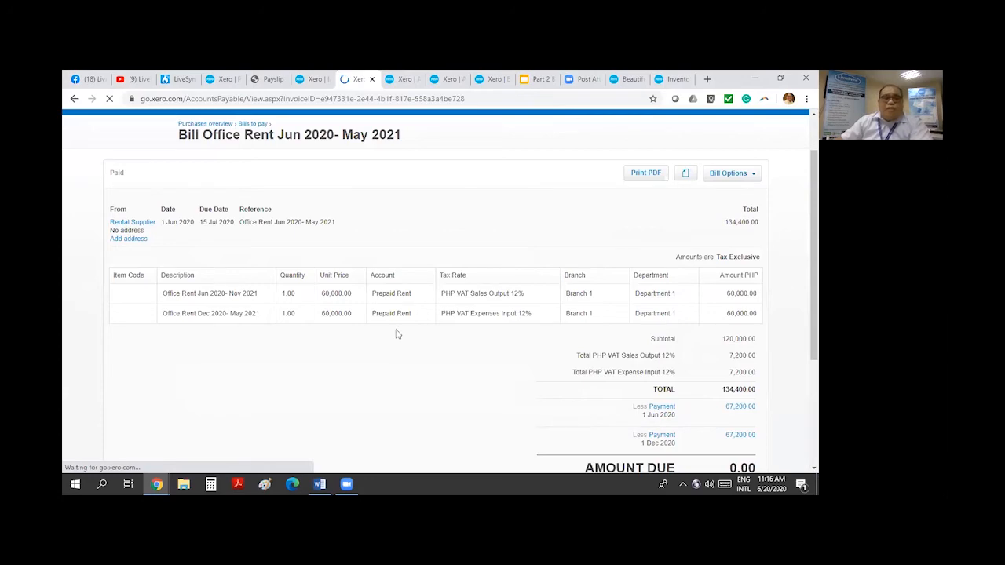
{"action": "scroll", "scroll_direction": "down", "scroll_amount": 3}
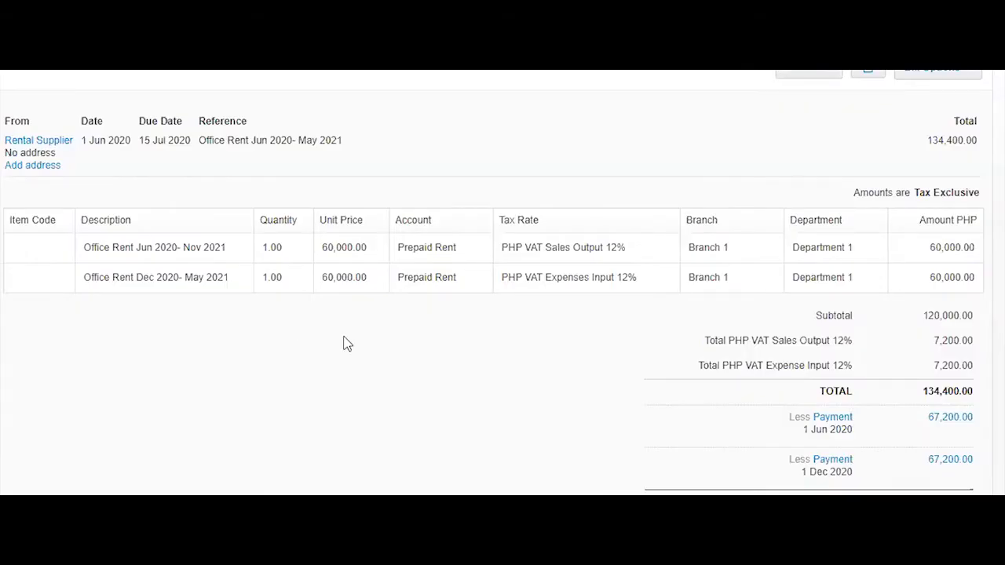
{"action": "mouse_move", "coordinate": [352, 343]}
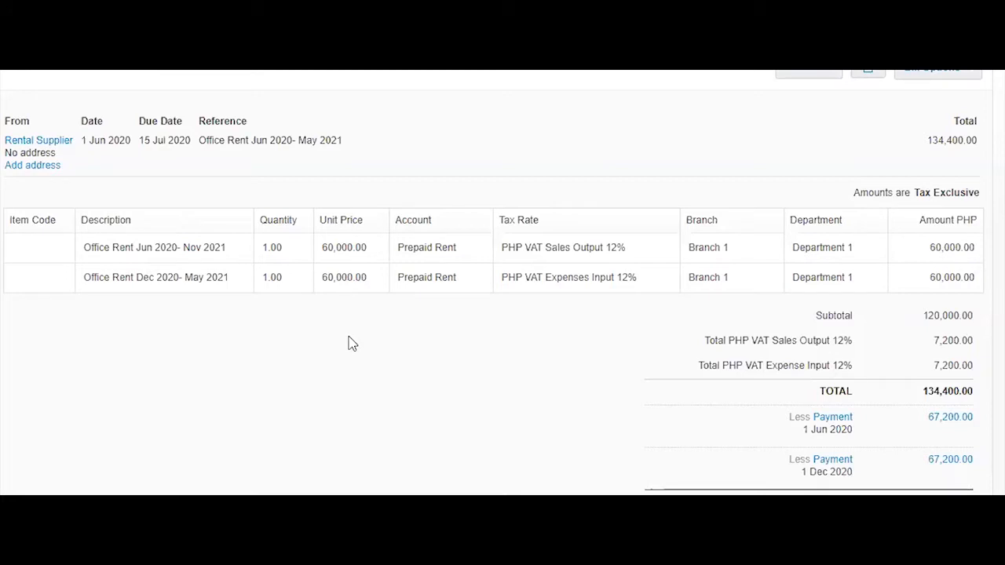
{"action": "scroll", "scroll_direction": "down", "scroll_amount": 3}
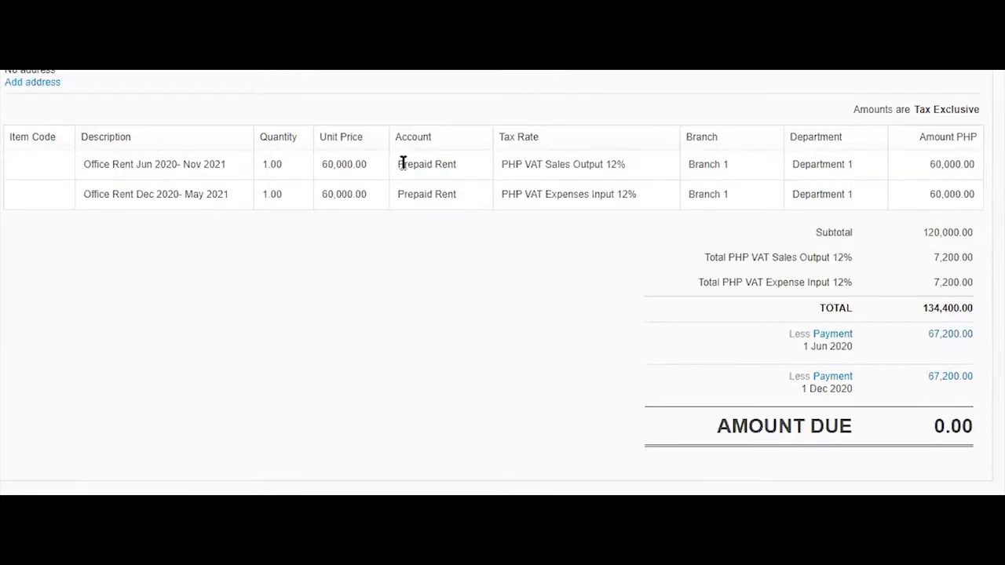
{"action": "mouse_move", "coordinate": [946, 159]}
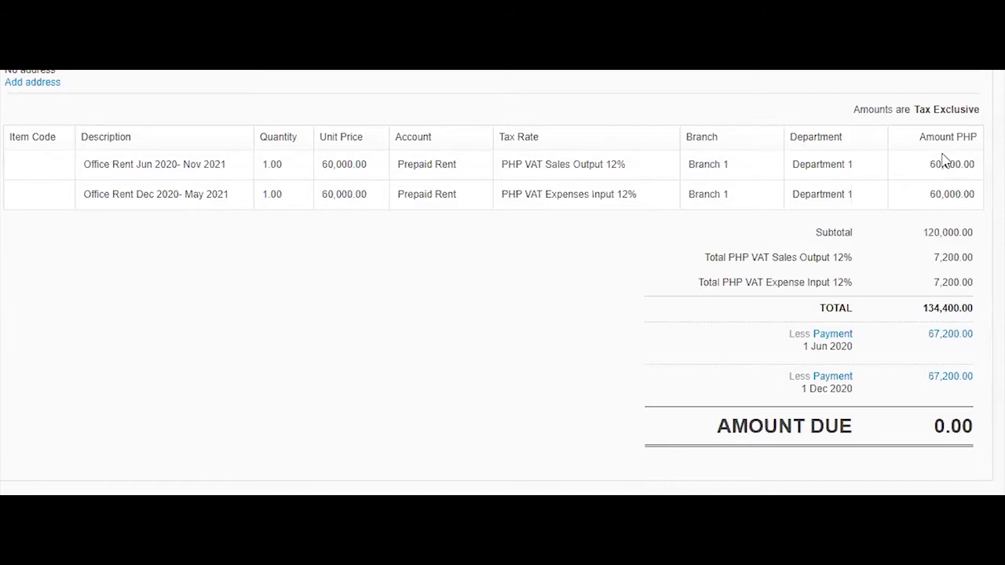
{"action": "mouse_move", "coordinate": [578, 264]}
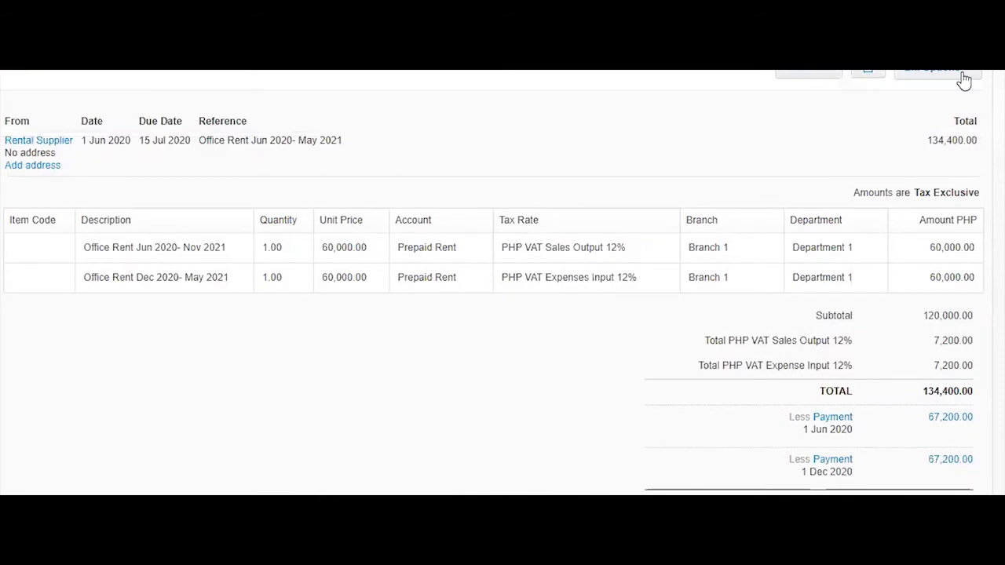
{"action": "mouse_move", "coordinate": [660, 256]}
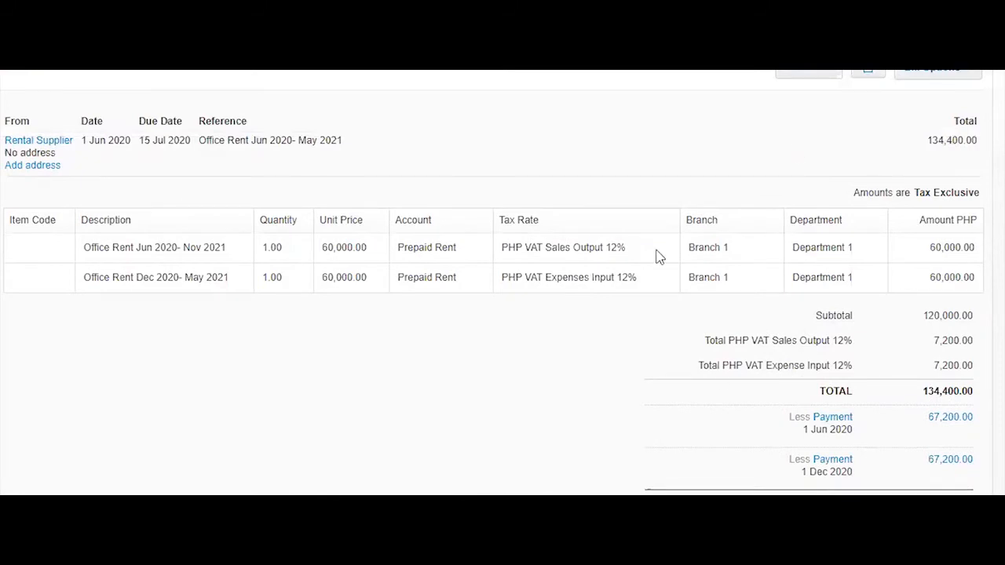
{"action": "double_click", "coordinate": [565, 248]}
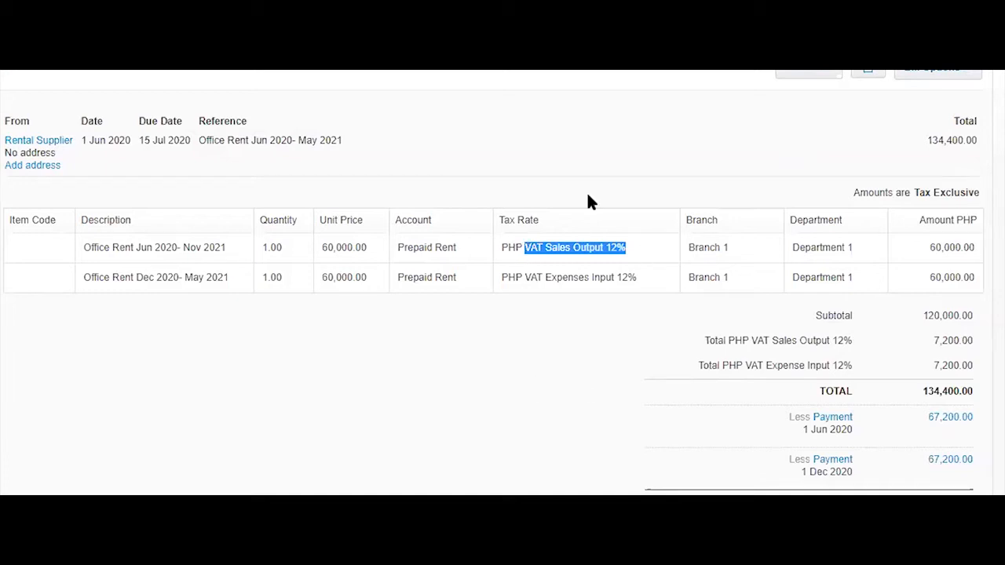
{"action": "scroll", "scroll_direction": "down", "scroll_amount": 3}
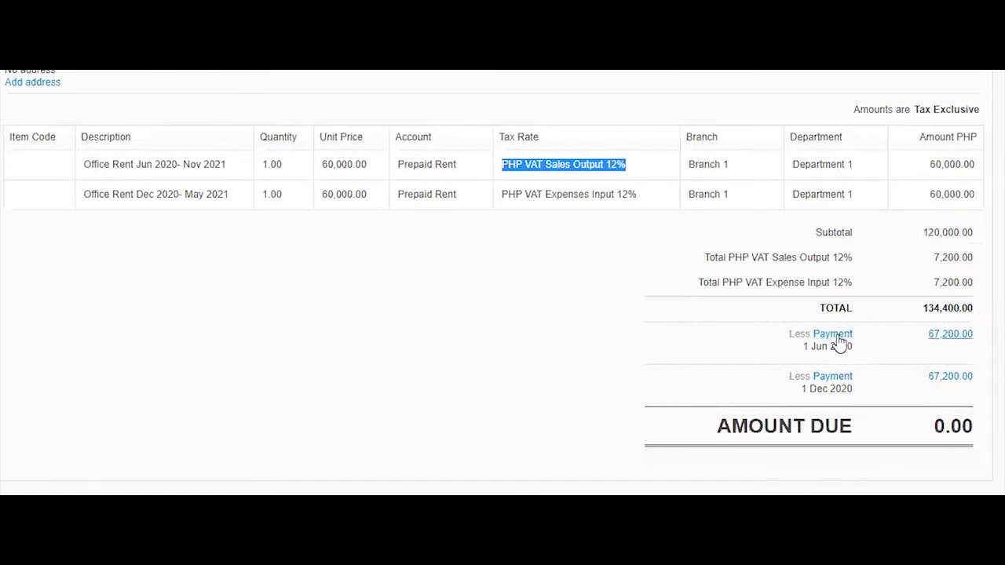
{"action": "mouse_move", "coordinate": [483, 351]}
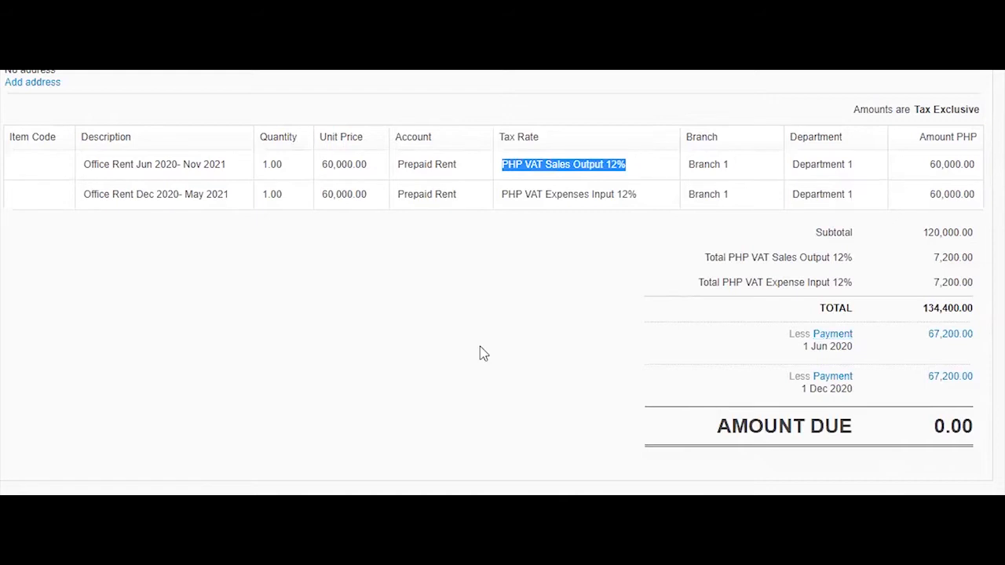
{"action": "left_click", "coordinate": [832, 333]}
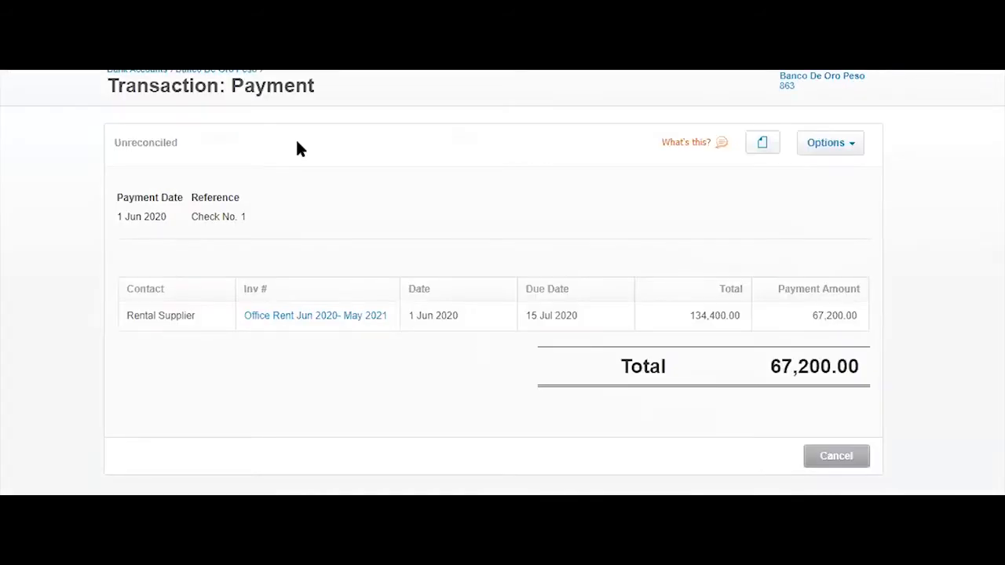
{"action": "scroll", "scroll_direction": "up", "scroll_amount": 3}
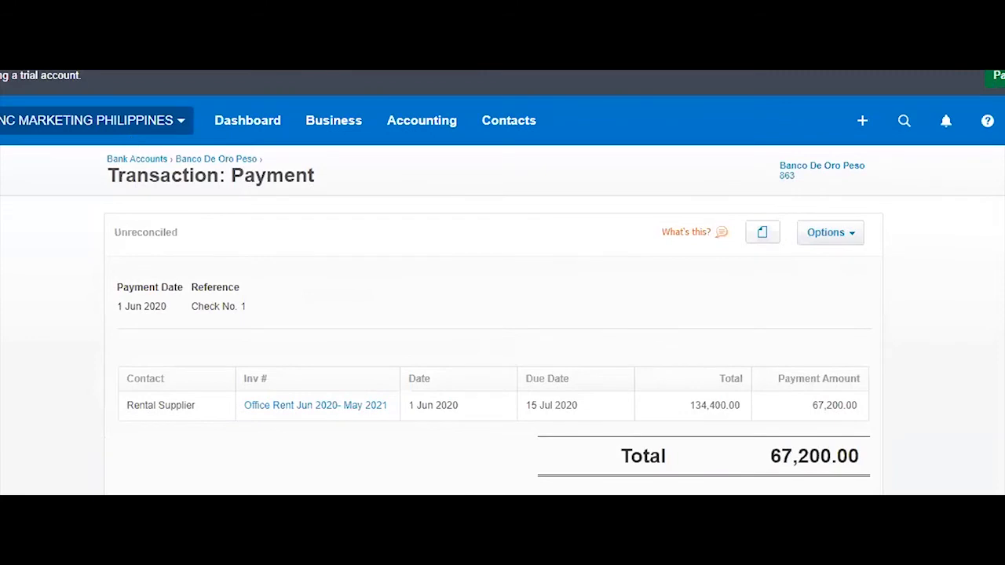
{"action": "mouse_move", "coordinate": [534, 330]}
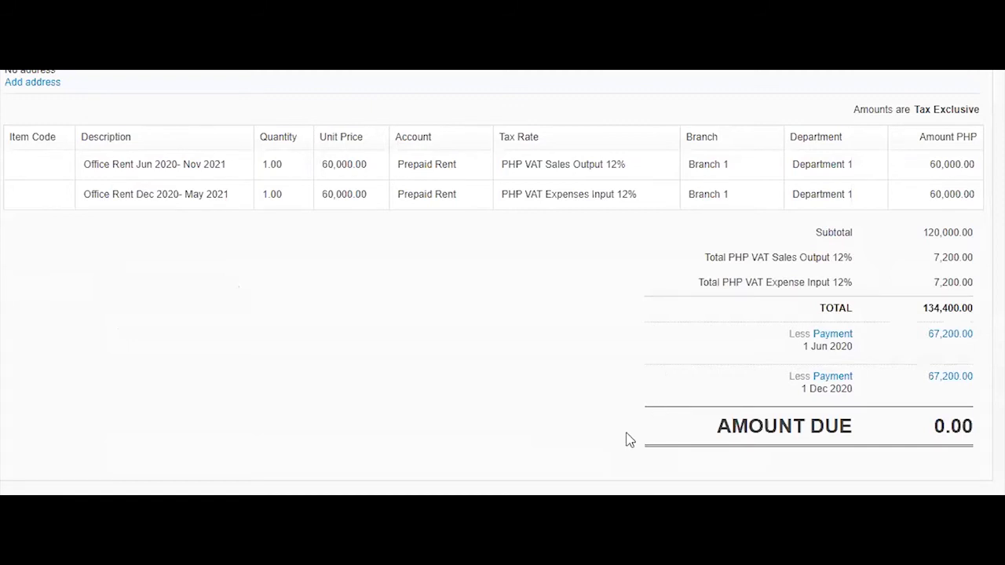
{"action": "mouse_move", "coordinate": [835, 377]}
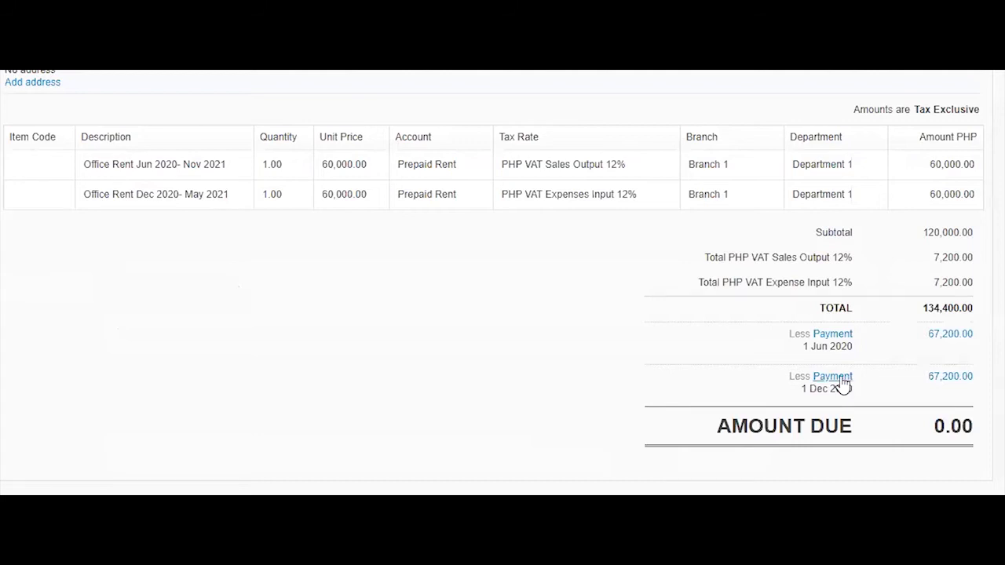
{"action": "mouse_move", "coordinate": [846, 381]}
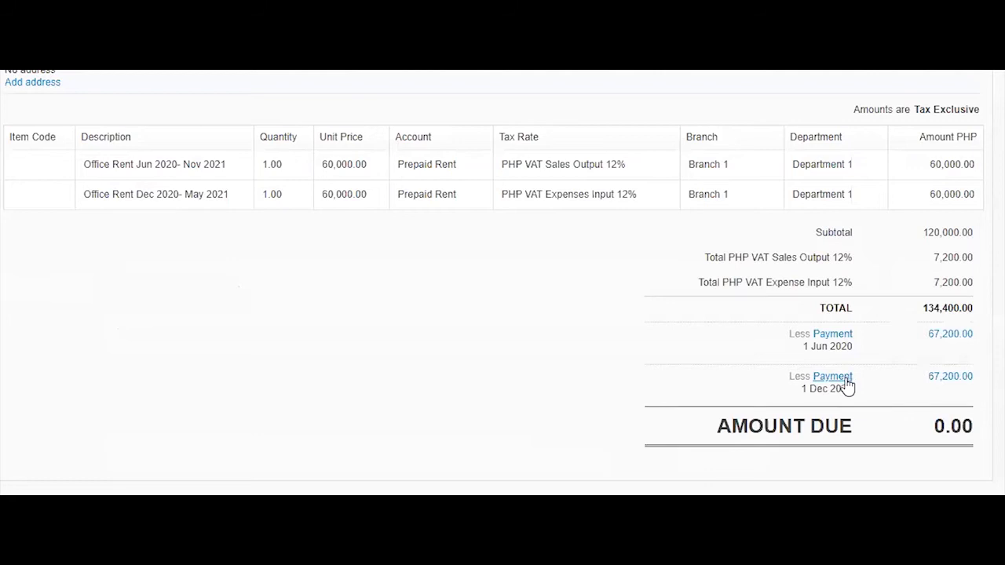
{"action": "mouse_move", "coordinate": [504, 378]}
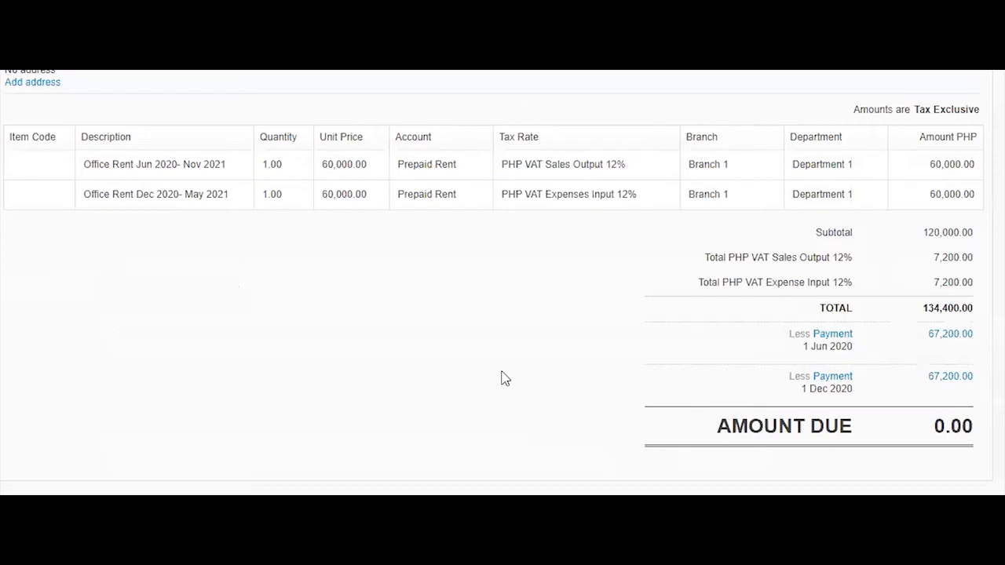
{"action": "mouse_move", "coordinate": [423, 349]}
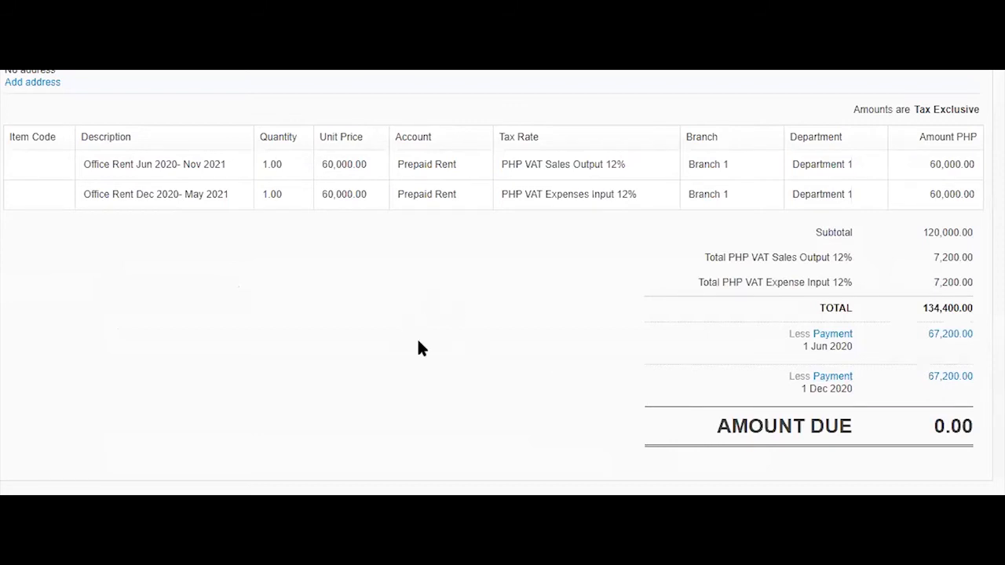
{"action": "mouse_move", "coordinate": [481, 175]}
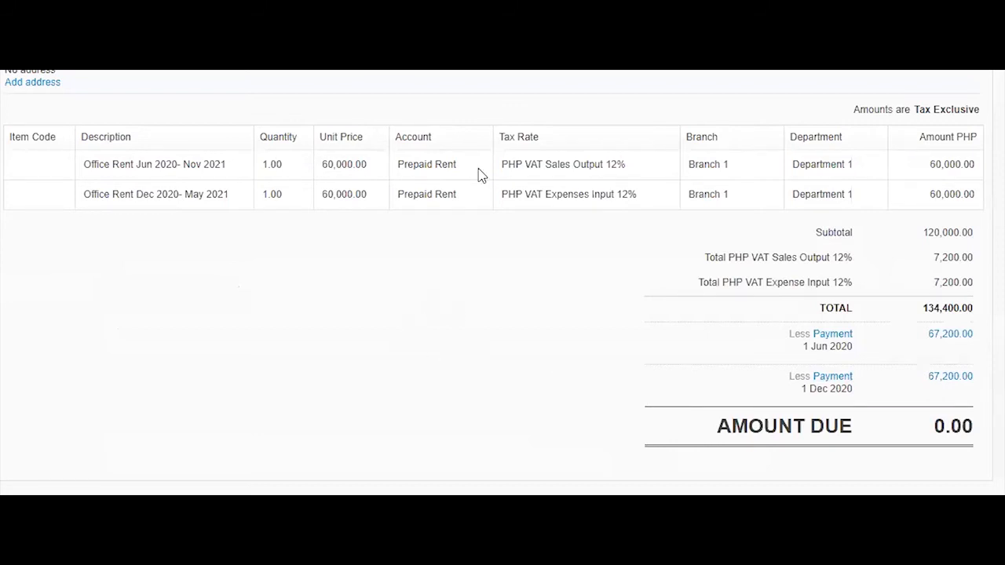
{"action": "mouse_move", "coordinate": [396, 230]}
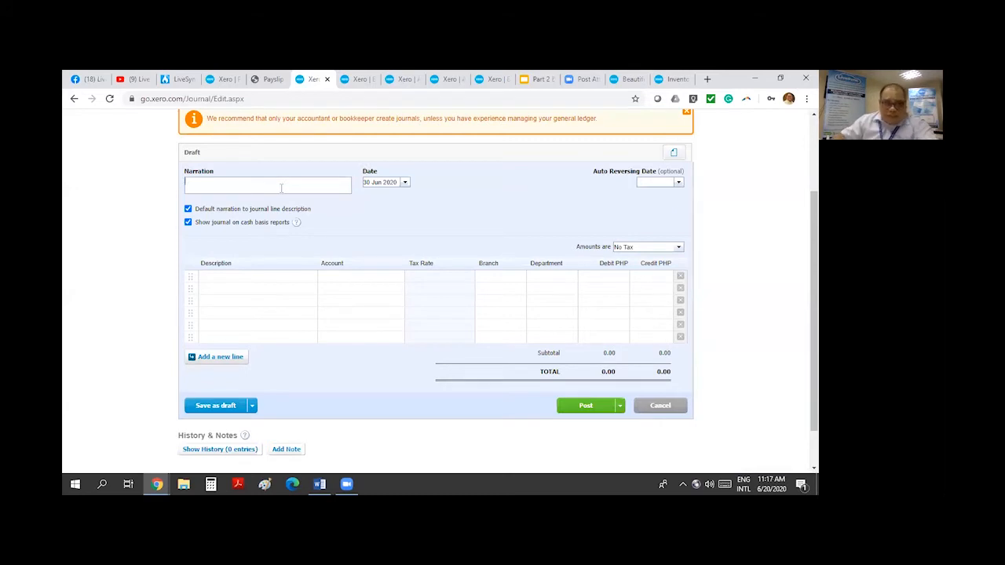
Step: Enter the narration 'Monthly Amortization of Rent - June 2020'
{"action": "type", "text": "Monthlyu"}
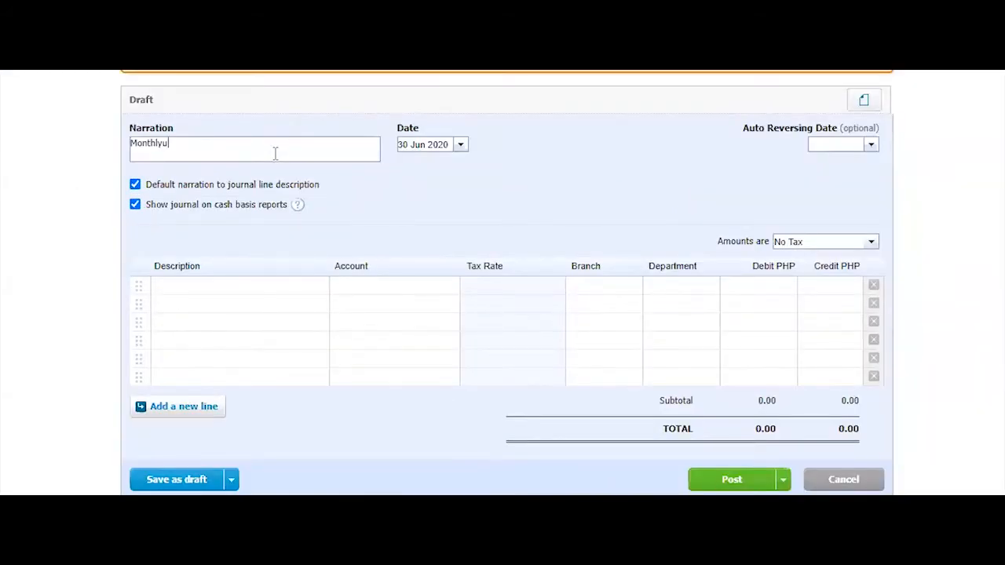
{"action": "type", "text": "Monthly A"}
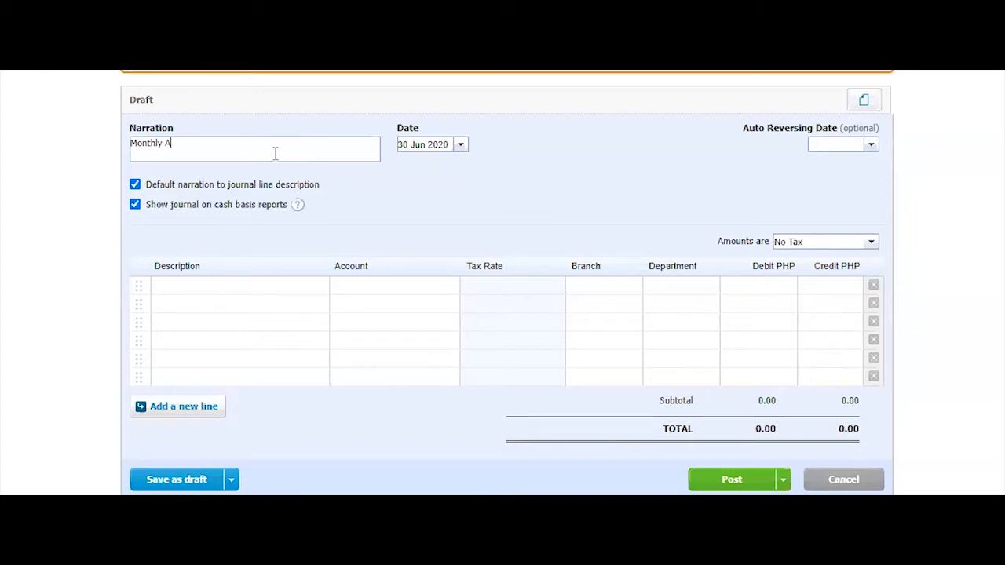
{"action": "type", "text": "mortization o"}
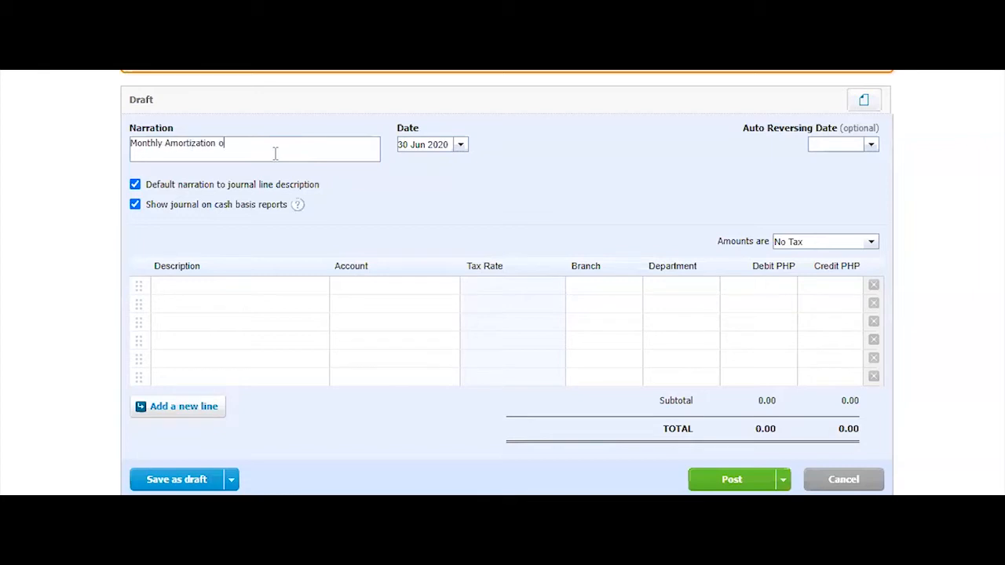
{"action": "type", "text": "f Rent"}
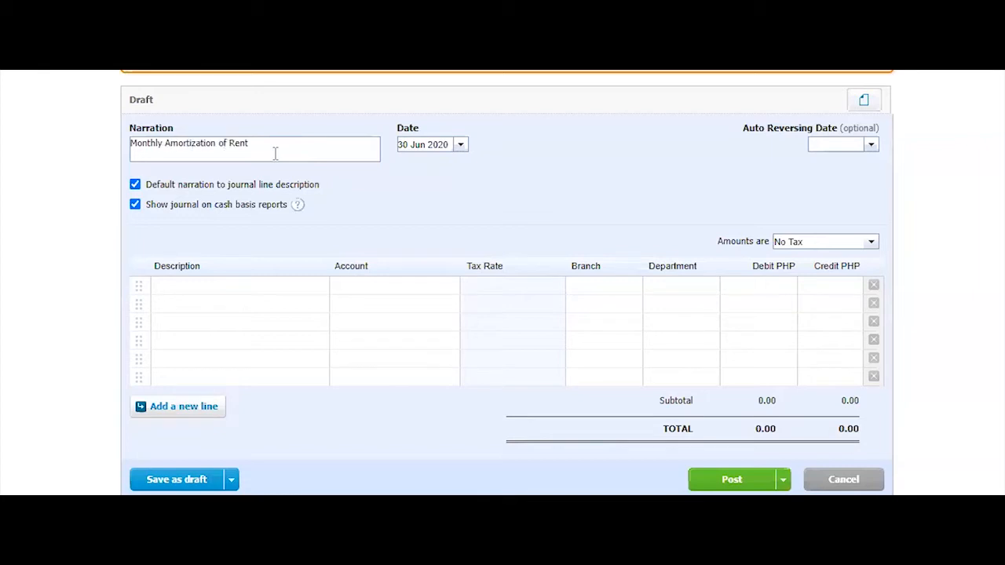
{"action": "mouse_move", "coordinate": [292, 156]}
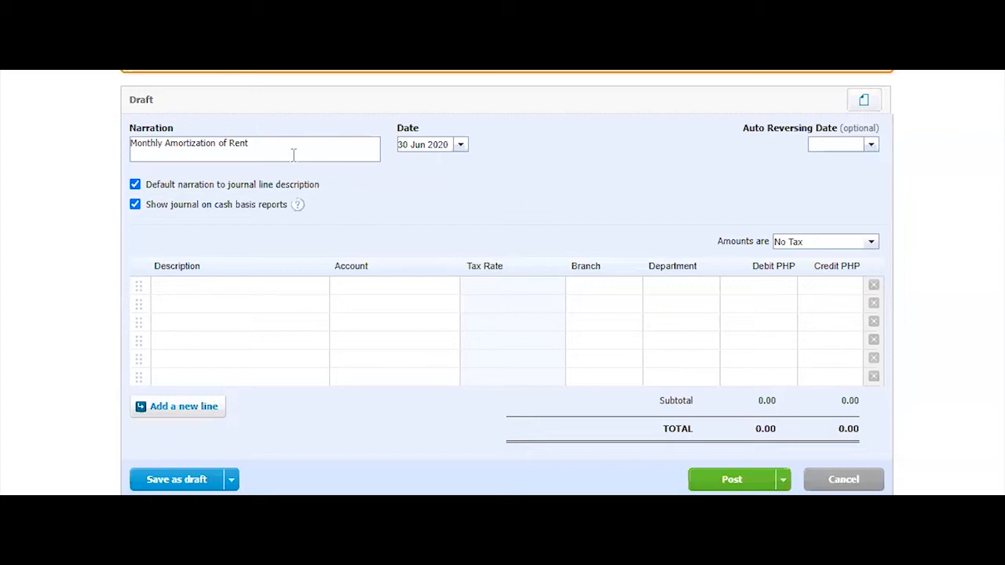
{"action": "type", "text": "June"}
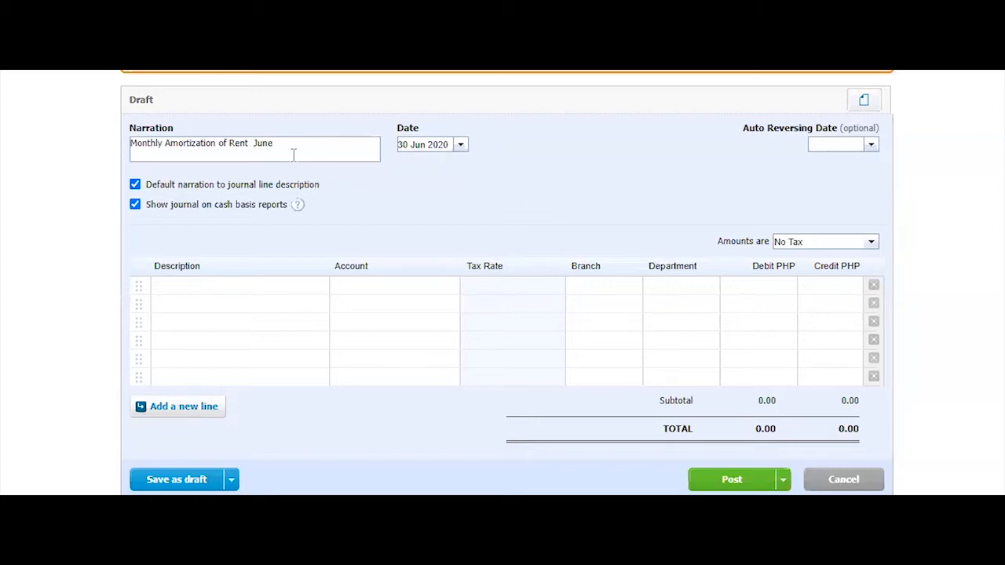
{"action": "type", "text": "-"}
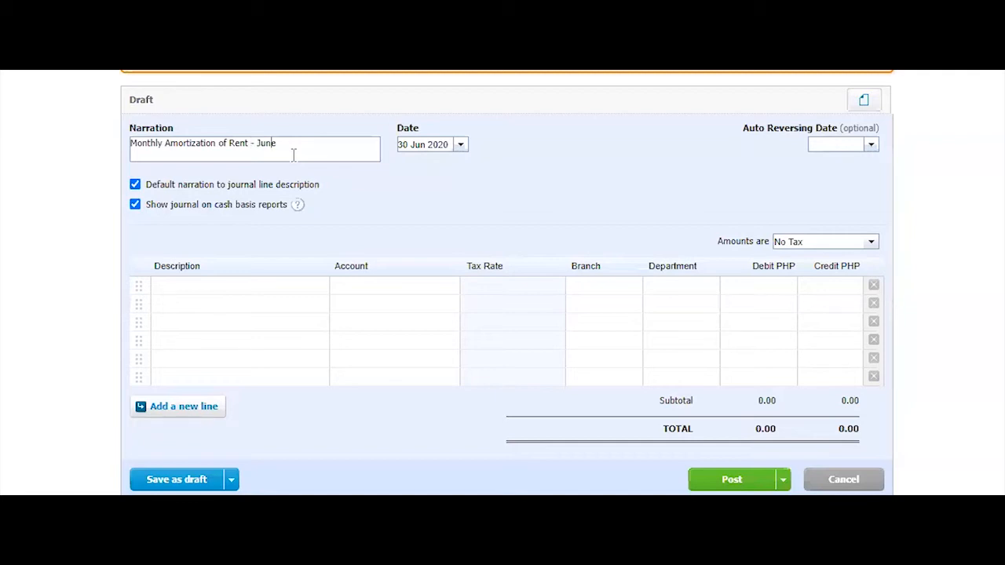
{"action": "type", "text": "2020"}
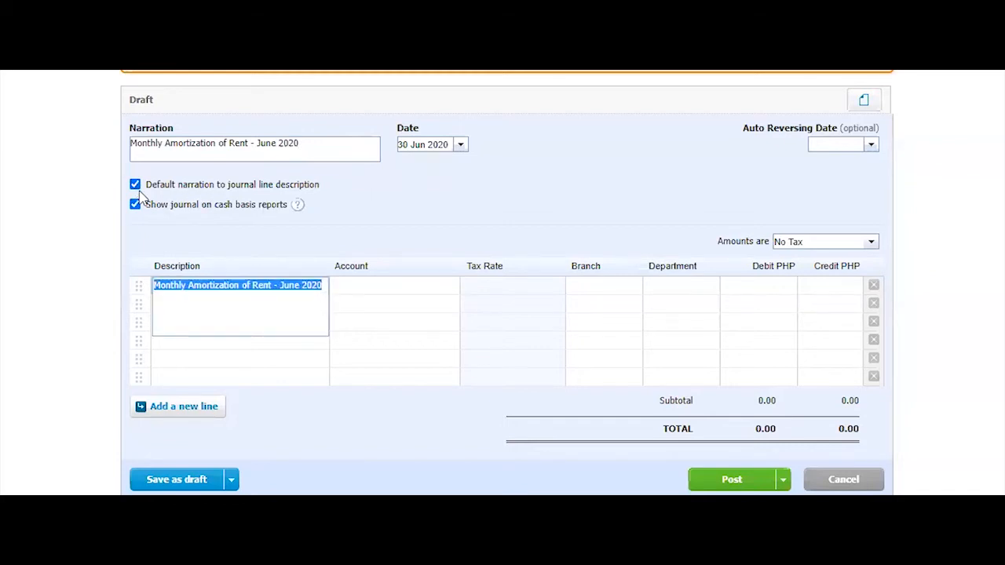
{"action": "mouse_move", "coordinate": [274, 191]}
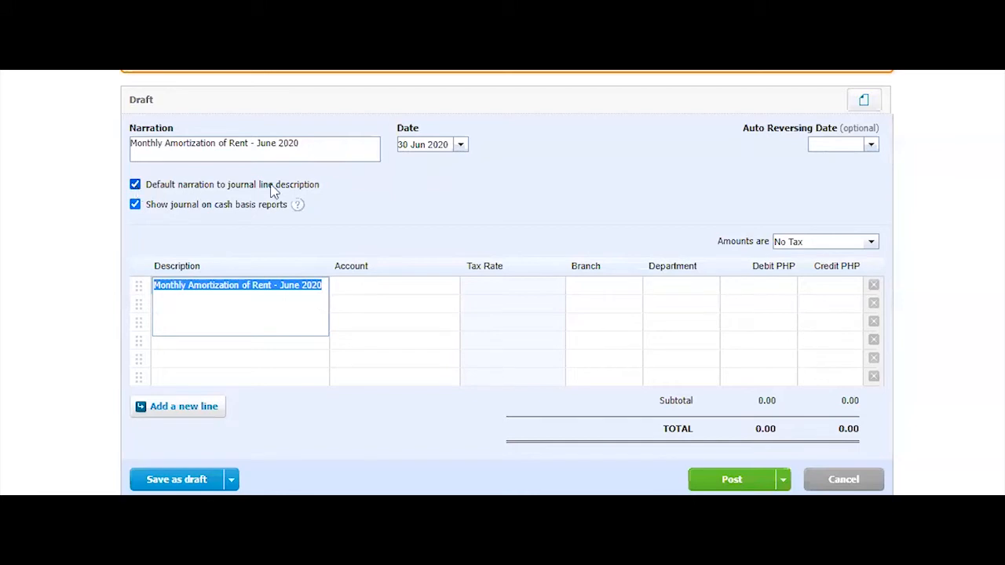
{"action": "mouse_move", "coordinate": [129, 228]}
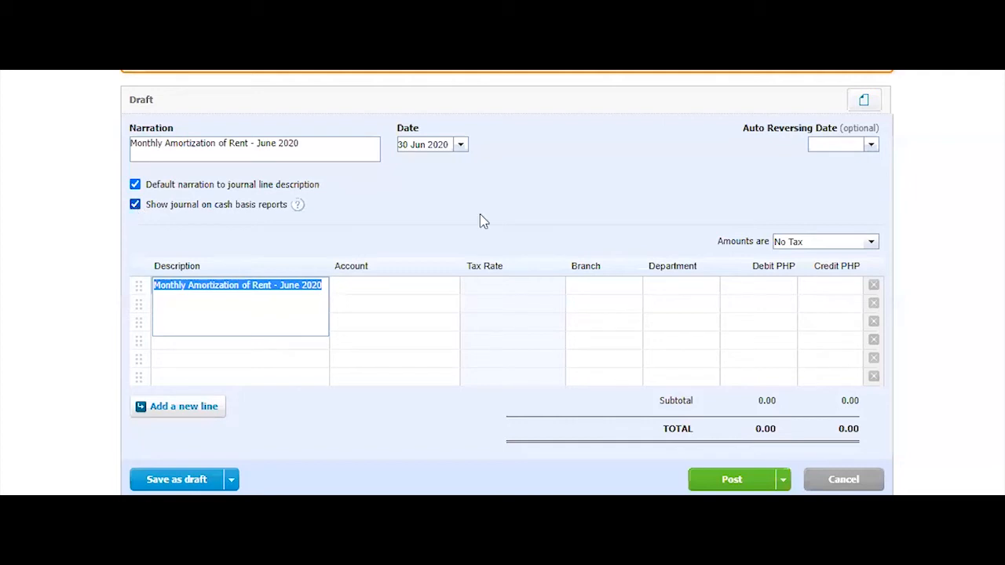
Step: Exclude the journal from cash basis reports and code lines to 469 - Rent and 625 - Prepaid Rent
{"action": "left_click", "coordinate": [135, 205]}
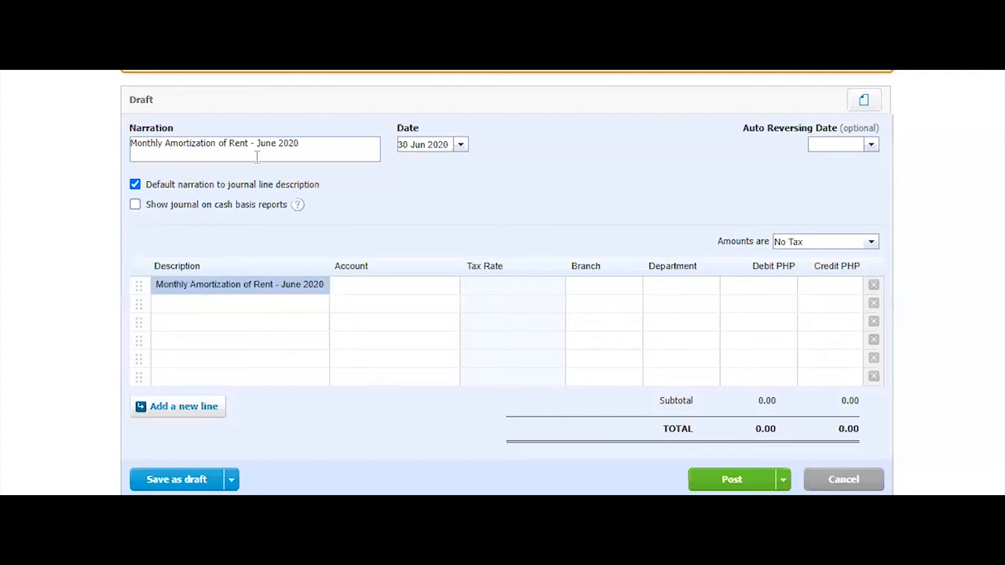
{"action": "mouse_move", "coordinate": [509, 198]}
{"action": "type", "text": "ren"}
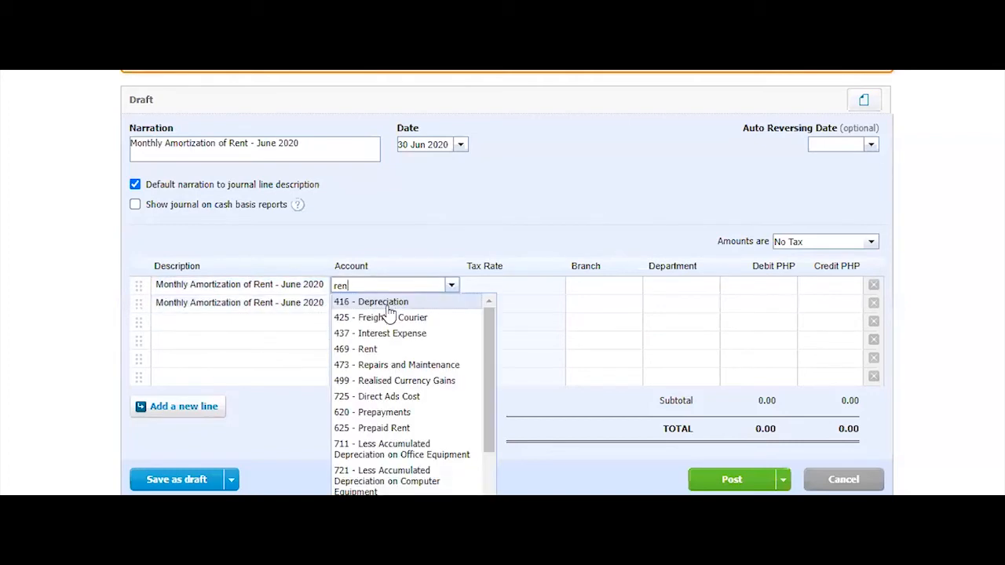
{"action": "left_click", "coordinate": [355, 349]}
{"action": "type", "text": "ren"}
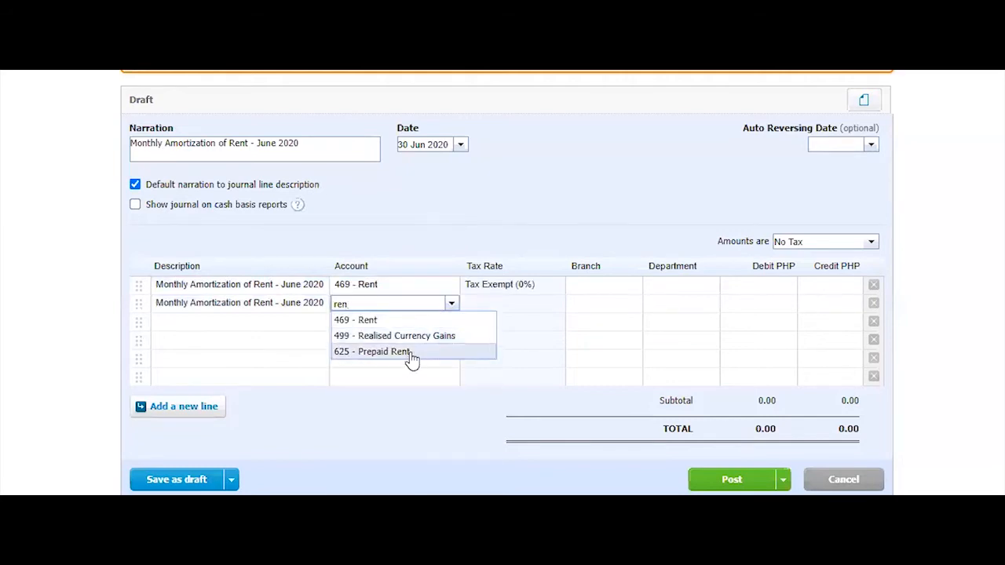
{"action": "left_click", "coordinate": [372, 352]}
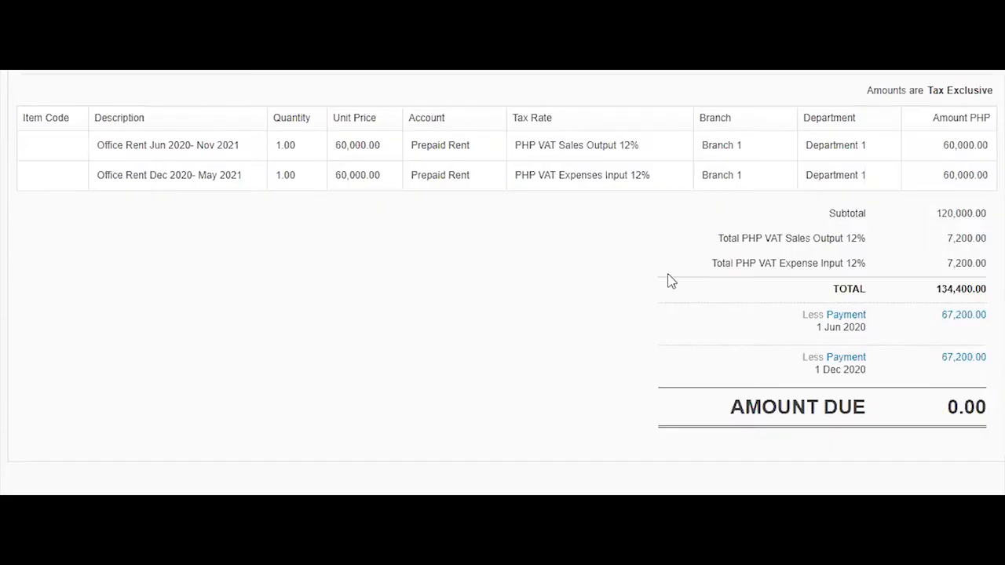
{"action": "mouse_move", "coordinate": [917, 213]}
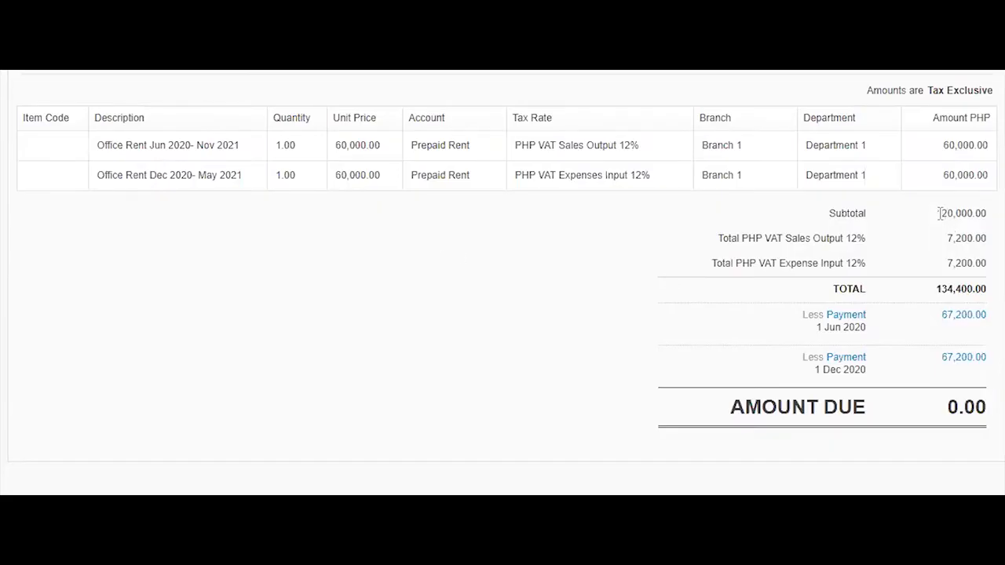
Step: Select the 120,000.00 subtotal on the rent bill
{"action": "double_click", "coordinate": [952, 214]}
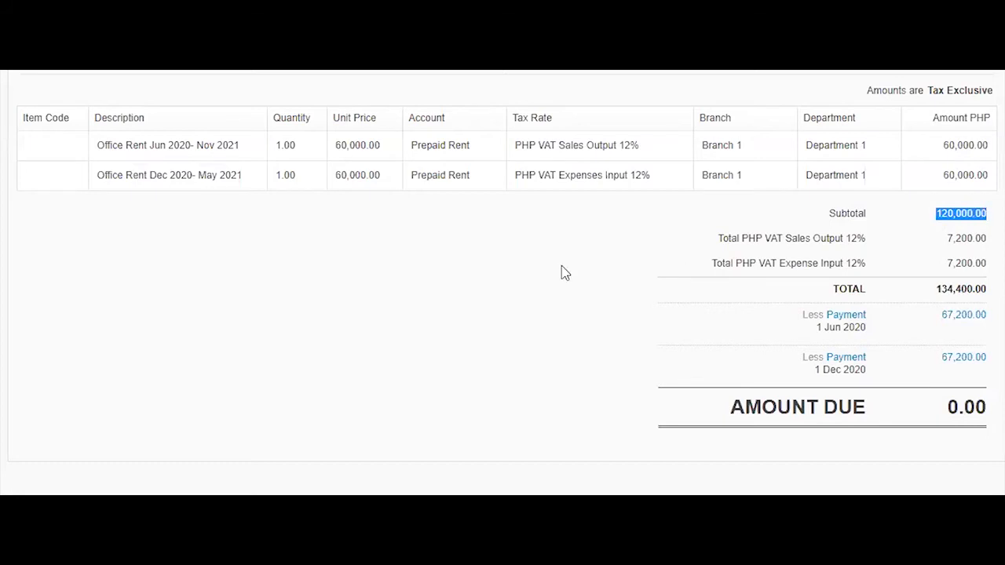
{"action": "mouse_move", "coordinate": [944, 308]}
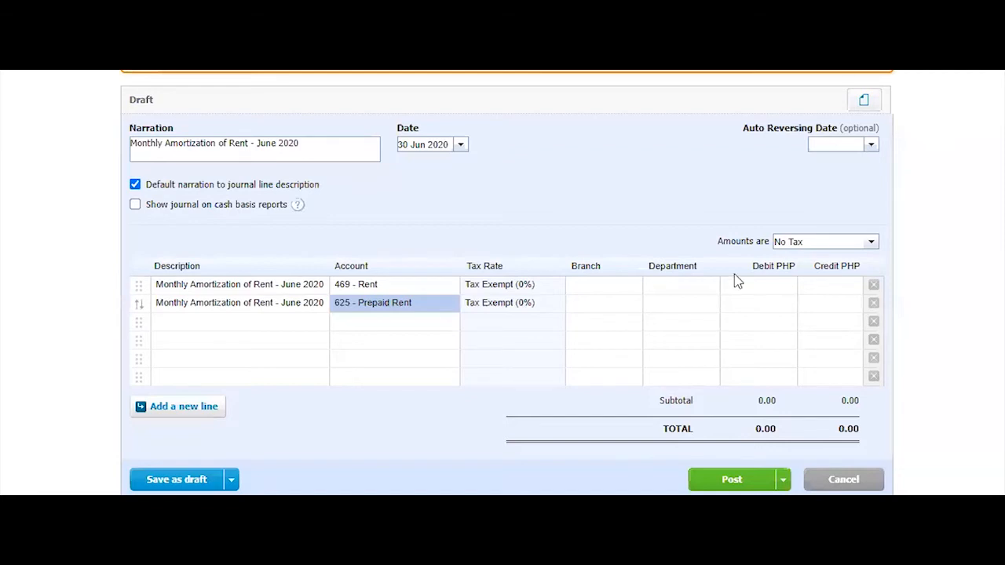
Step: Debit Rent and credit Prepaid Rent 20,000.00 each
{"action": "left_click", "coordinate": [758, 285]}
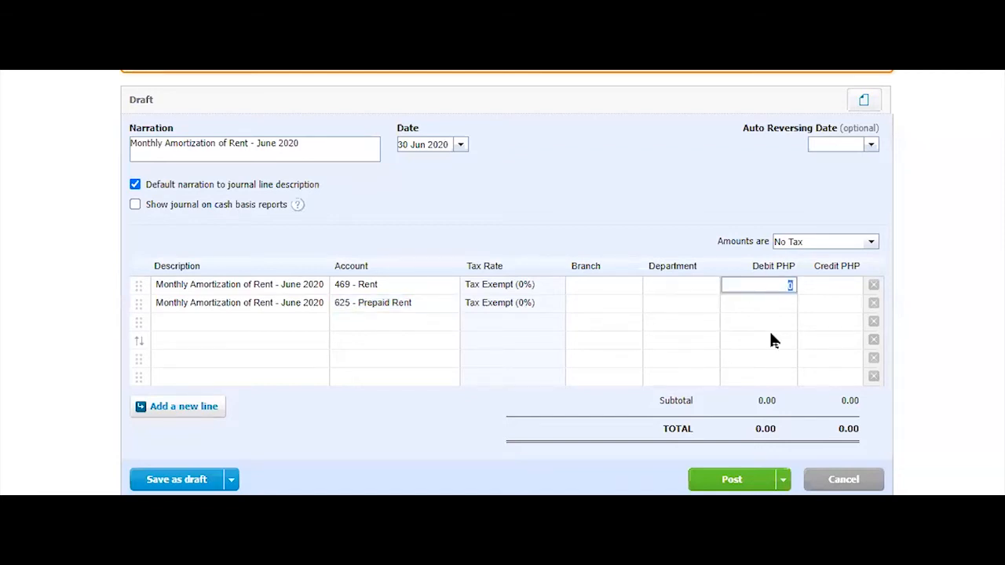
{"action": "type", "text": "2000"}
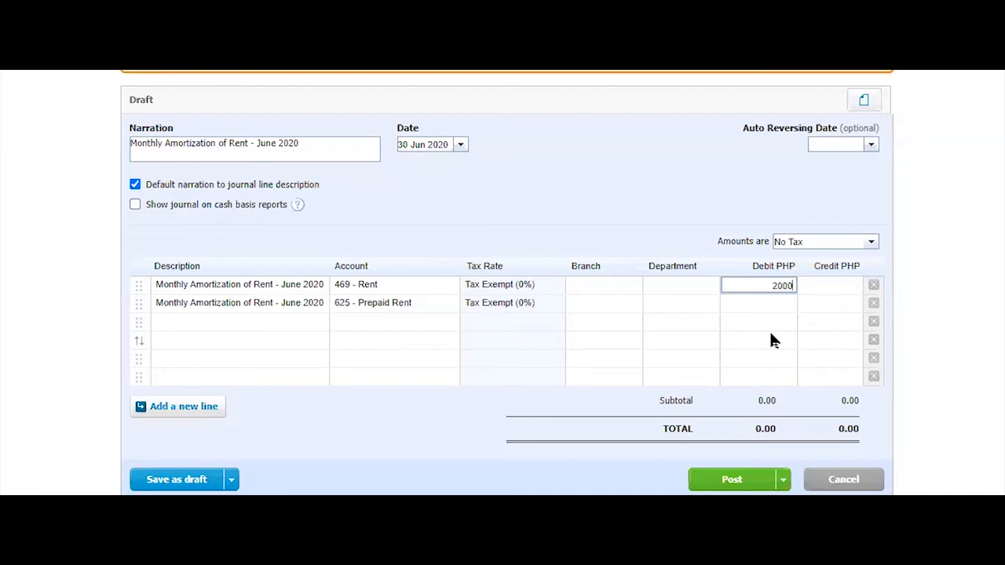
{"action": "left_click", "coordinate": [830, 304]}
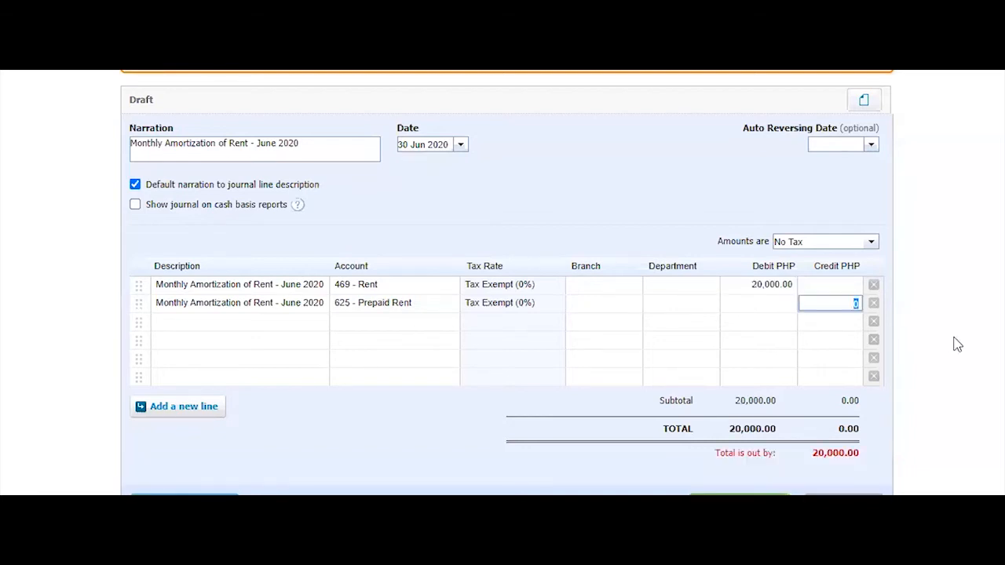
{"action": "type", "text": "20000.00"}
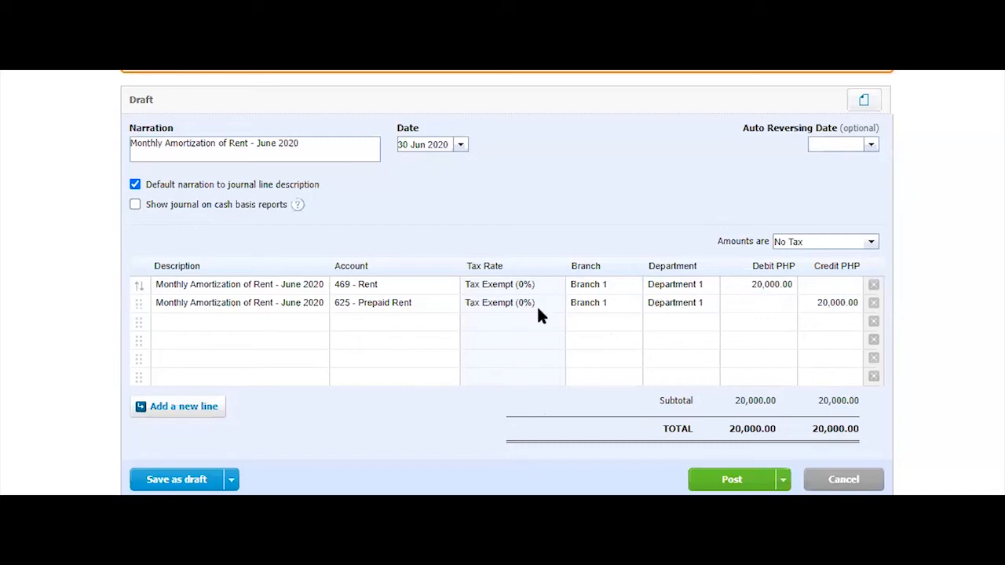
{"action": "mouse_move", "coordinate": [544, 288]}
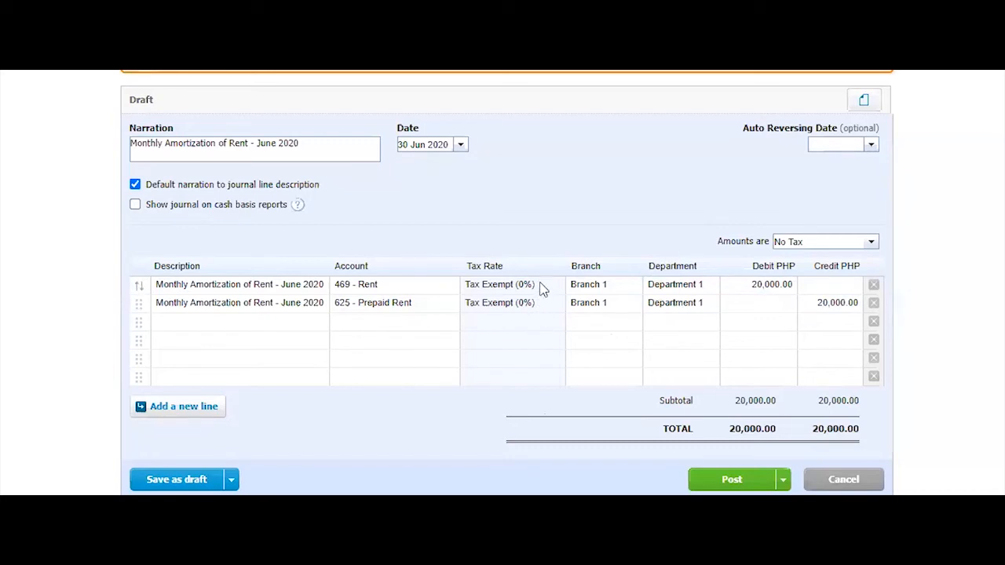
{"action": "mouse_move", "coordinate": [887, 185]}
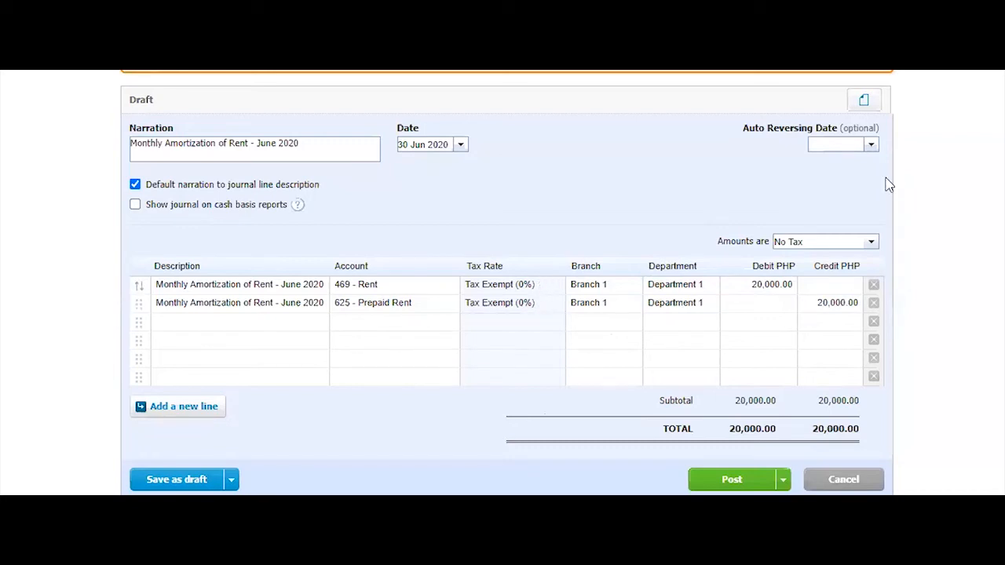
{"action": "mouse_move", "coordinate": [873, 255]}
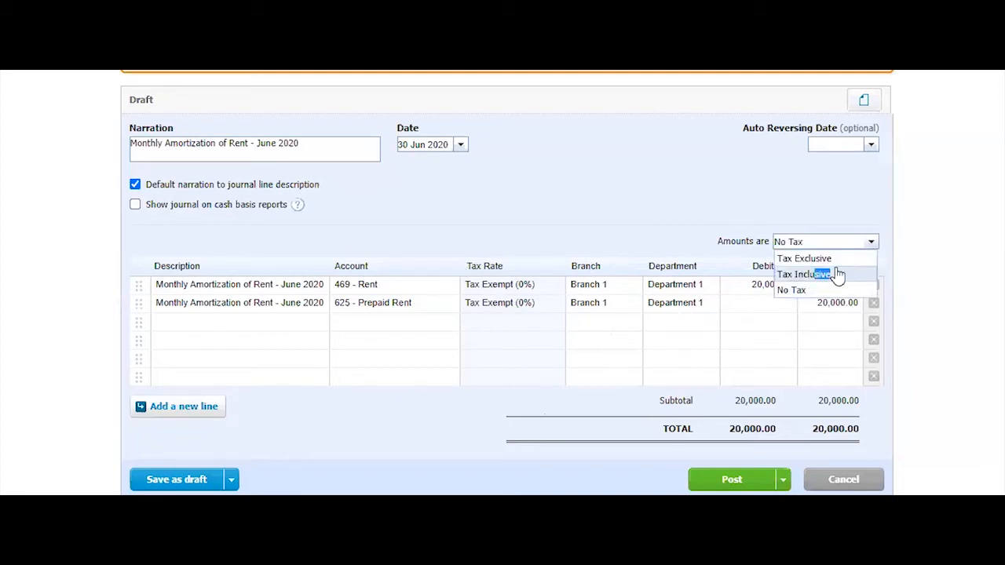
Step: Make amounts Tax Exclusive, set the Rent line to PHP No VAT 0%, and check the auto-reversing date
{"action": "left_click", "coordinate": [805, 258]}
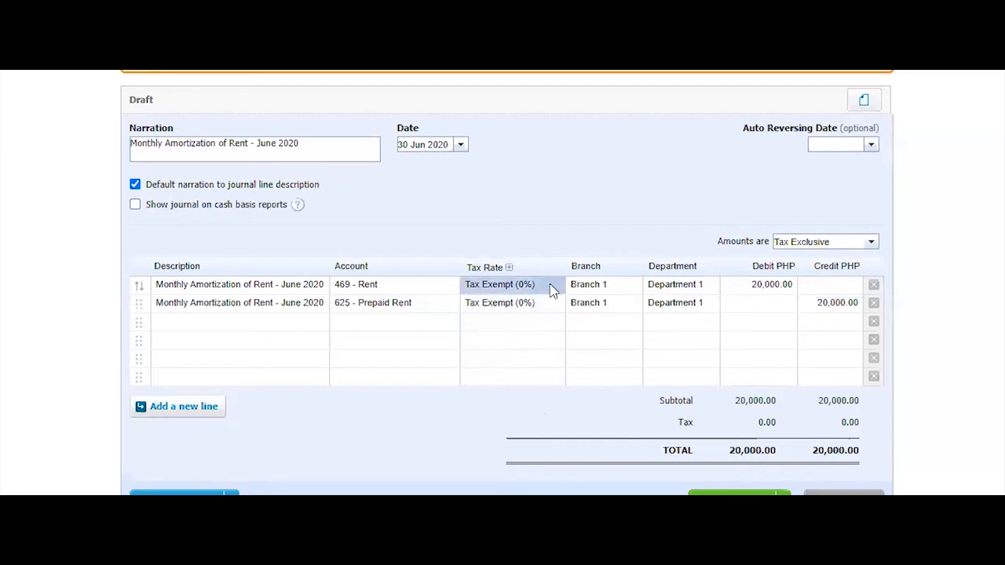
{"action": "left_click", "coordinate": [510, 285]}
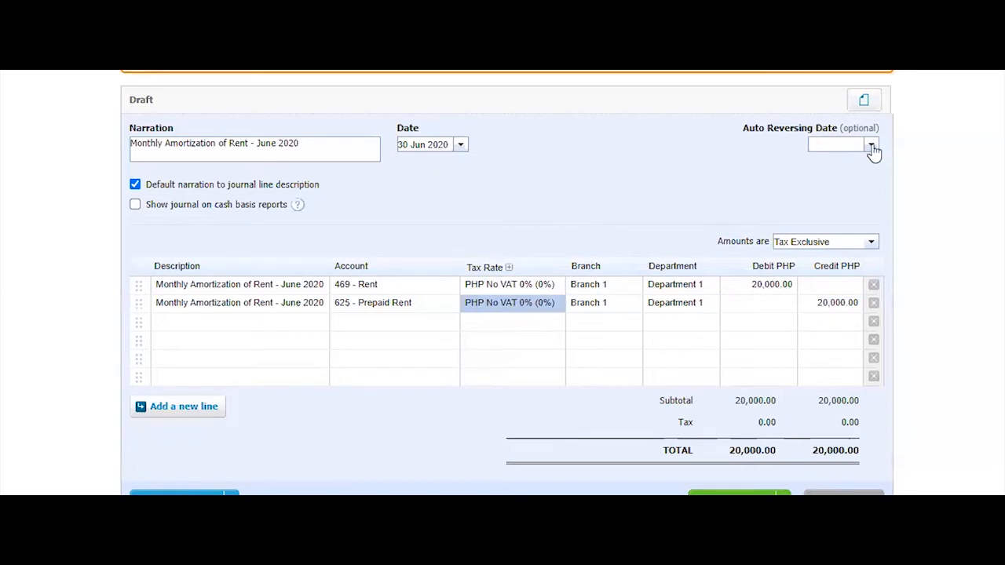
{"action": "left_click", "coordinate": [871, 145]}
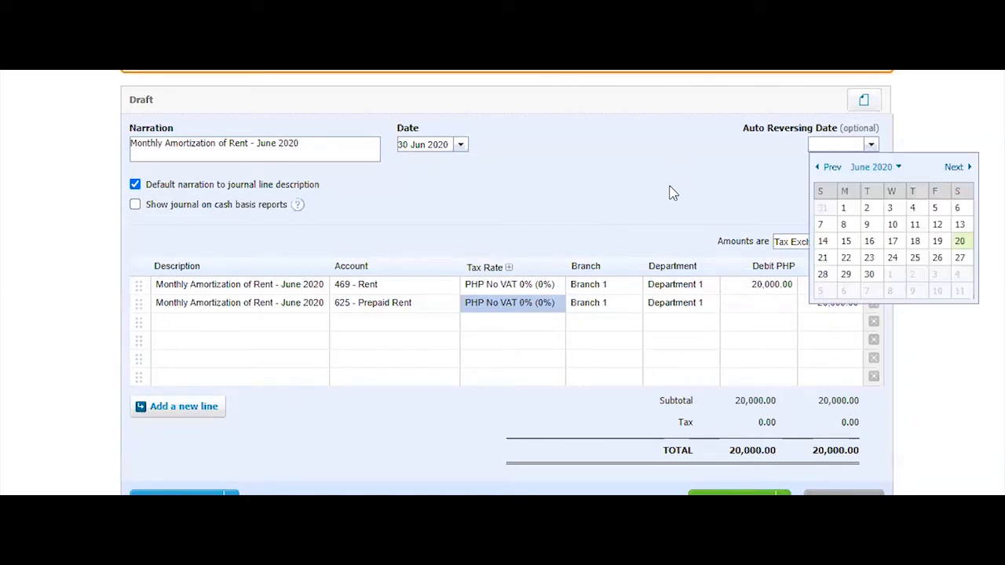
{"action": "mouse_move", "coordinate": [286, 286]}
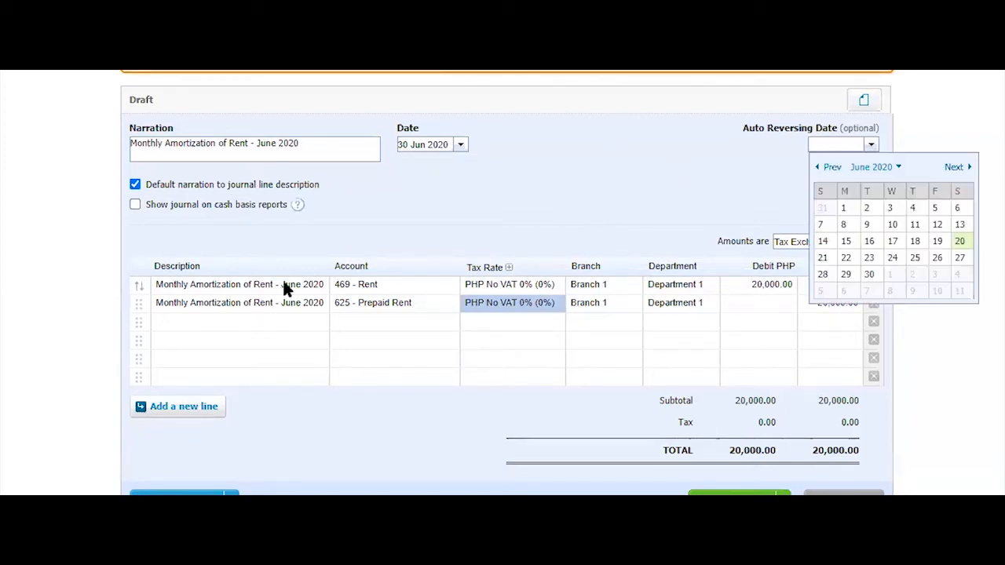
{"action": "mouse_move", "coordinate": [548, 185]}
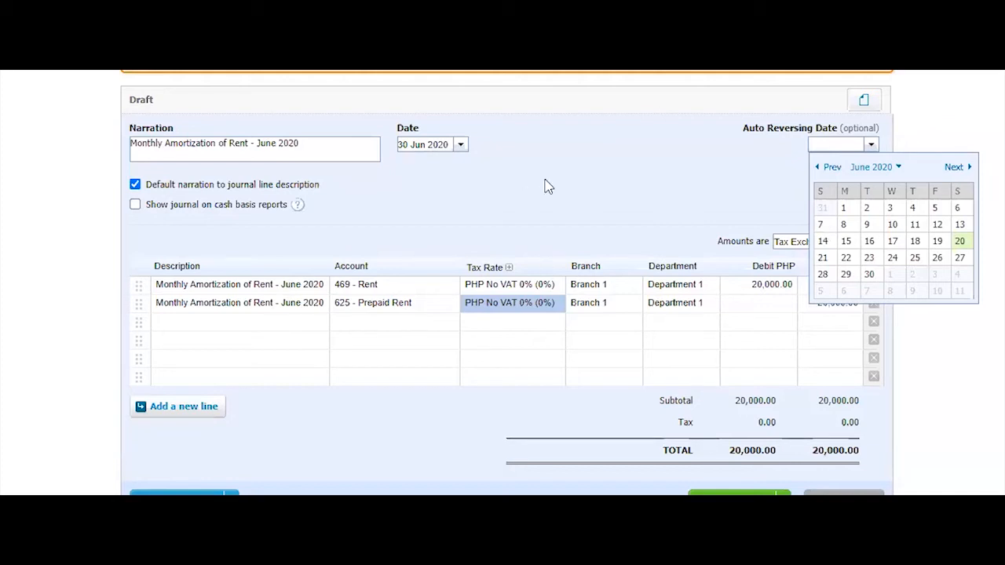
{"action": "mouse_move", "coordinate": [553, 173]}
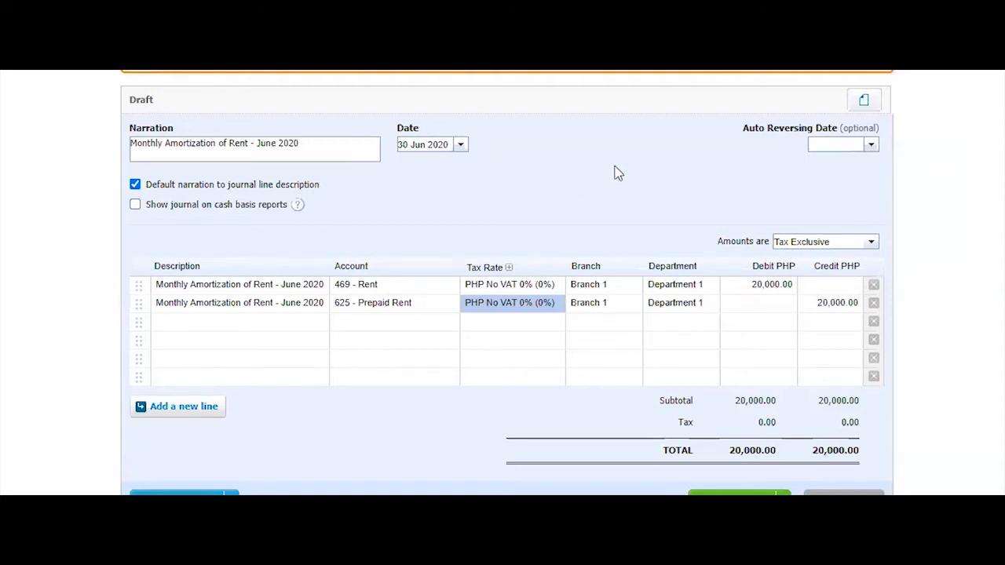
{"action": "scroll", "scroll_direction": "down", "scroll_amount": 3}
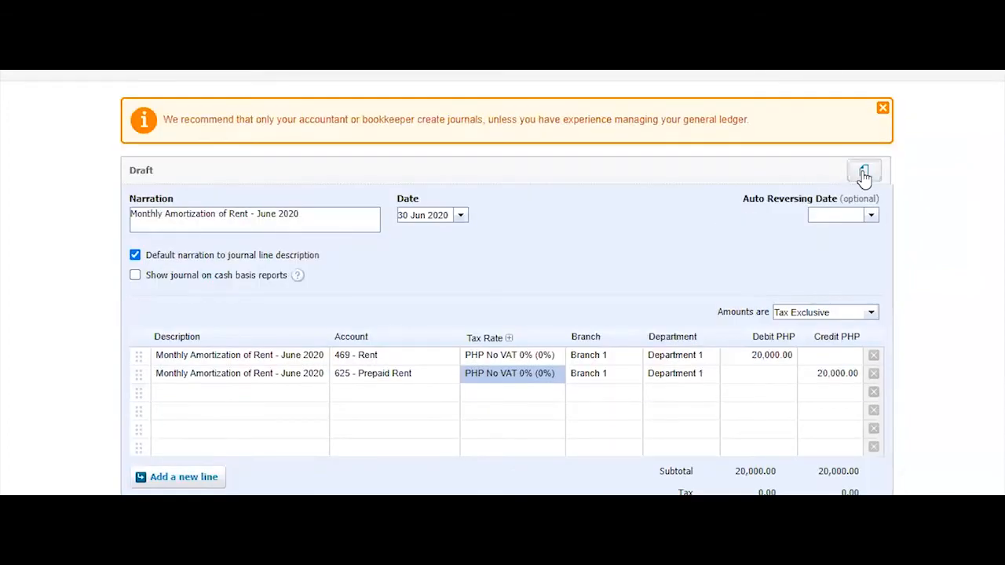
{"action": "scroll", "scroll_direction": "down", "scroll_amount": 3}
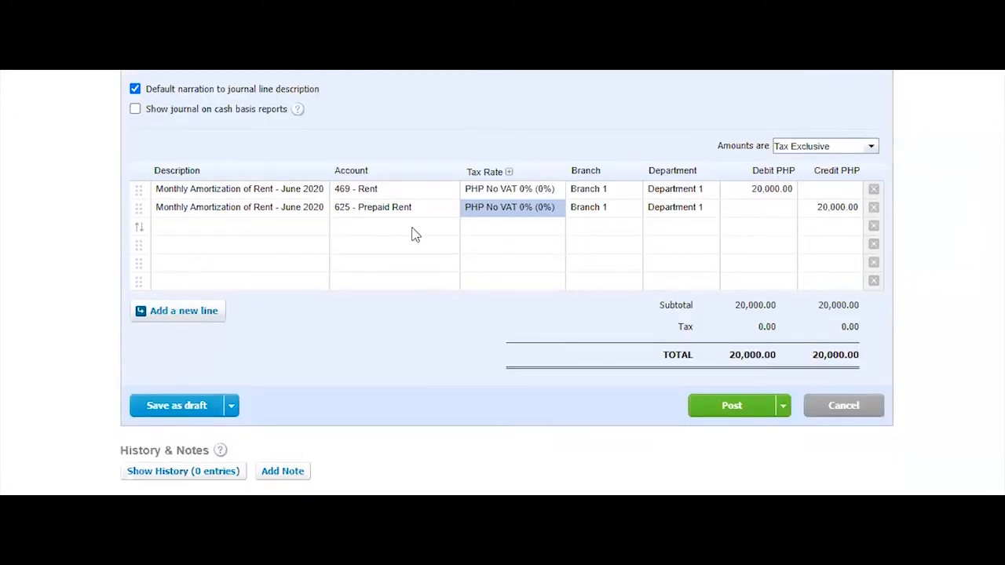
{"action": "mouse_move", "coordinate": [732, 405]}
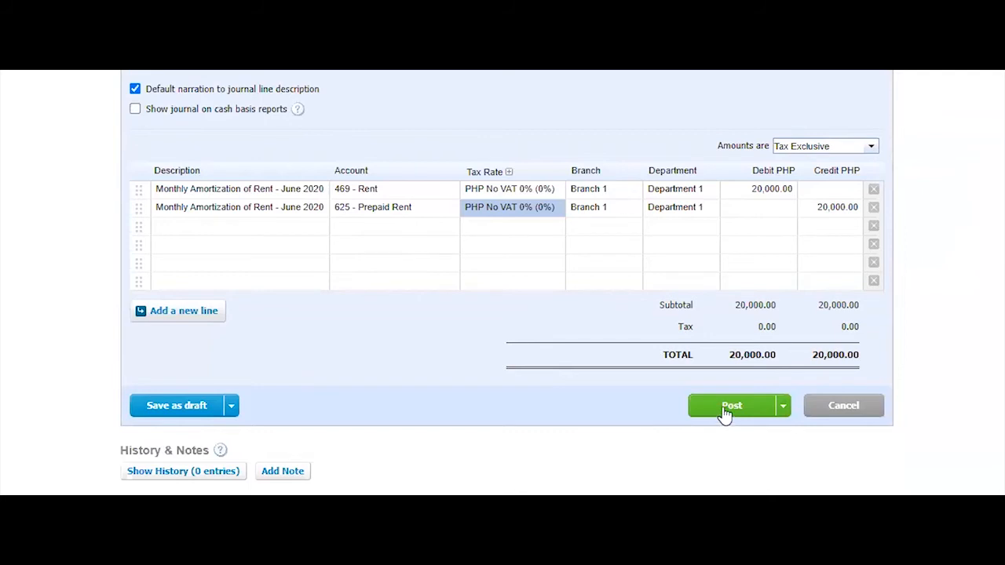
Step: Post the 20,000.00 rent amortization journal and view it in the Posted list
{"action": "left_click", "coordinate": [732, 405]}
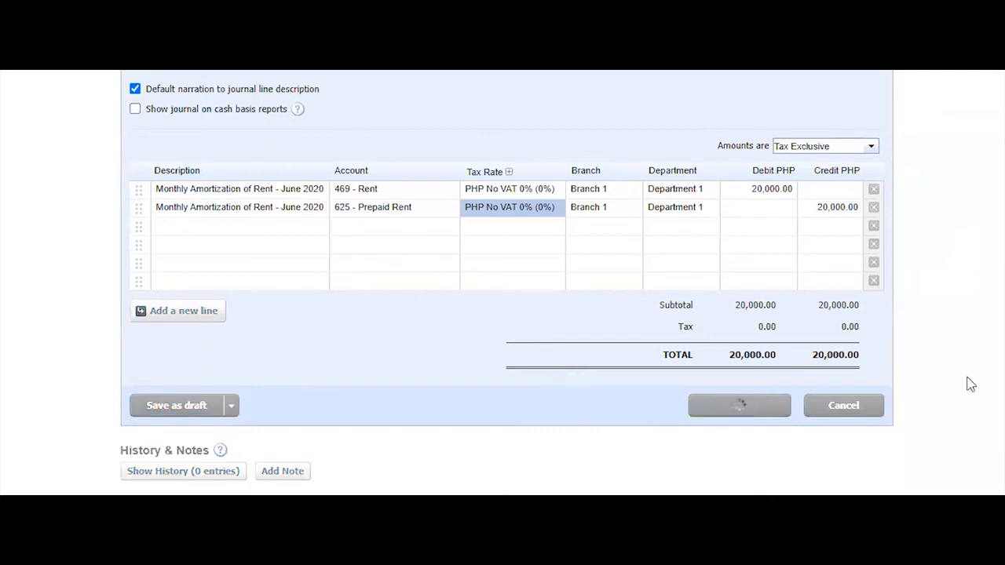
{"action": "left_click", "coordinate": [739, 405]}
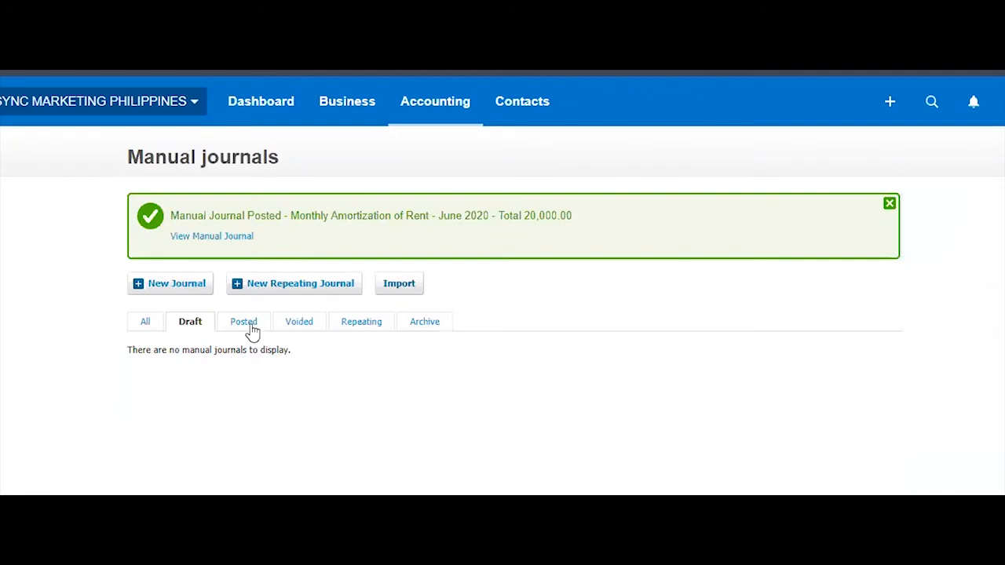
{"action": "mouse_move", "coordinate": [804, 335]}
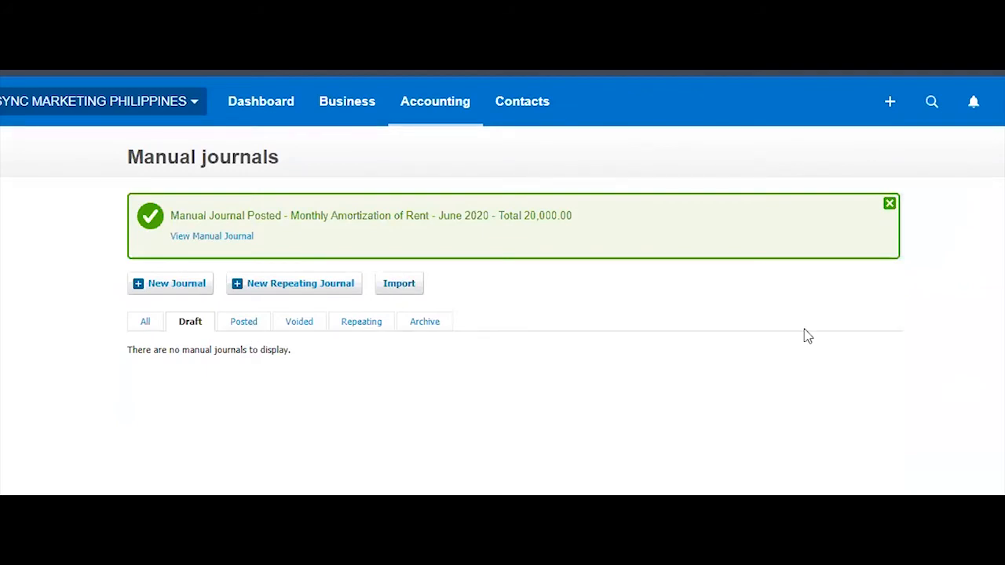
{"action": "left_click", "coordinate": [242, 321]}
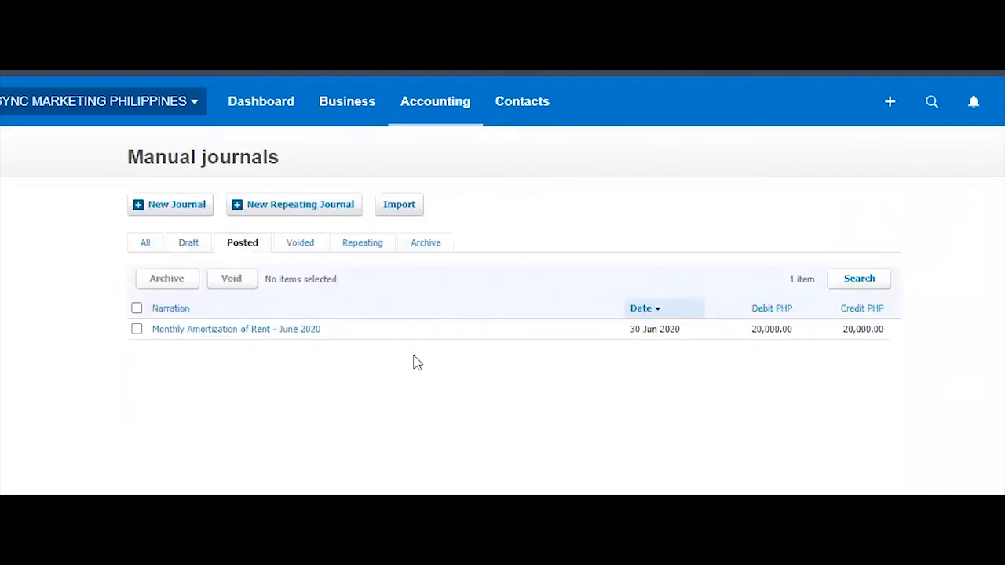
{"action": "mouse_move", "coordinate": [412, 362]}
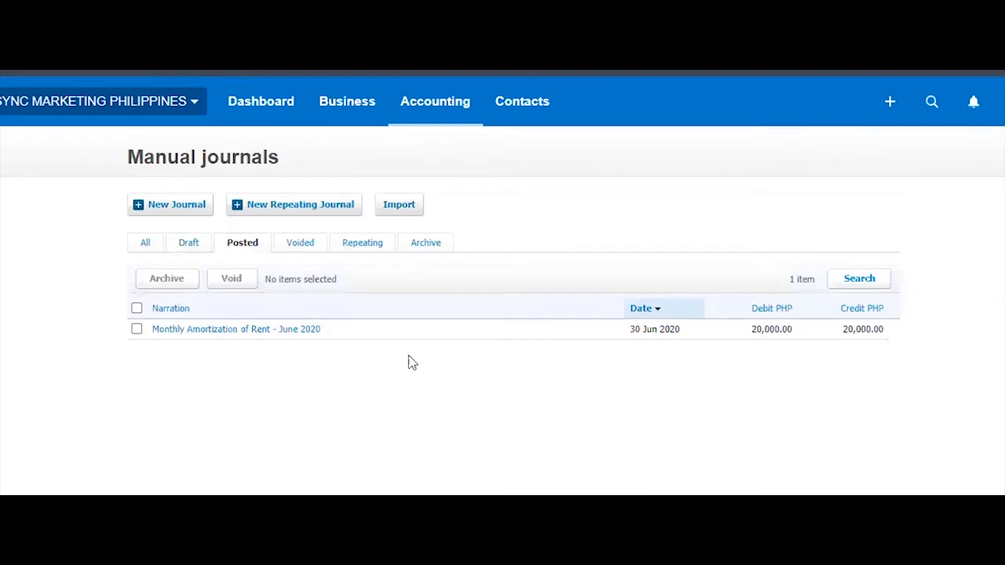
{"action": "mouse_move", "coordinate": [245, 345]}
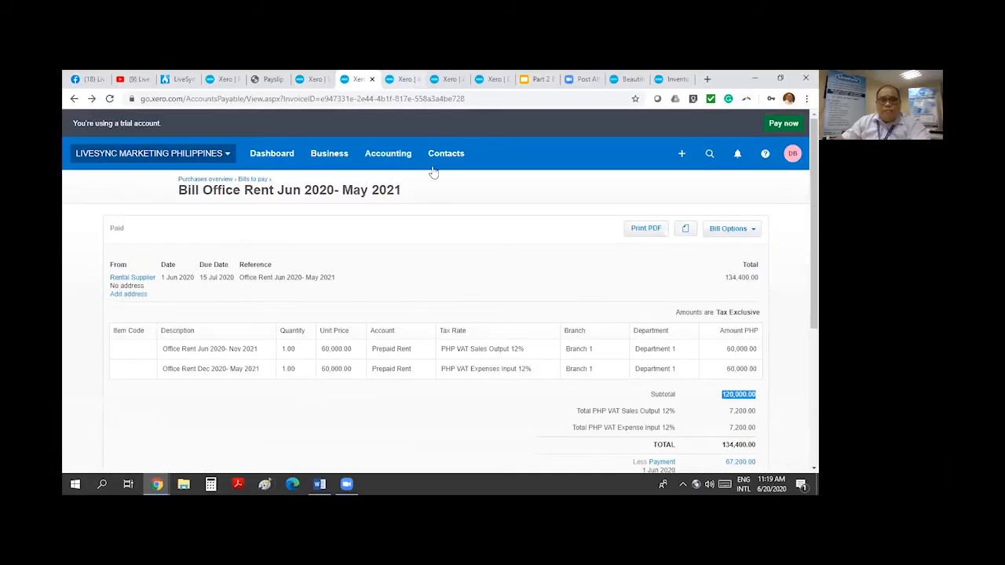
Step: Open the Profit and Loss report from Accounting and review the Rent expense
{"action": "left_click", "coordinate": [388, 154]}
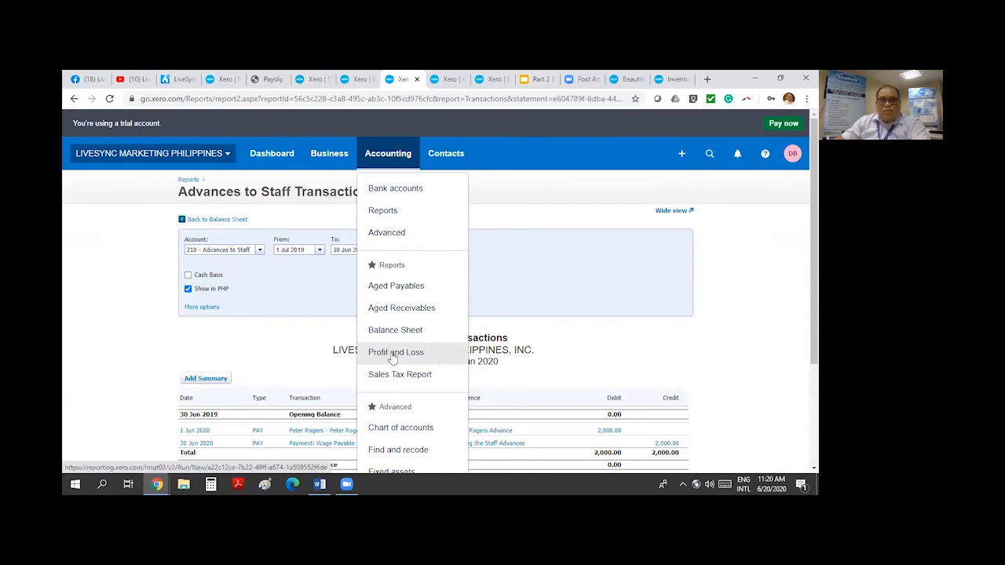
{"action": "left_click", "coordinate": [395, 352]}
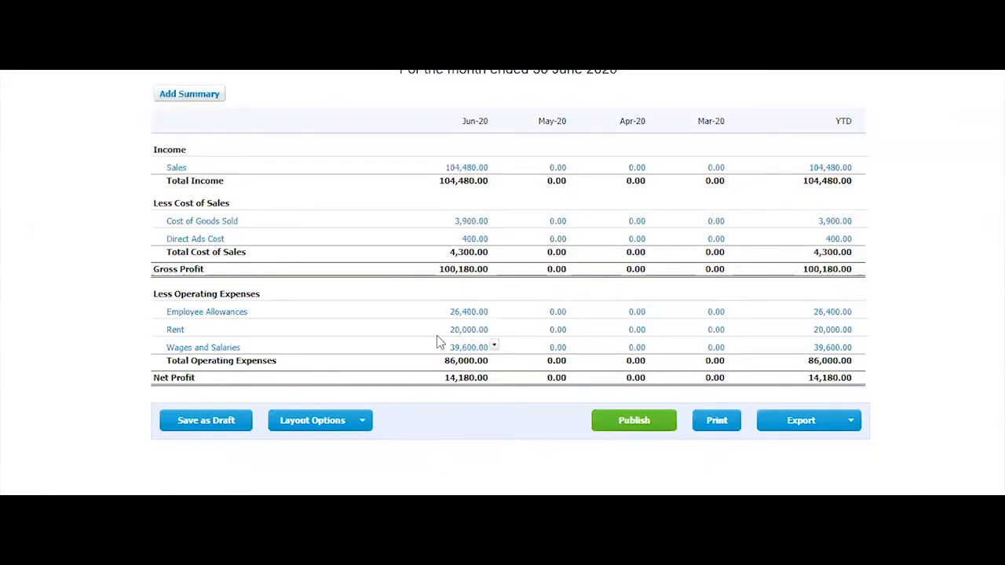
{"action": "mouse_move", "coordinate": [468, 330]}
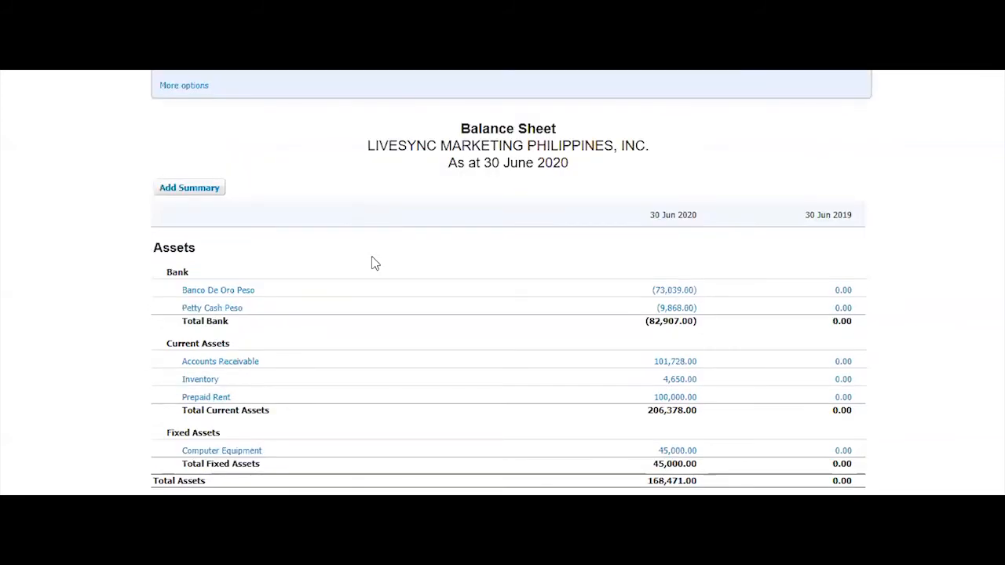
{"action": "scroll", "scroll_direction": "down", "scroll_amount": 3}
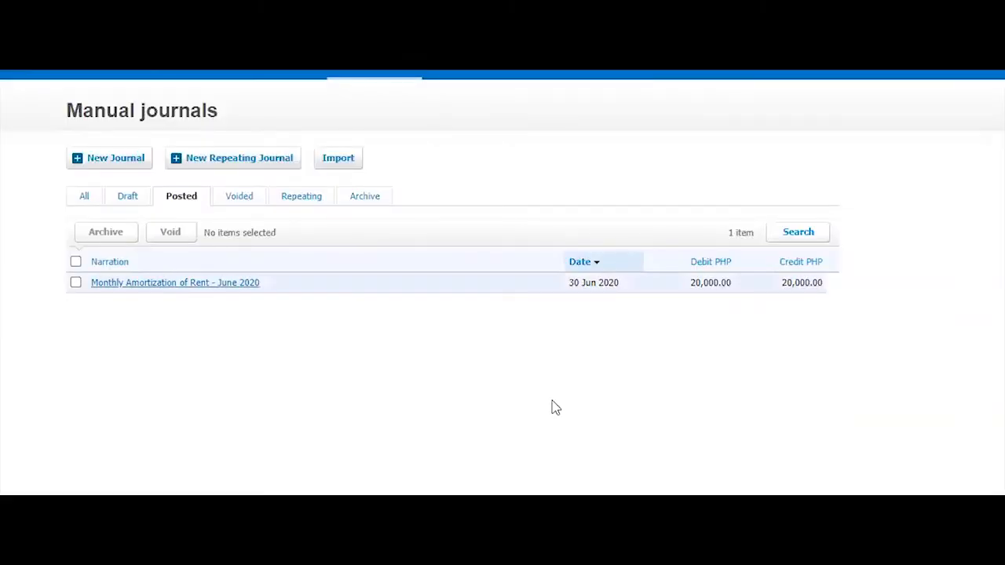
Step: Open posted journal #40 and start a reversal from Journal Options
{"action": "left_click", "coordinate": [174, 282]}
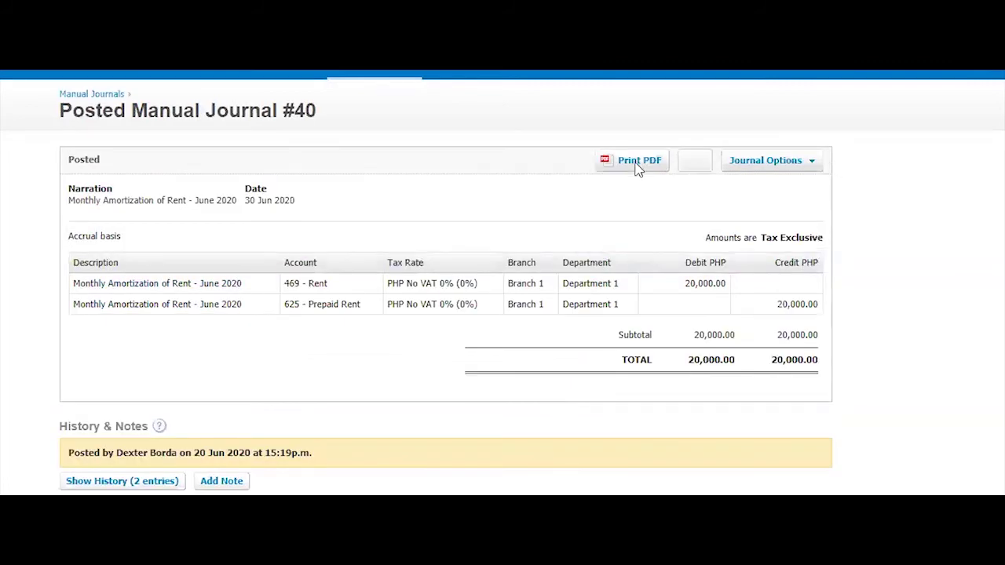
{"action": "mouse_move", "coordinate": [694, 161]}
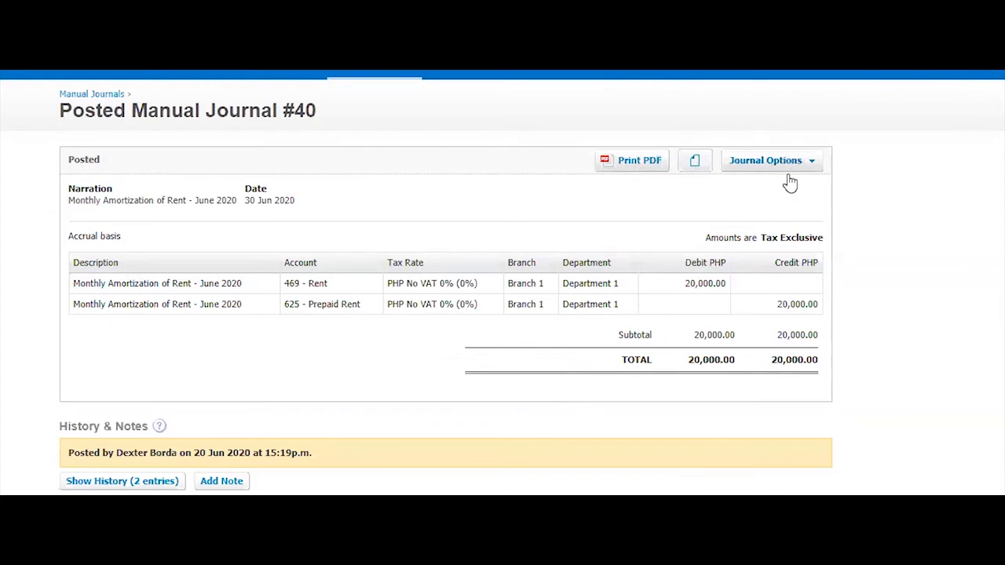
{"action": "left_click", "coordinate": [770, 160]}
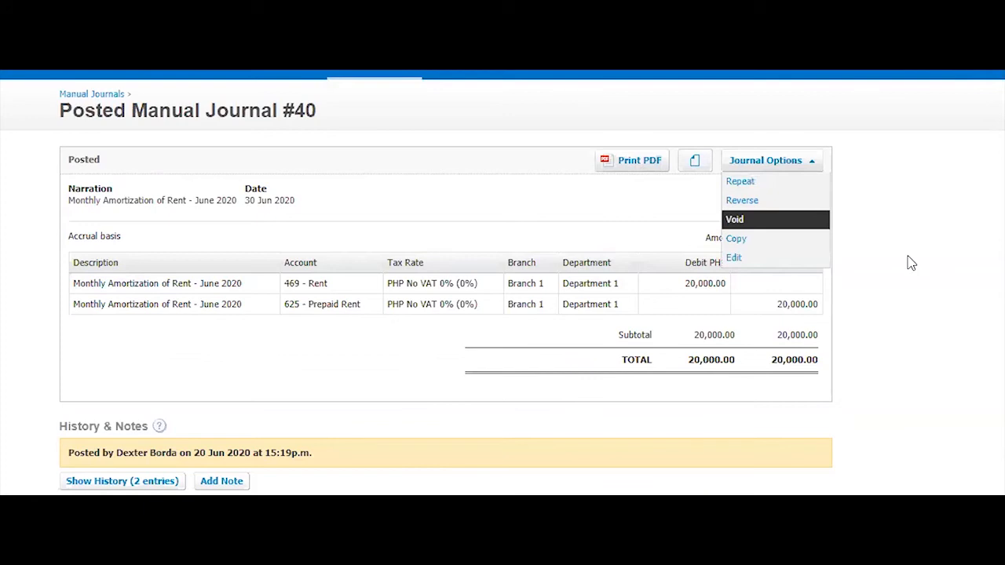
{"action": "left_click", "coordinate": [735, 220]}
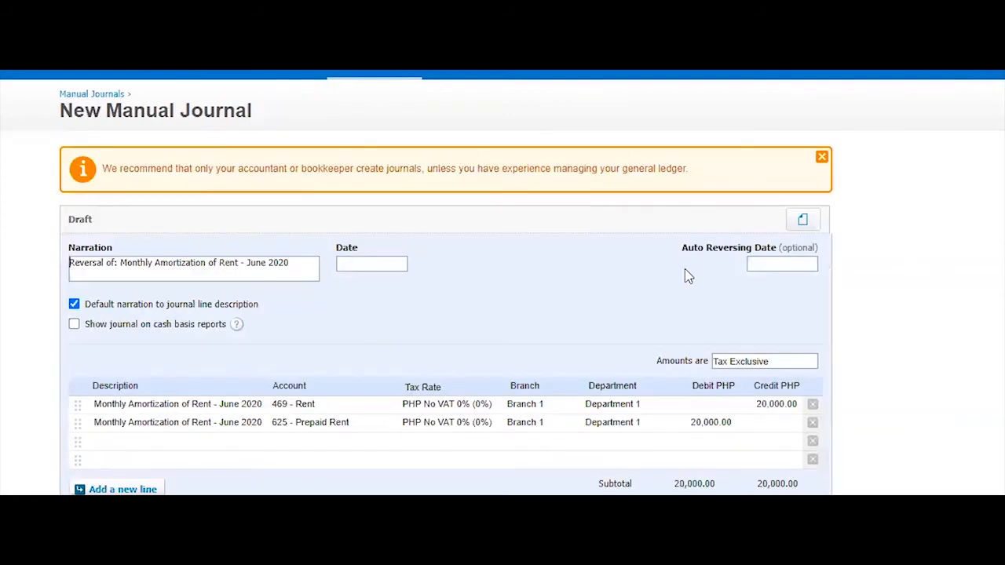
{"action": "scroll", "scroll_direction": "down", "scroll_amount": 3}
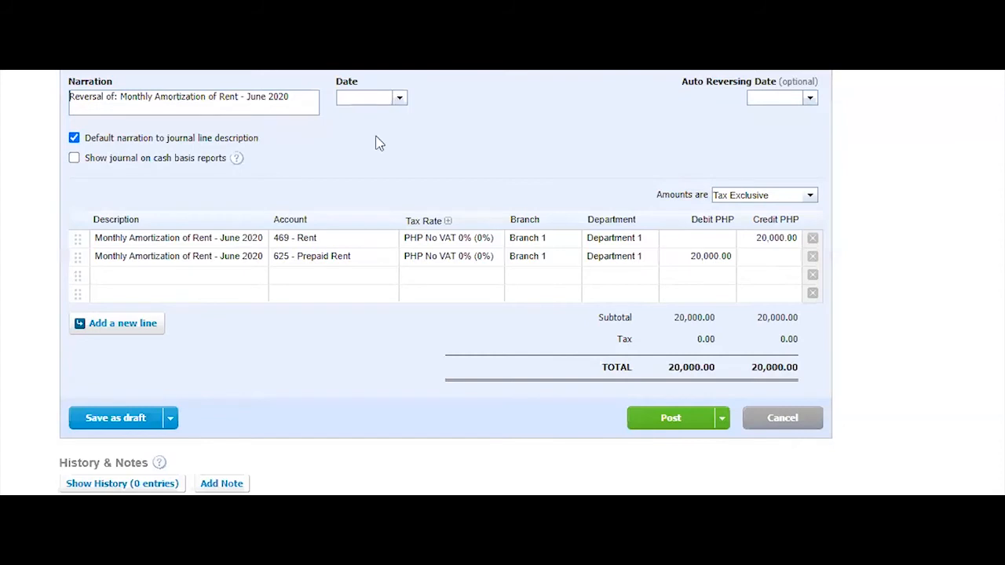
{"action": "left_click", "coordinate": [399, 97]}
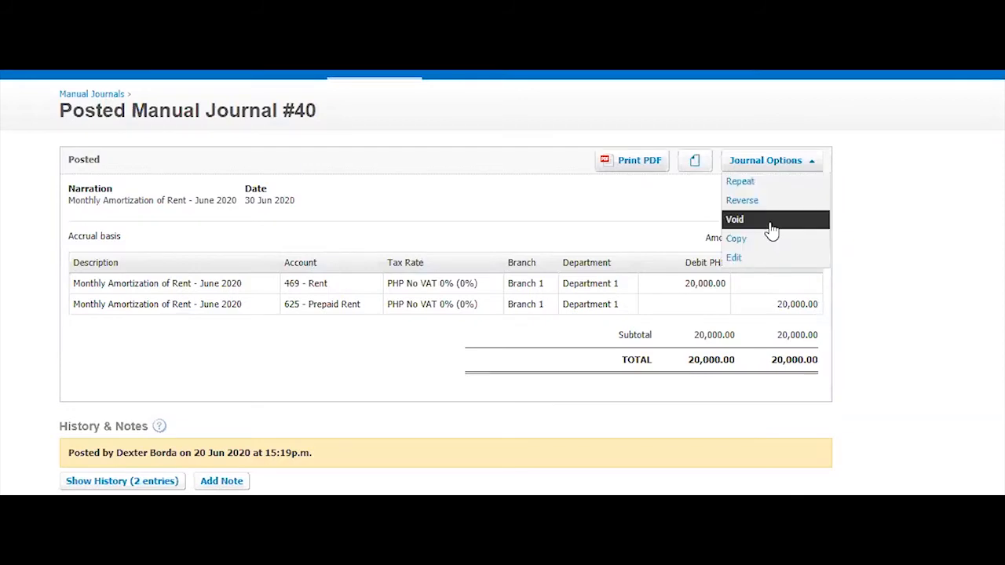
{"action": "mouse_move", "coordinate": [771, 245]}
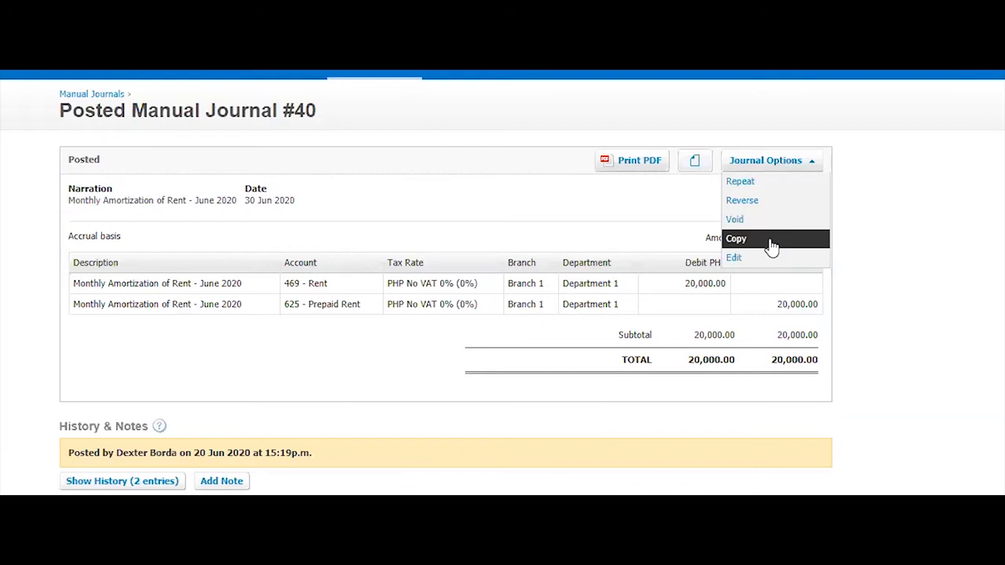
{"action": "mouse_move", "coordinate": [270, 234]}
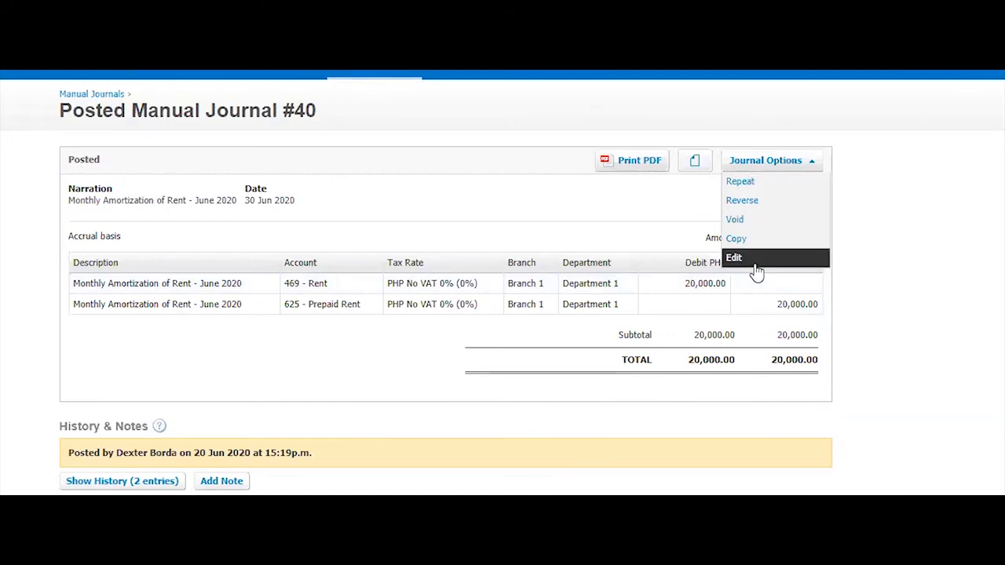
{"action": "mouse_move", "coordinate": [948, 231]}
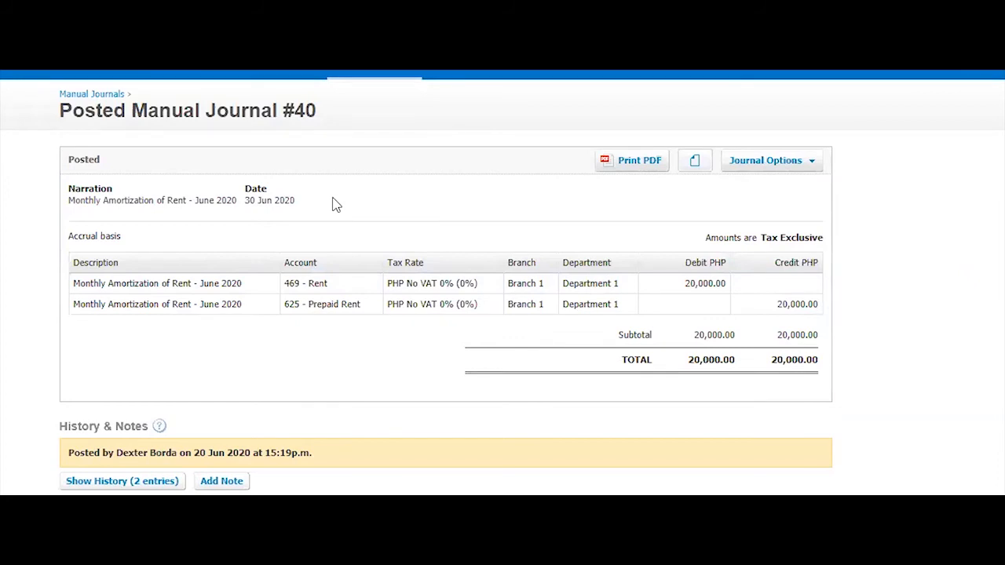
{"action": "mouse_move", "coordinate": [333, 320]}
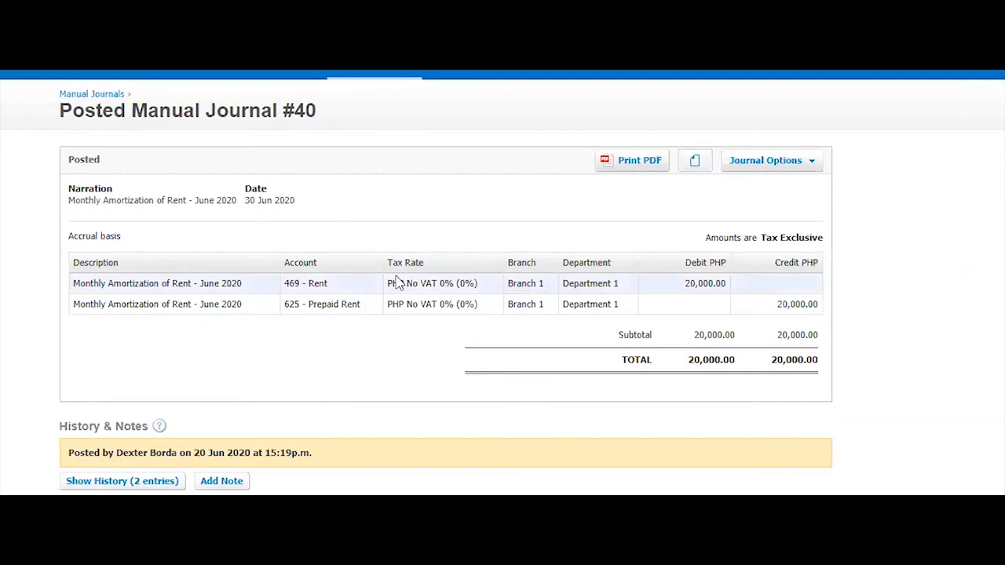
{"action": "mouse_move", "coordinate": [352, 344]}
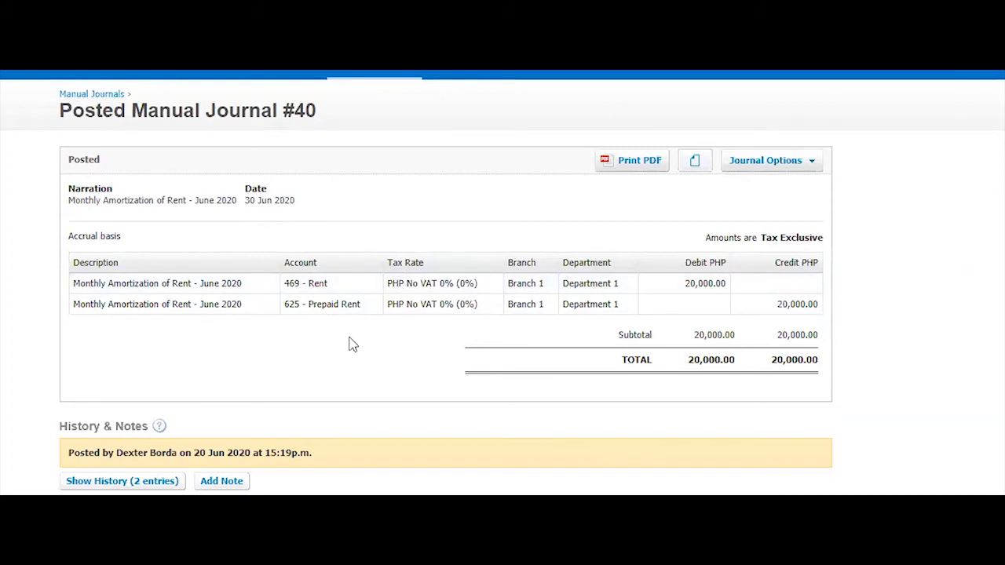
{"action": "mouse_move", "coordinate": [365, 345]}
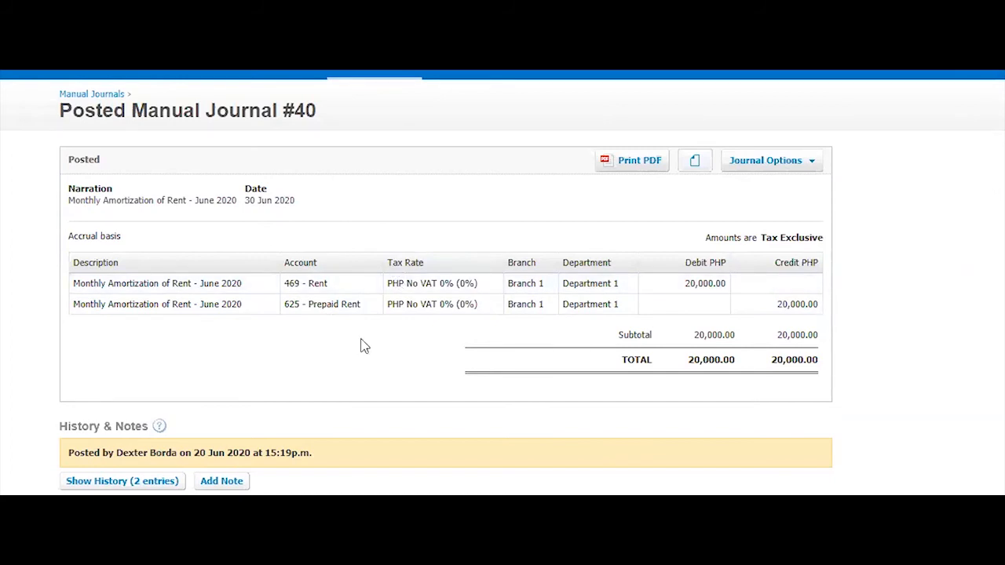
{"action": "mouse_move", "coordinate": [875, 125]}
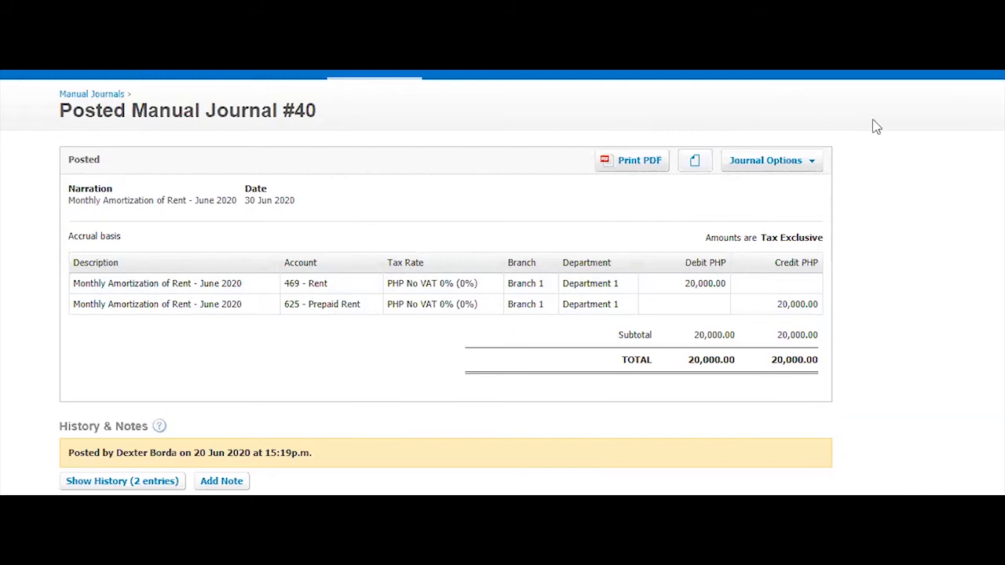
Step: From Posted Manual Journal #40's Journal Options, choose Repeat to start a repeating journal
{"action": "left_click", "coordinate": [771, 161]}
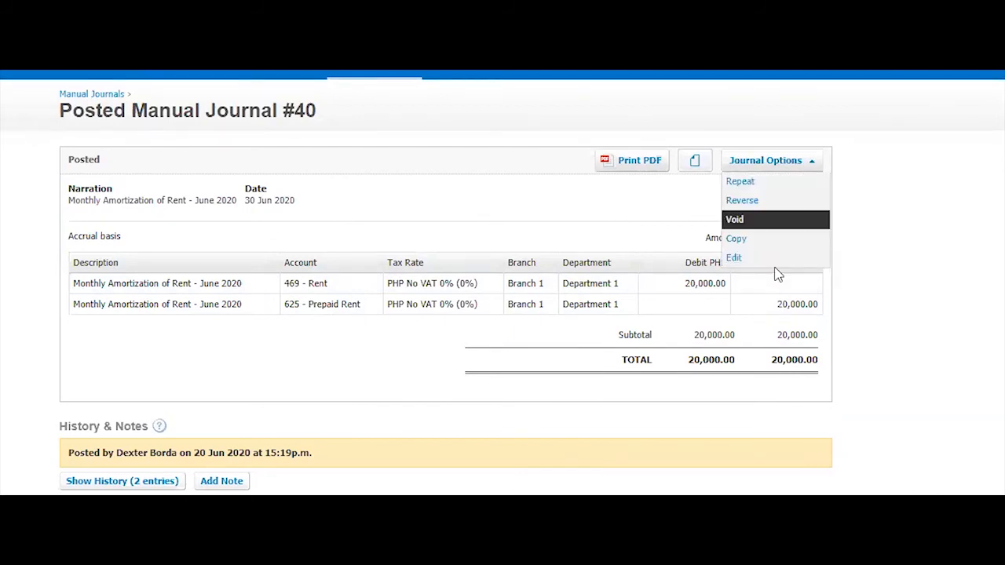
{"action": "mouse_move", "coordinate": [907, 292]}
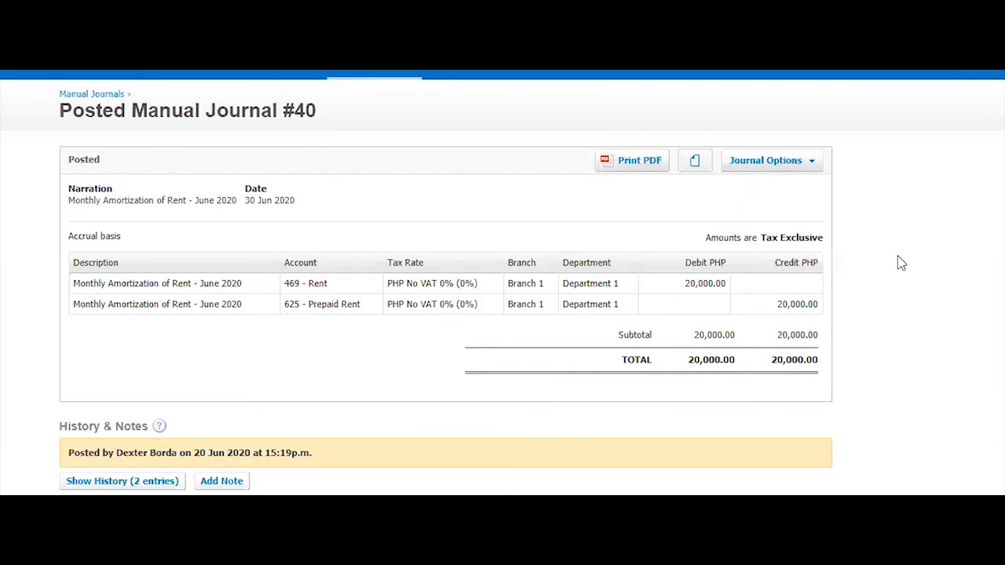
{"action": "mouse_move", "coordinate": [920, 225]}
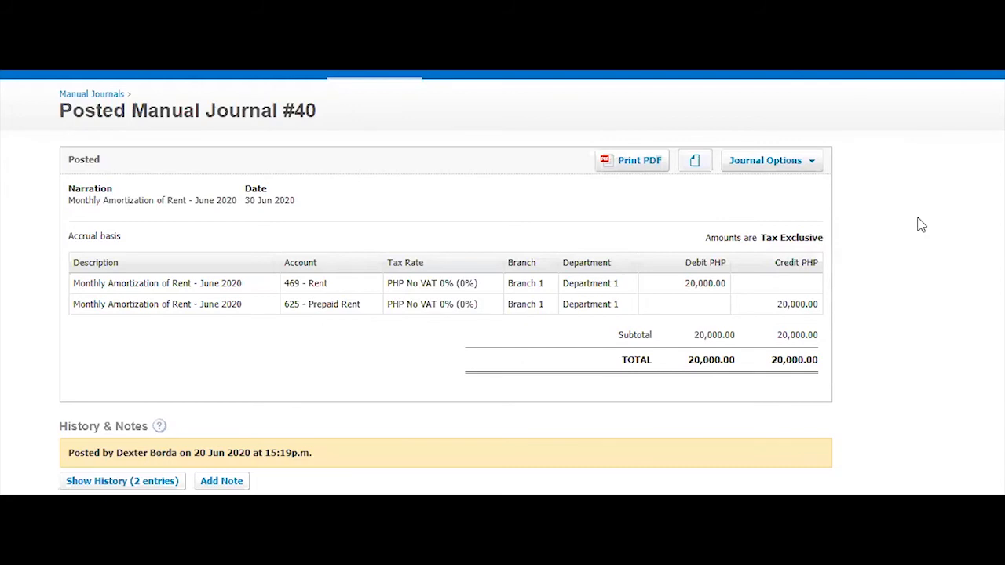
{"action": "mouse_move", "coordinate": [903, 252]}
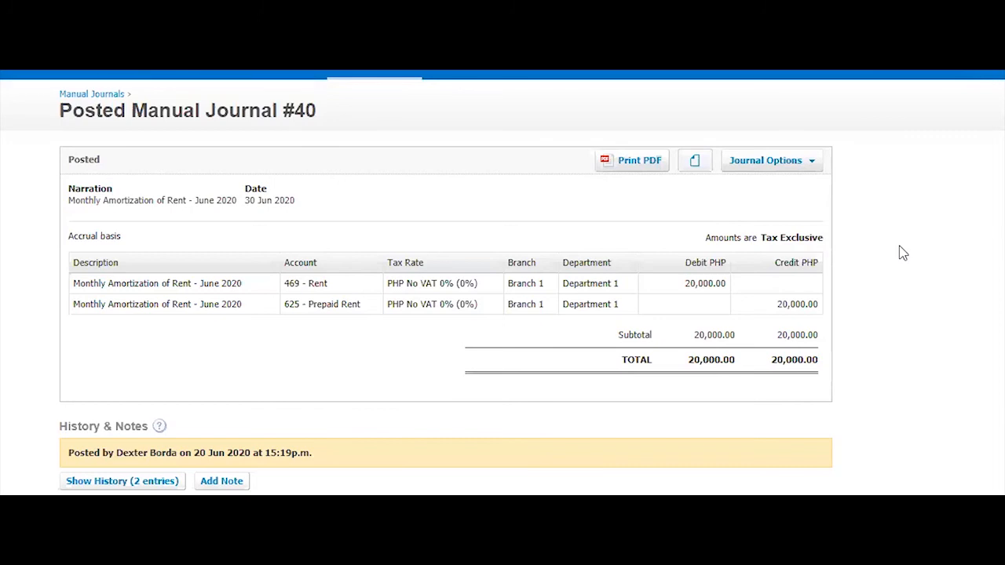
{"action": "mouse_move", "coordinate": [886, 249]}
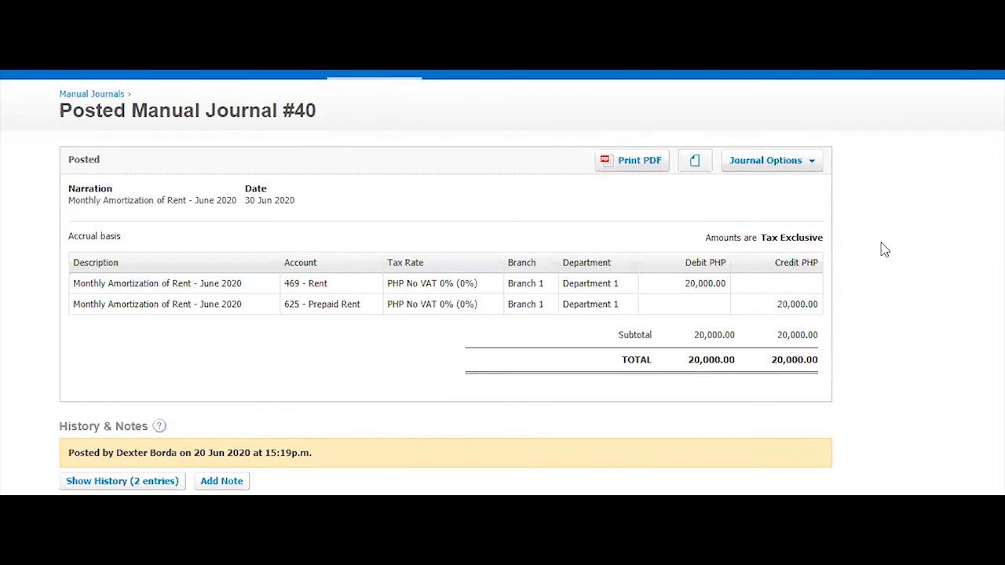
{"action": "mouse_move", "coordinate": [927, 237]}
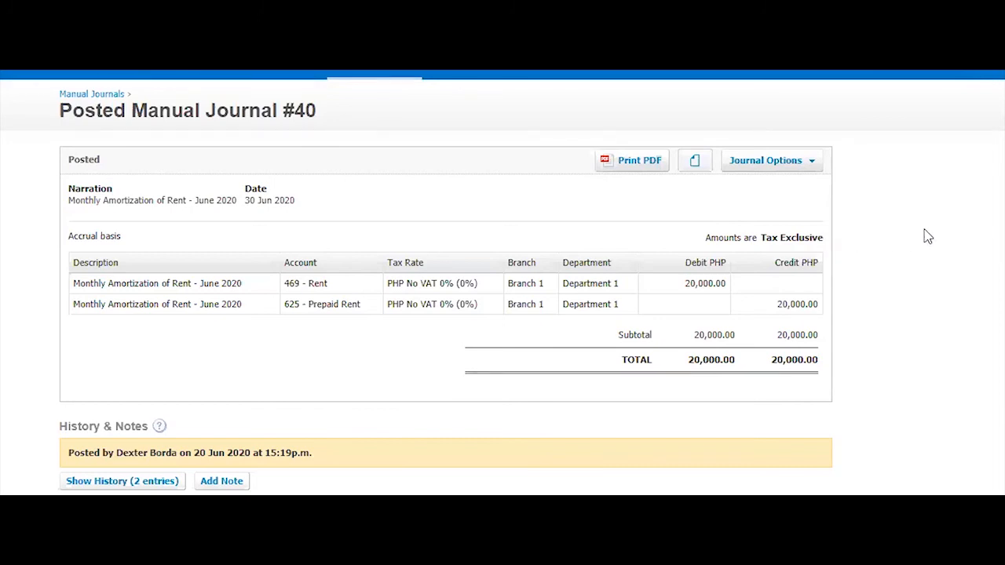
{"action": "mouse_move", "coordinate": [924, 252]}
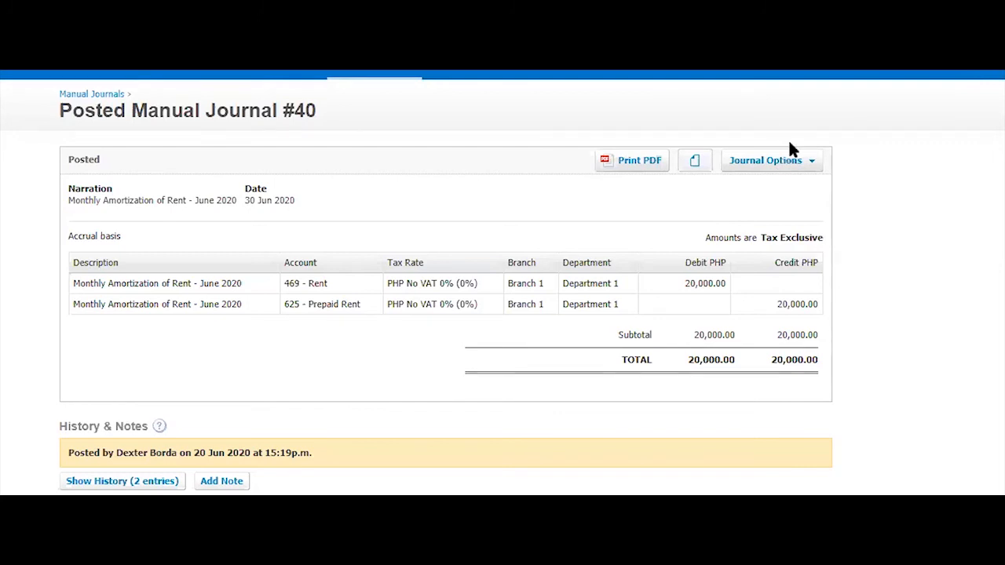
{"action": "left_click", "coordinate": [766, 160]}
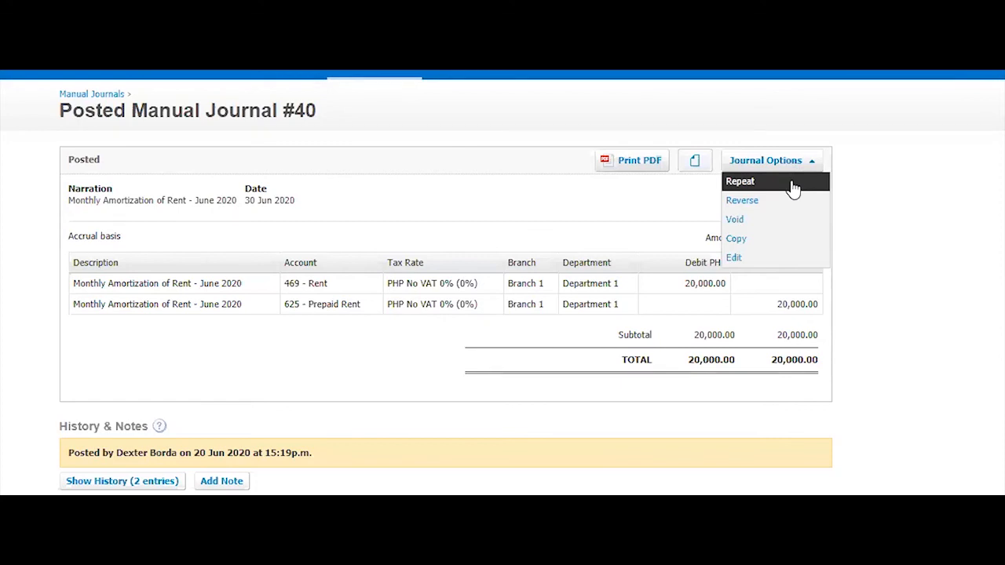
{"action": "left_click", "coordinate": [739, 182]}
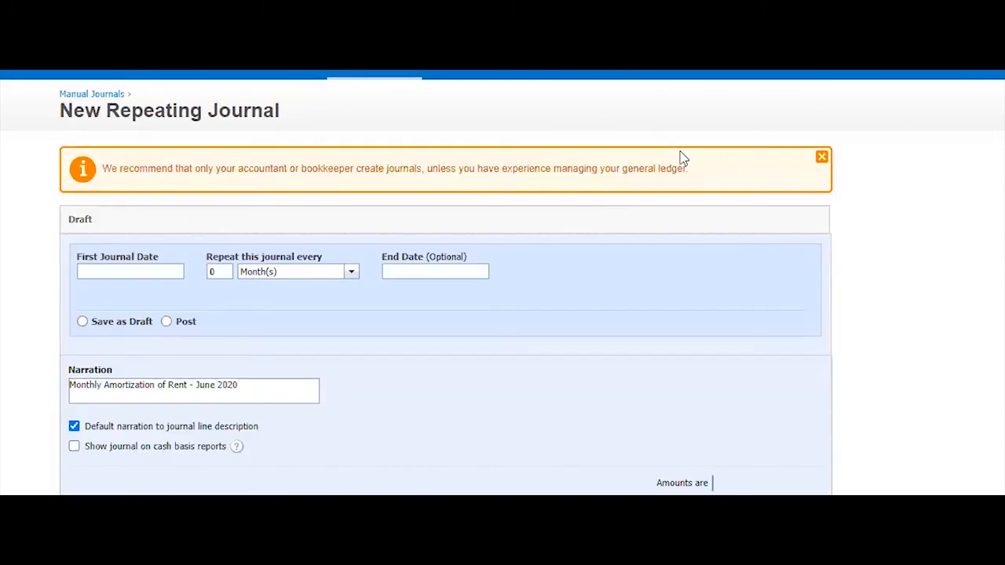
Step: Schedule the repeating journal monthly from 31 Jul 2020 to 31 May 2021 and set it to Post
{"action": "scroll", "scroll_direction": "down", "scroll_amount": 3}
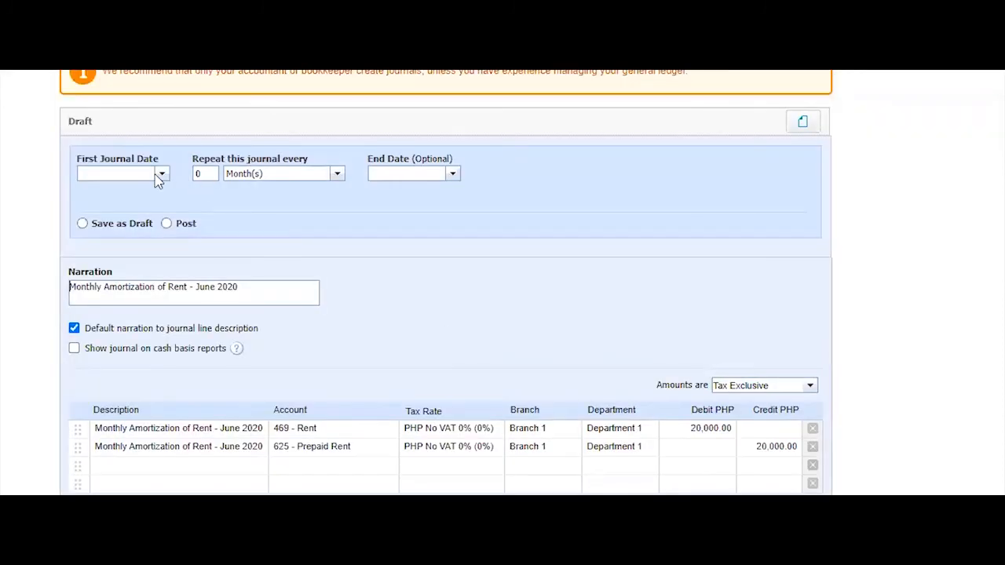
{"action": "left_click", "coordinate": [74, 328]}
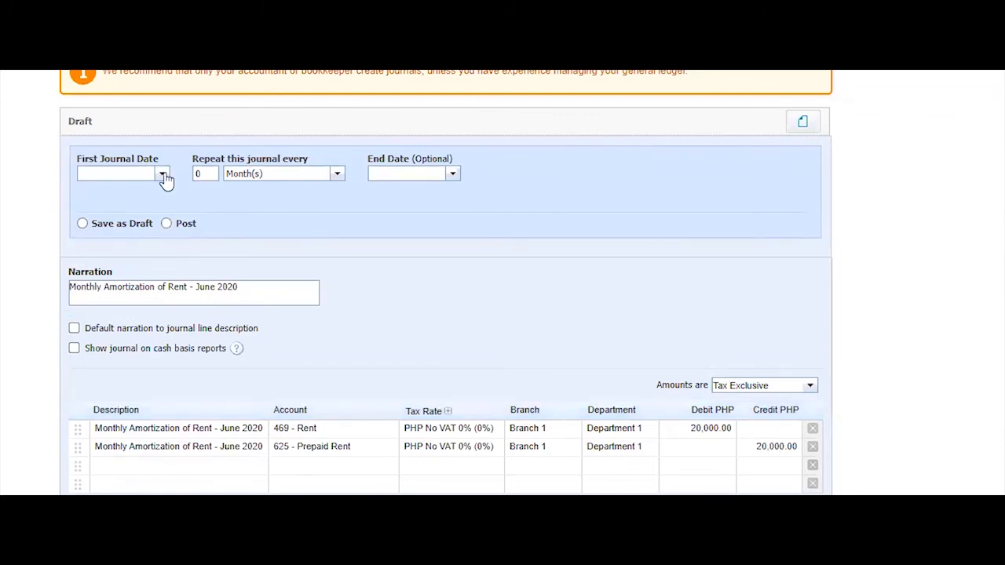
{"action": "left_click", "coordinate": [162, 173]}
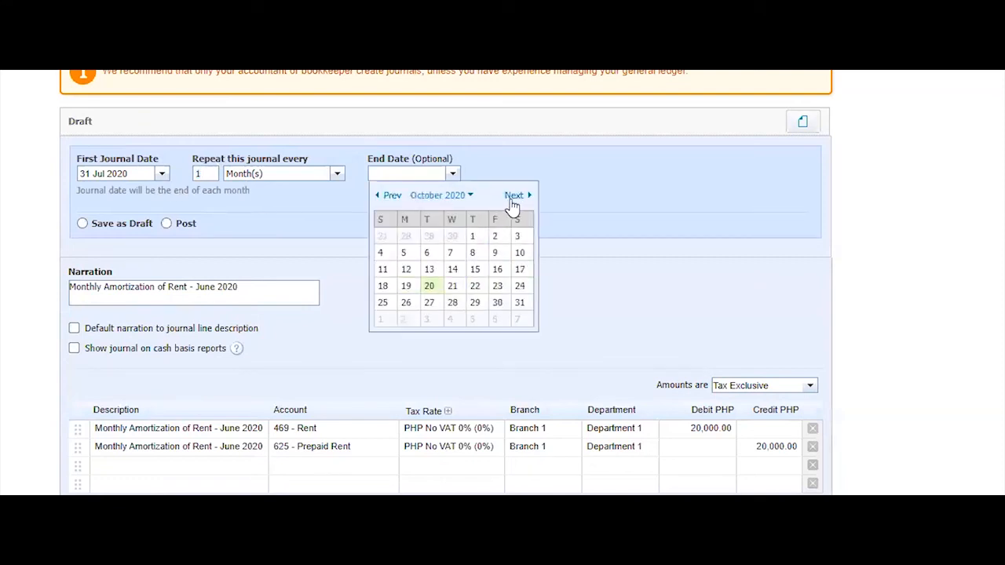
{"action": "left_click", "coordinate": [513, 195]}
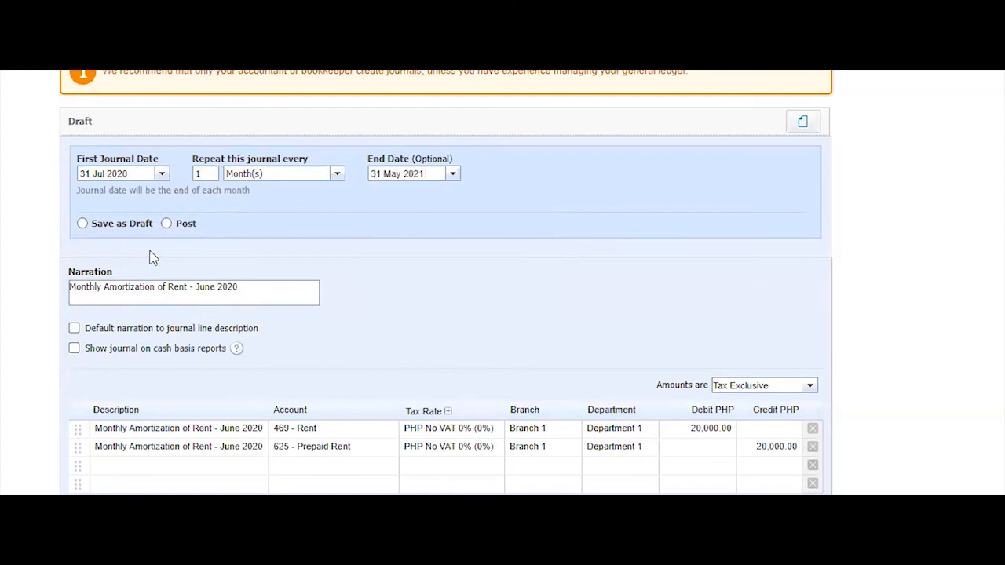
{"action": "left_click", "coordinate": [82, 223]}
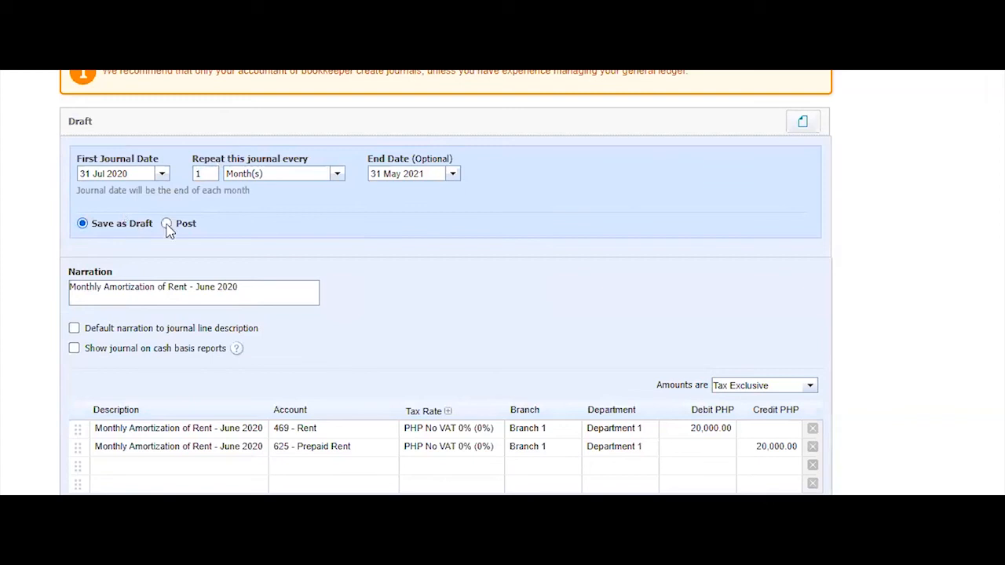
{"action": "left_click", "coordinate": [166, 223]}
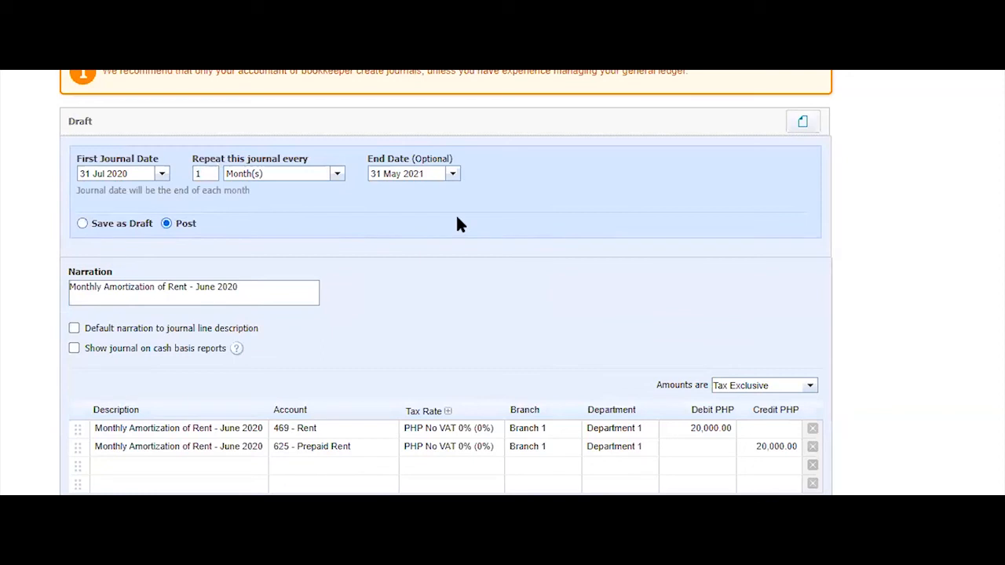
{"action": "mouse_move", "coordinate": [446, 277]}
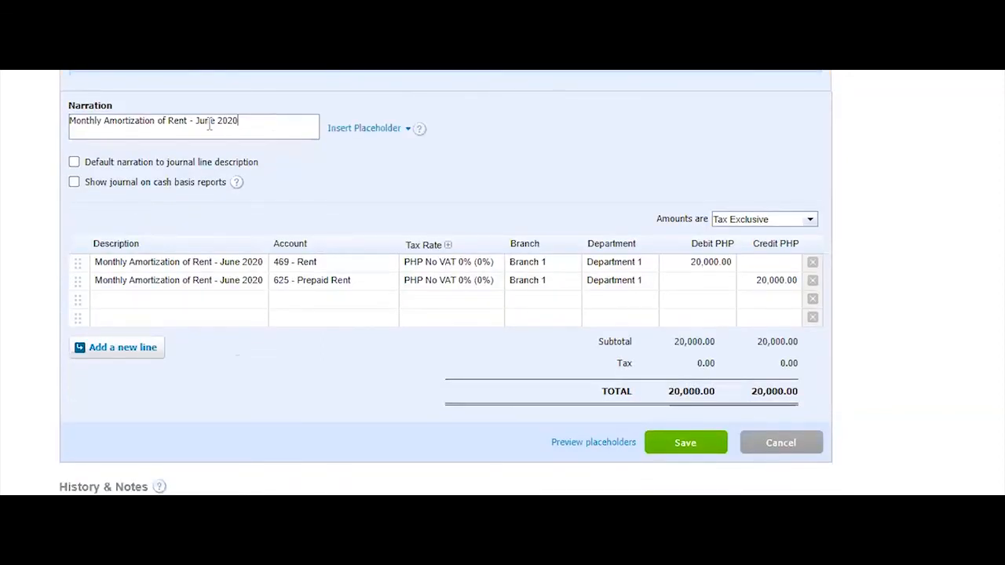
Step: Replace 'June 2020' in the narration with a [Month Year] placeholder, default it to line descriptions, and save
{"action": "double_click", "coordinate": [207, 120]}
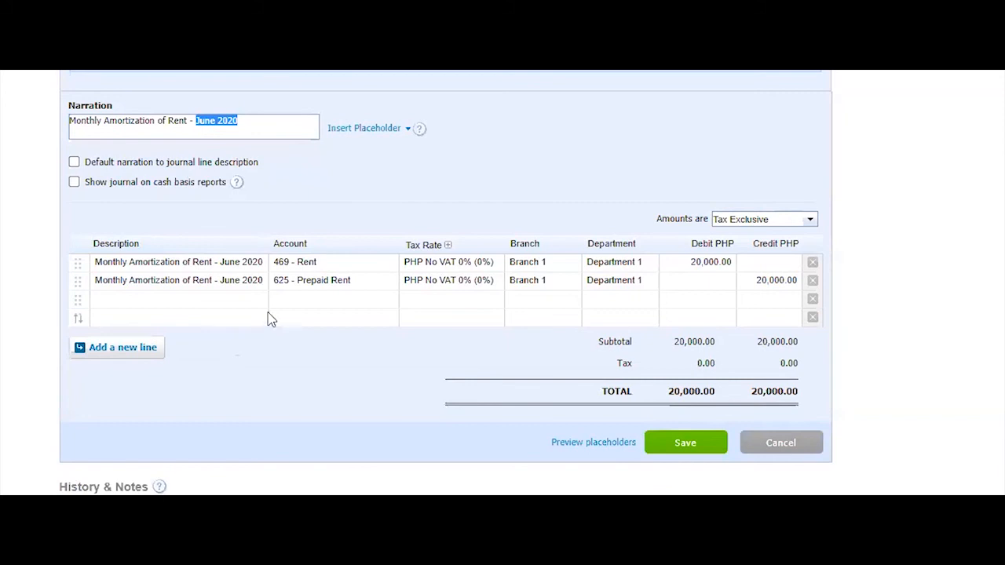
{"action": "key", "text": "Delete"}
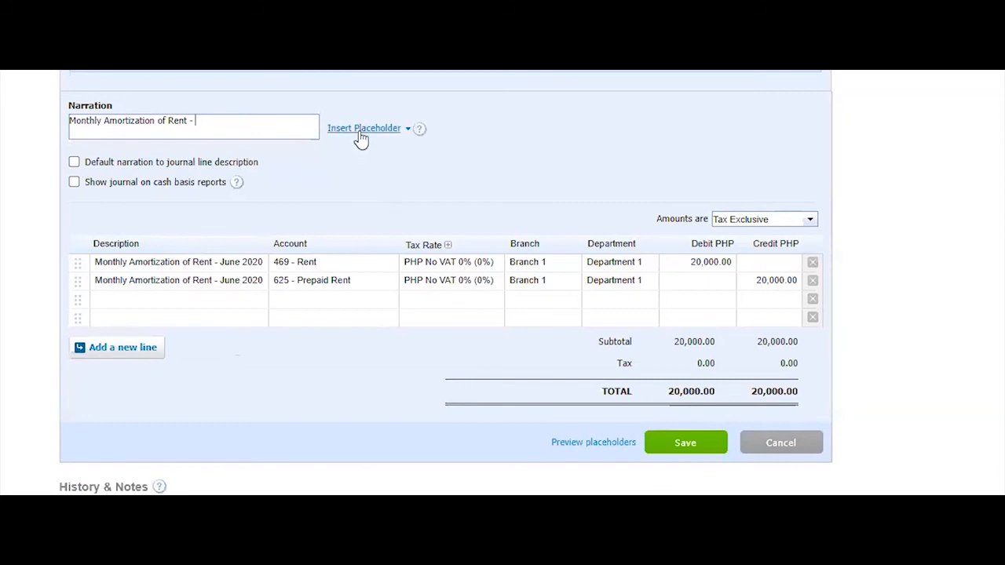
{"action": "left_click", "coordinate": [364, 129]}
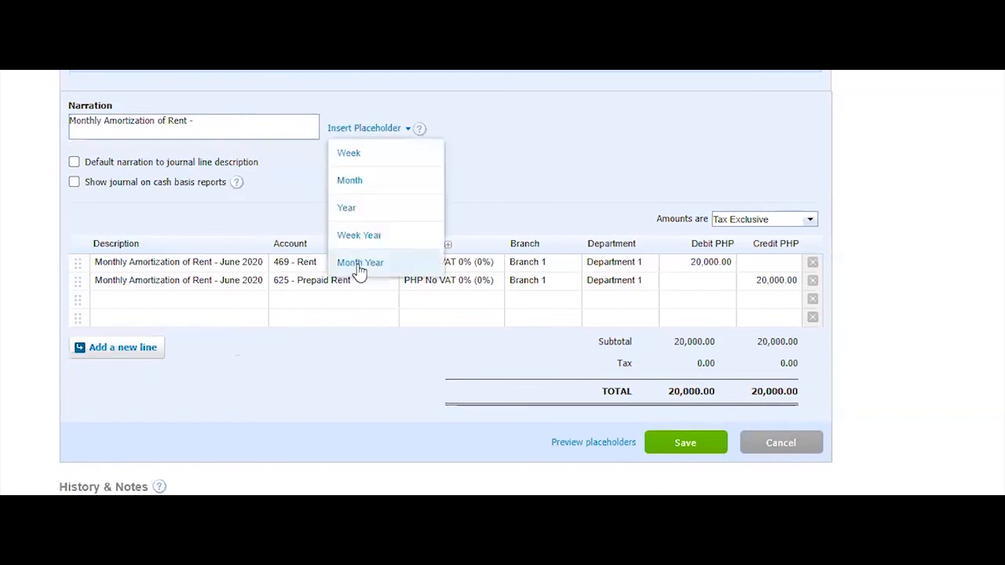
{"action": "left_click", "coordinate": [359, 262]}
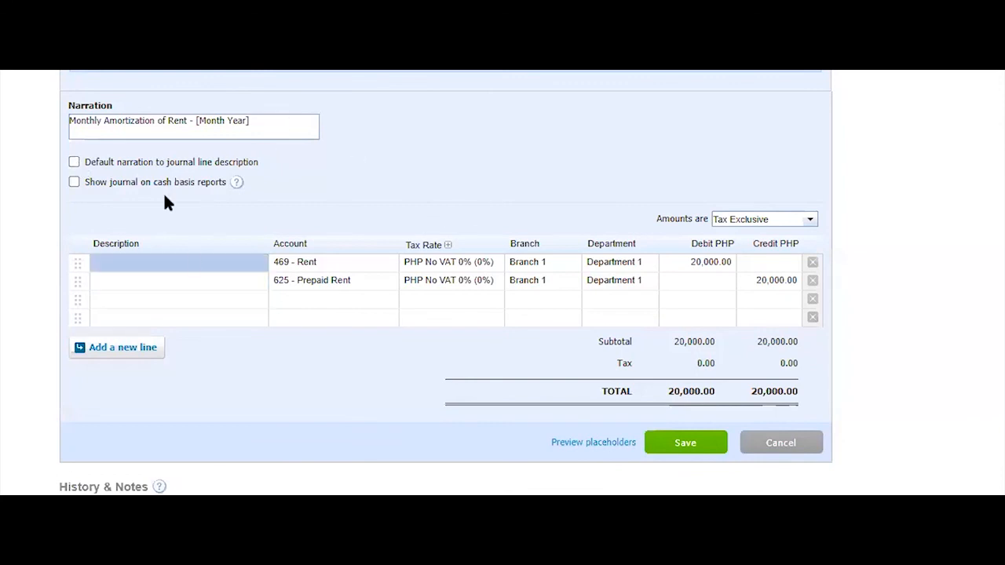
{"action": "left_click", "coordinate": [74, 162]}
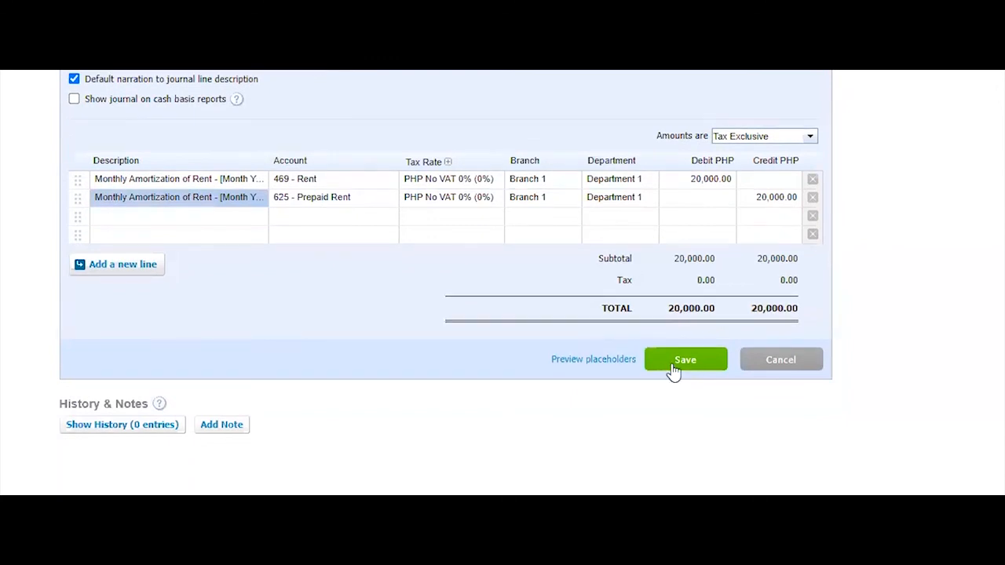
{"action": "left_click", "coordinate": [685, 358]}
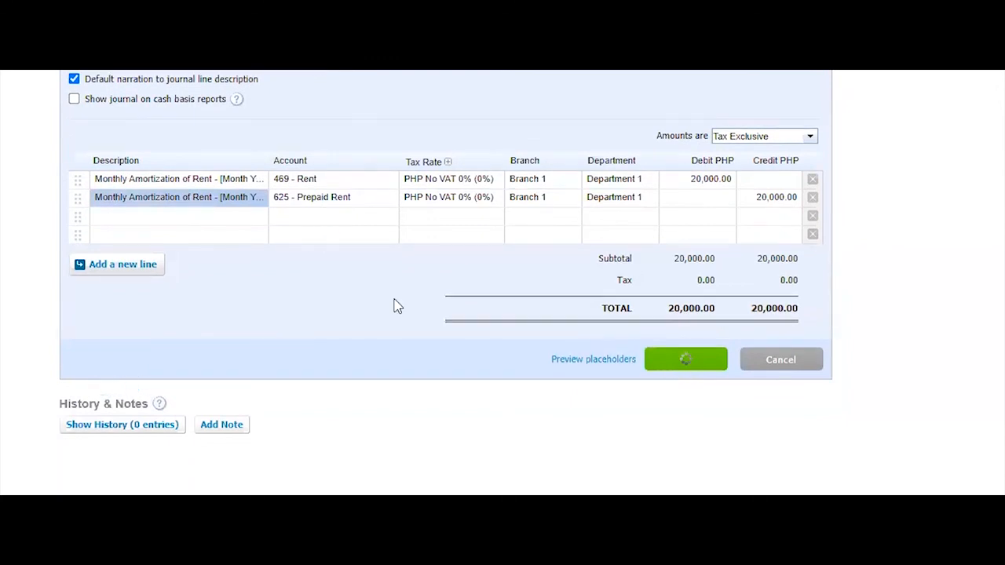
Step: Confirm the rent amortization journal is listed under Repeating manual journals, next journal 31 Jul 2020
{"action": "left_click", "coordinate": [685, 358]}
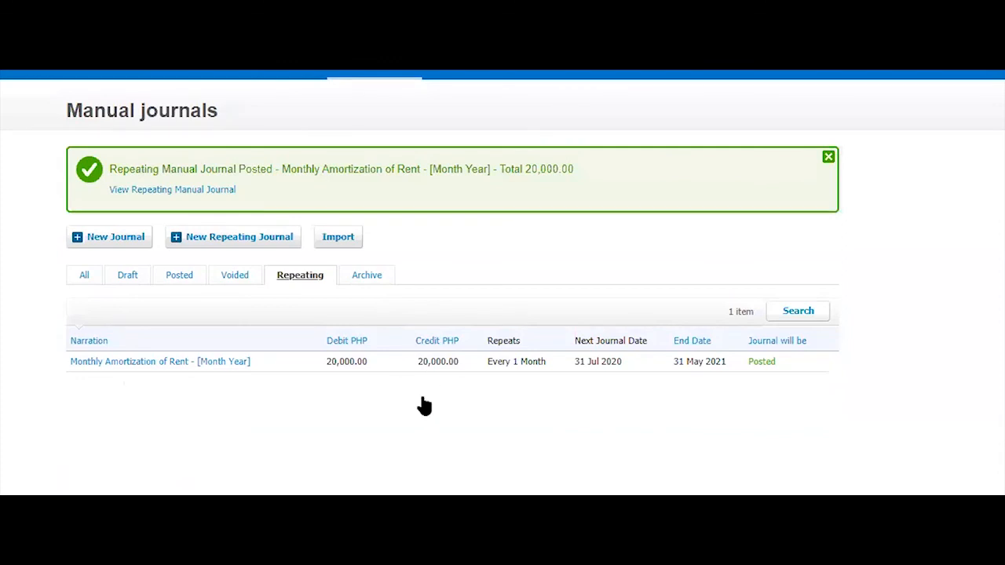
{"action": "mouse_move", "coordinate": [424, 402]}
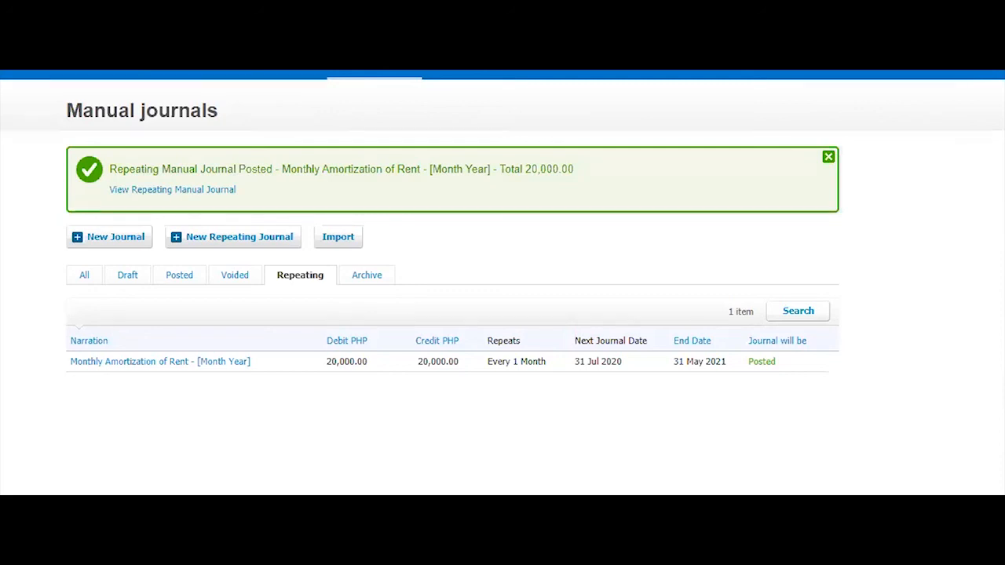
{"action": "mouse_move", "coordinate": [853, 361]}
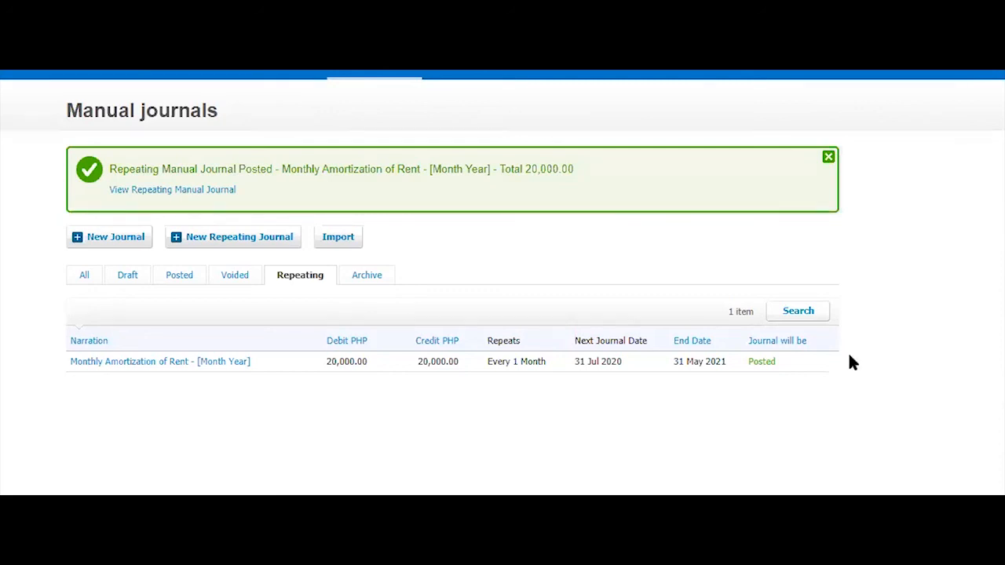
{"action": "mouse_move", "coordinate": [897, 273]}
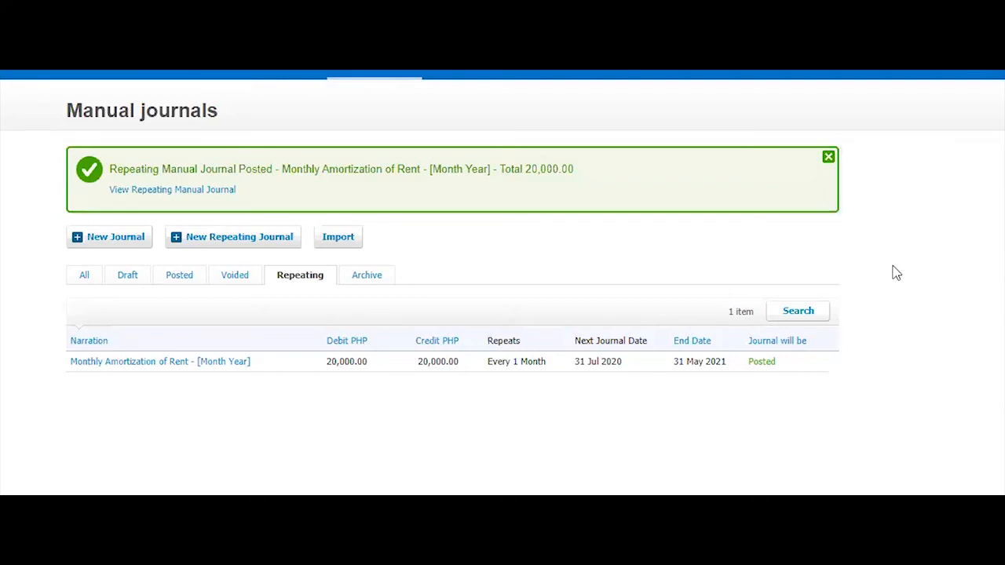
{"action": "mouse_move", "coordinate": [393, 267]}
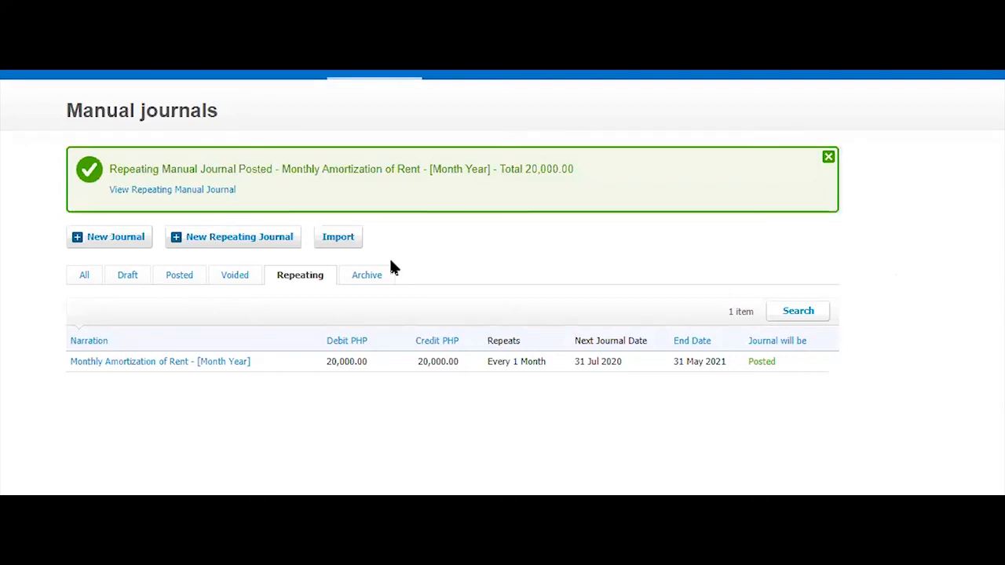
{"action": "mouse_move", "coordinate": [495, 258]}
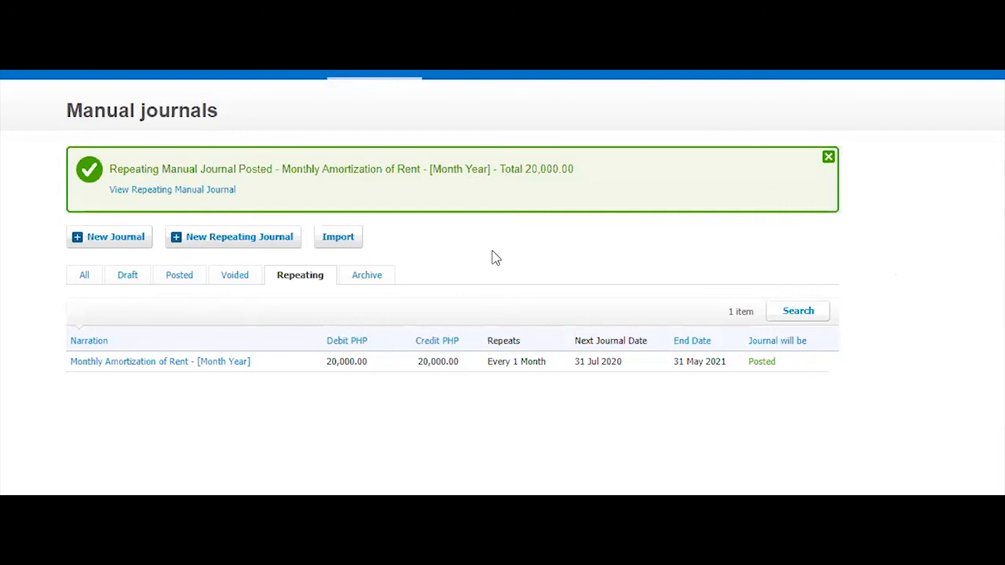